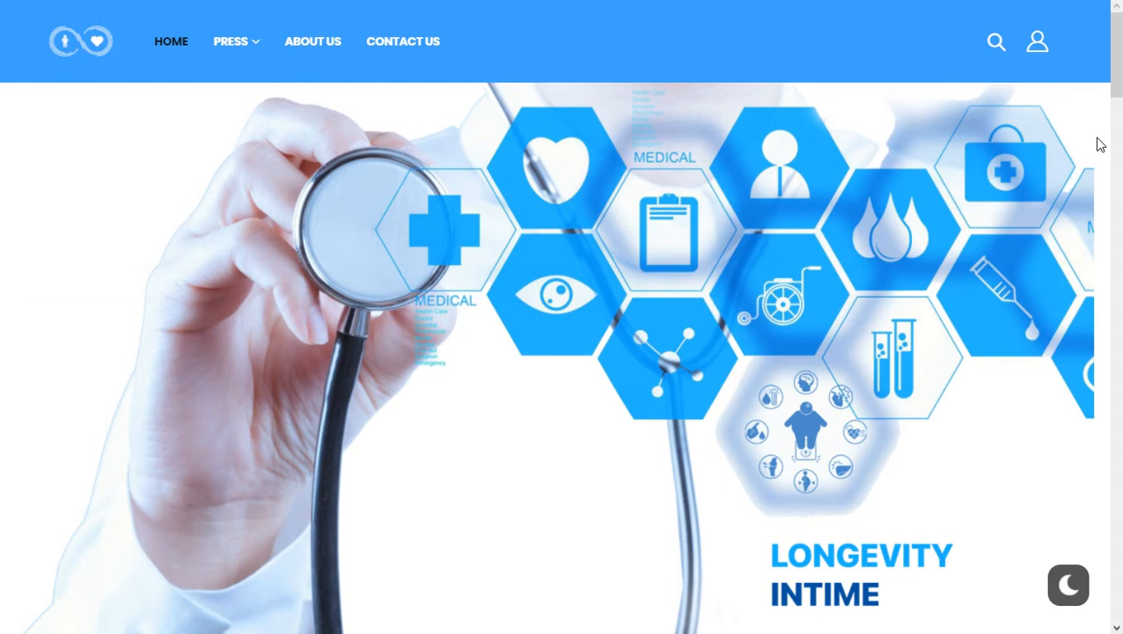
Scroll the home page past the hero banner and four feature columns to the August 2021 posts
scroll(down, 3)
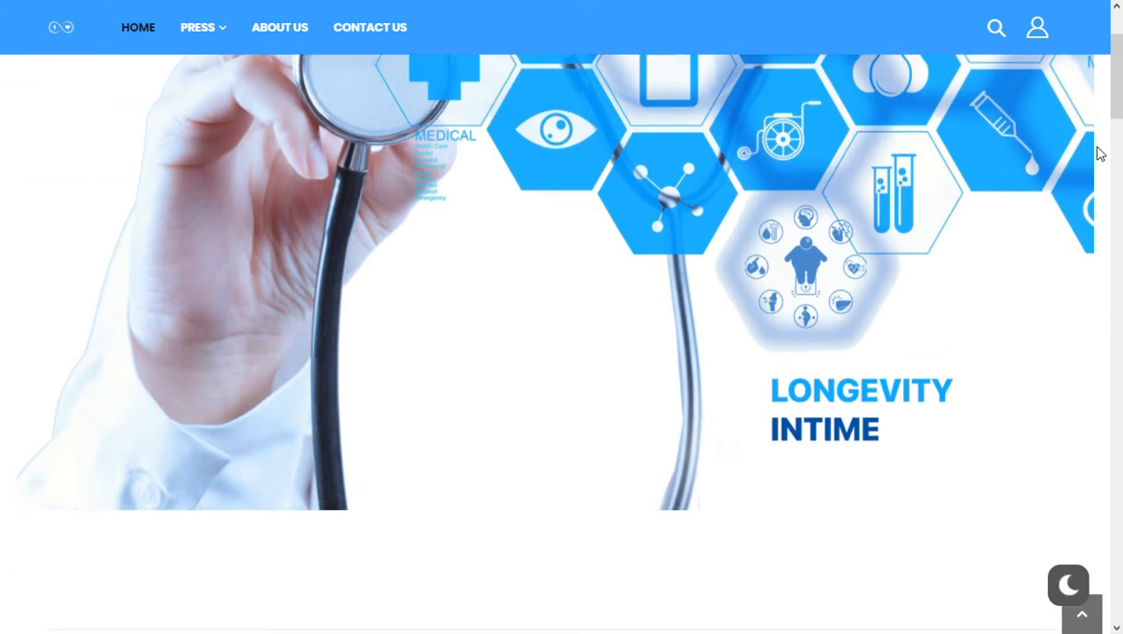
scroll(down, 3)
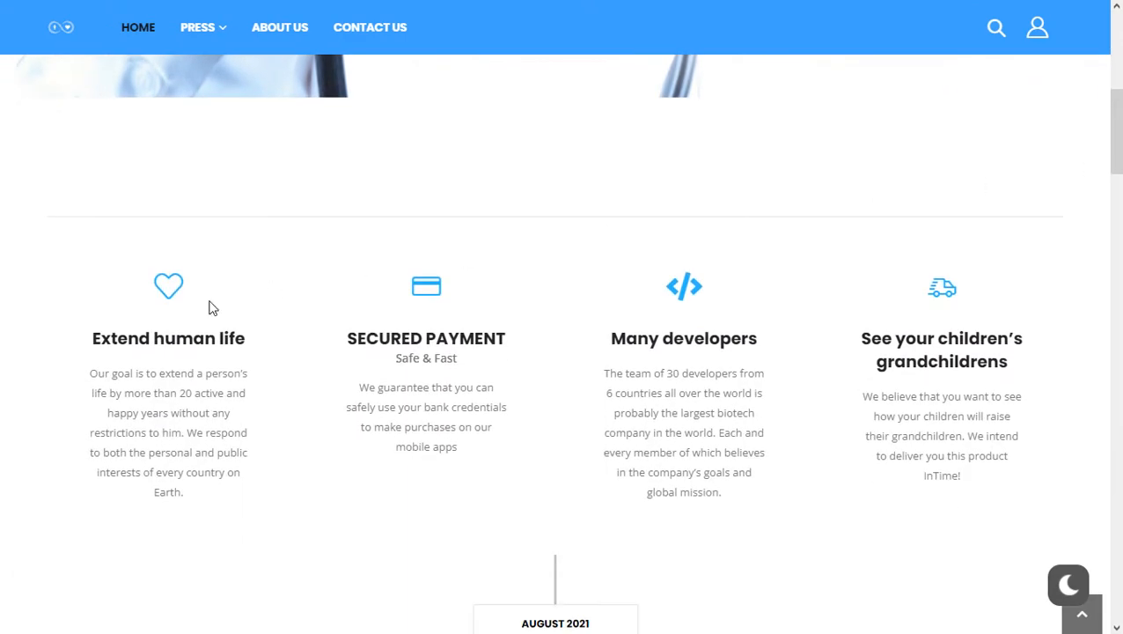
scroll(down, 3)
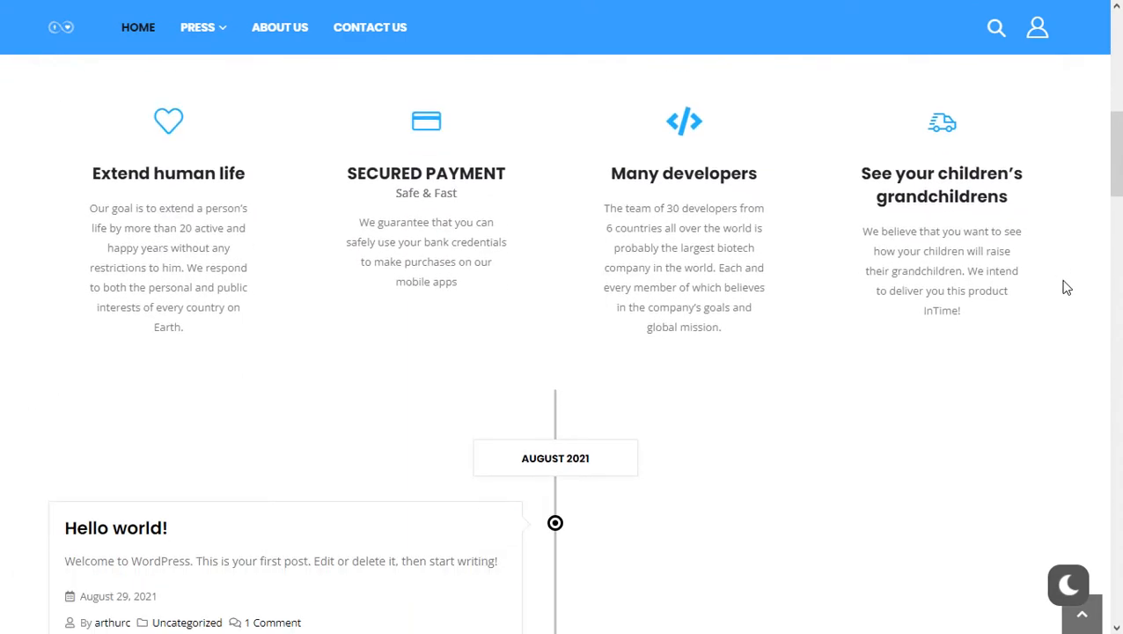
scroll(up, 3)
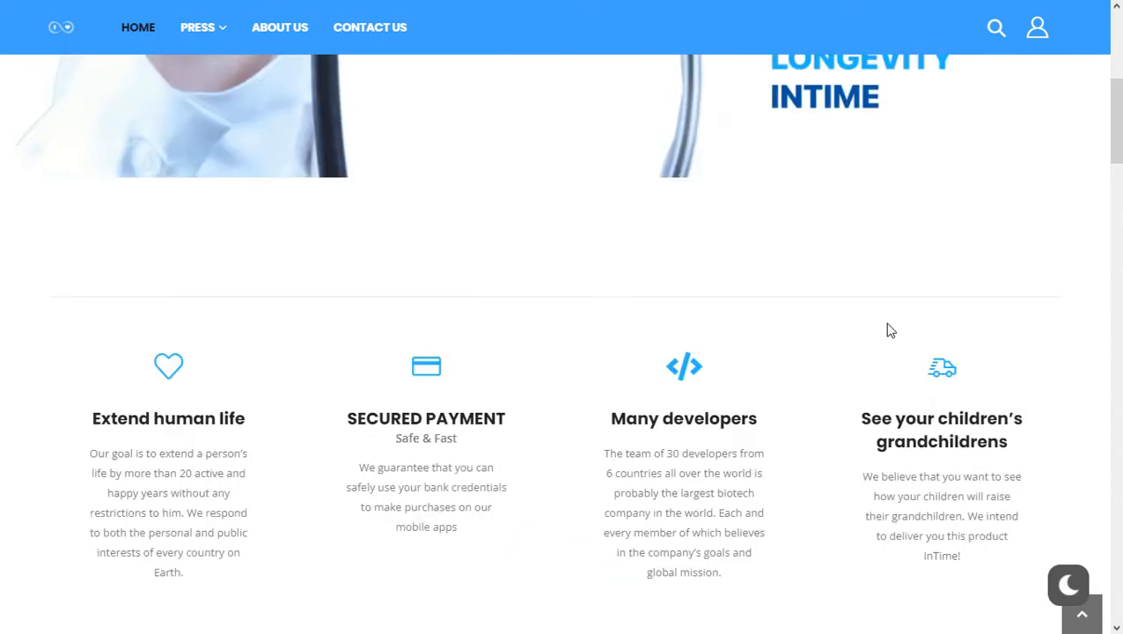
scroll(down, 3)
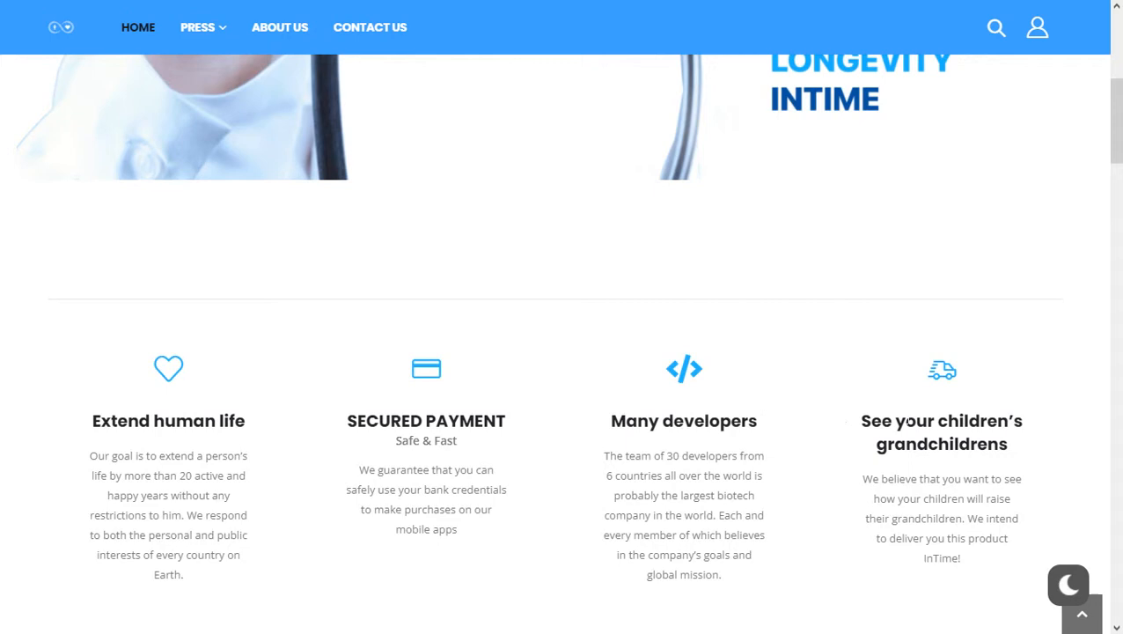
scroll(down, 3)
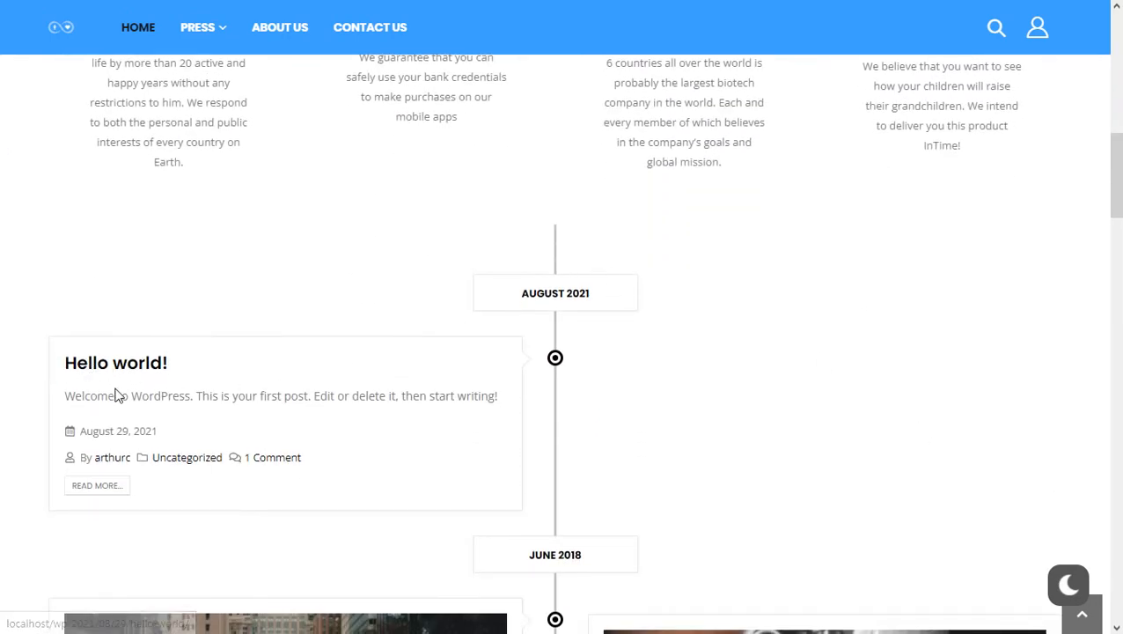
scroll(down, 3)
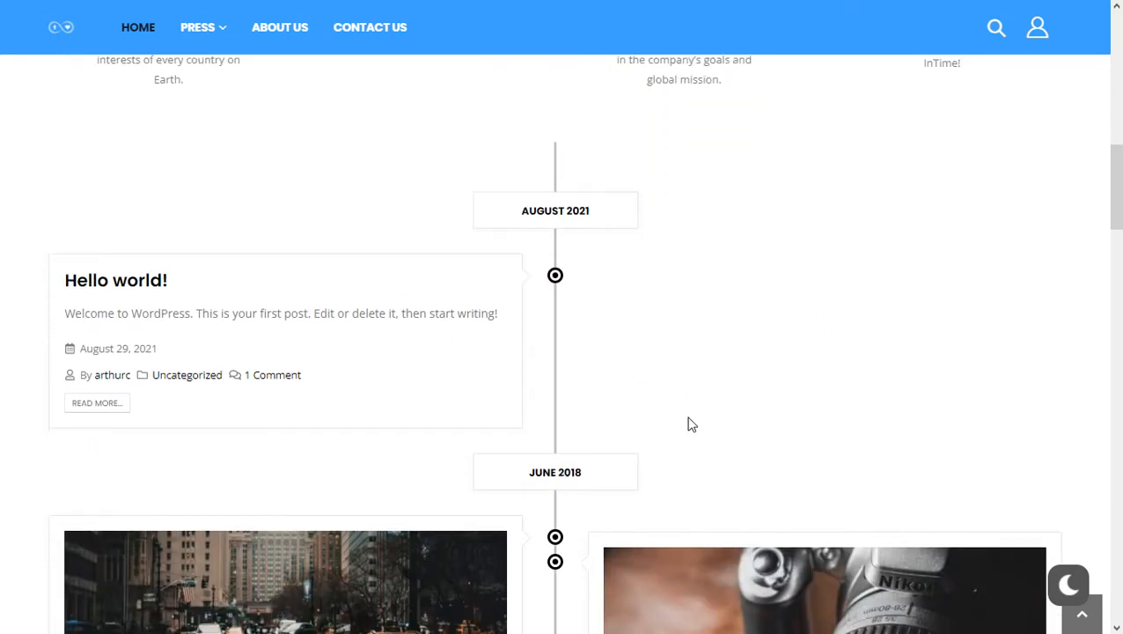
mouse_move(297, 337)
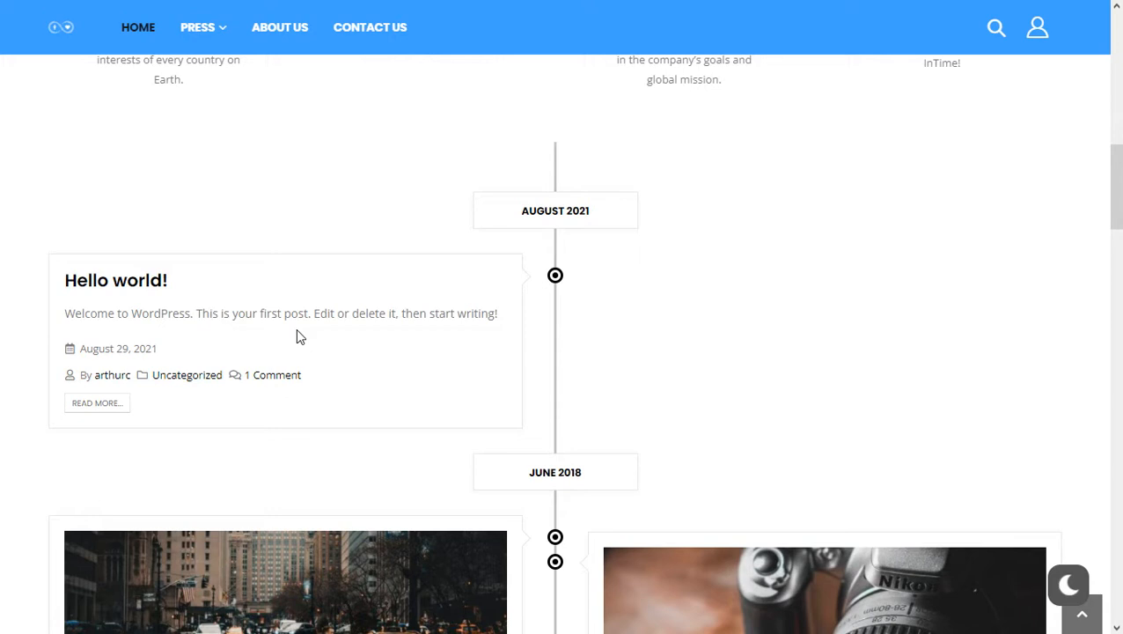
mouse_move(333, 332)
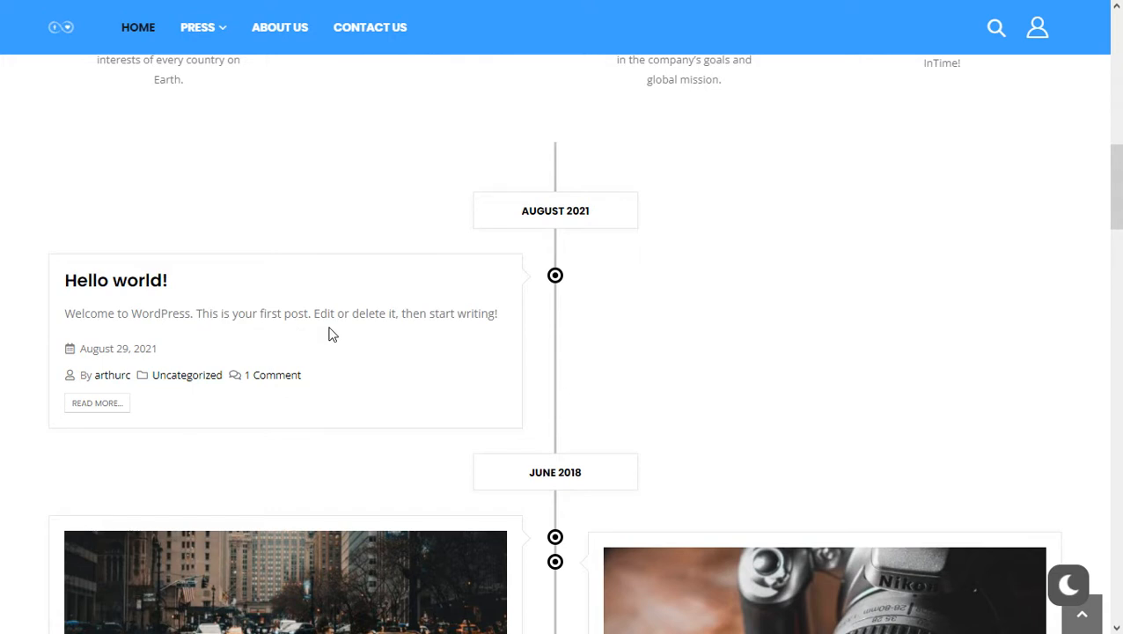
Scroll down through the home page post timeline, briefly scrolling back up
scroll(up, 3)
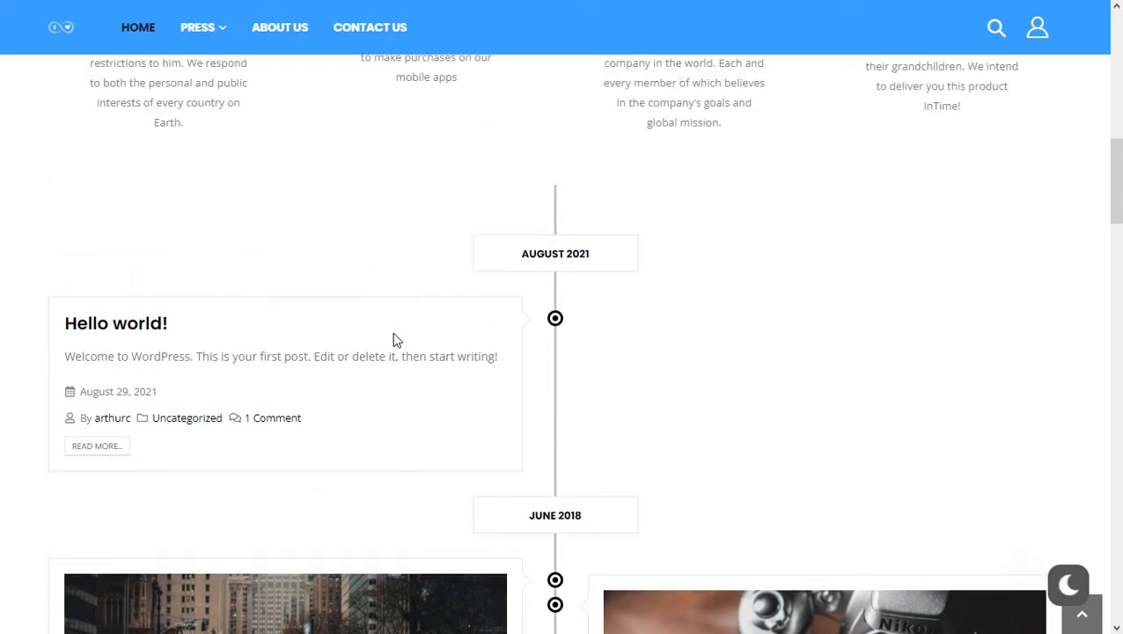
scroll(down, 3)
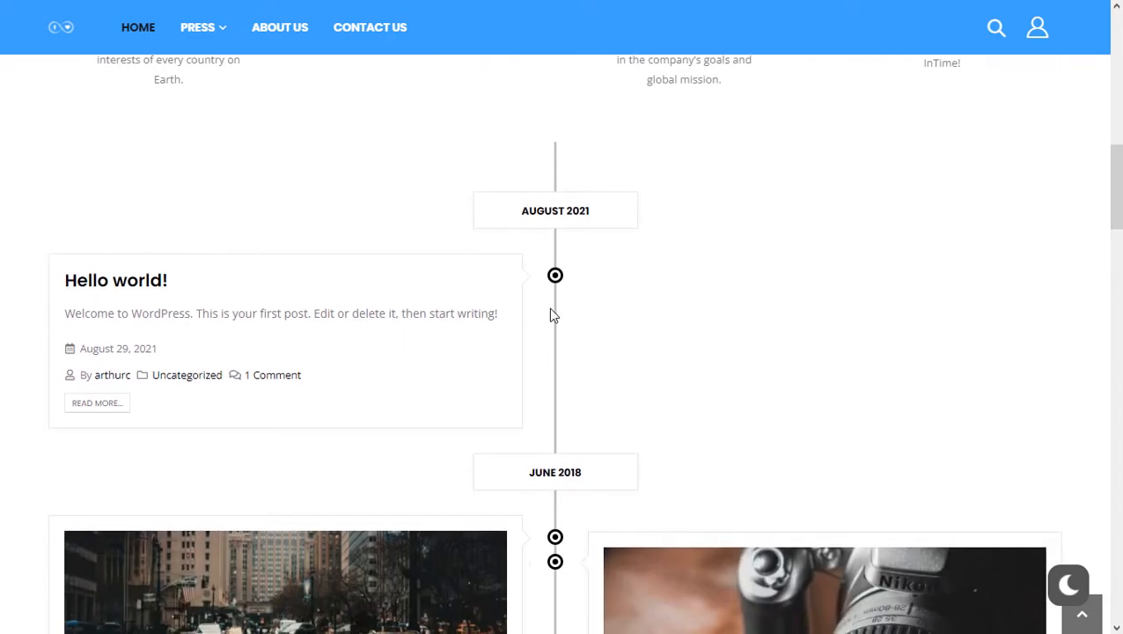
mouse_move(591, 288)
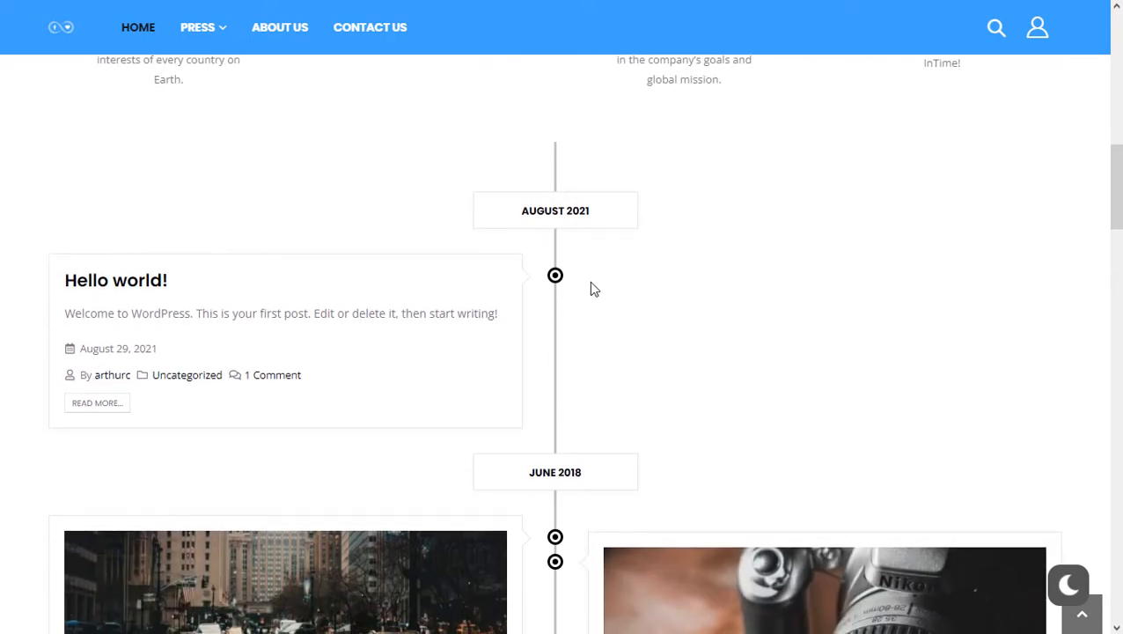
scroll(down, 3)
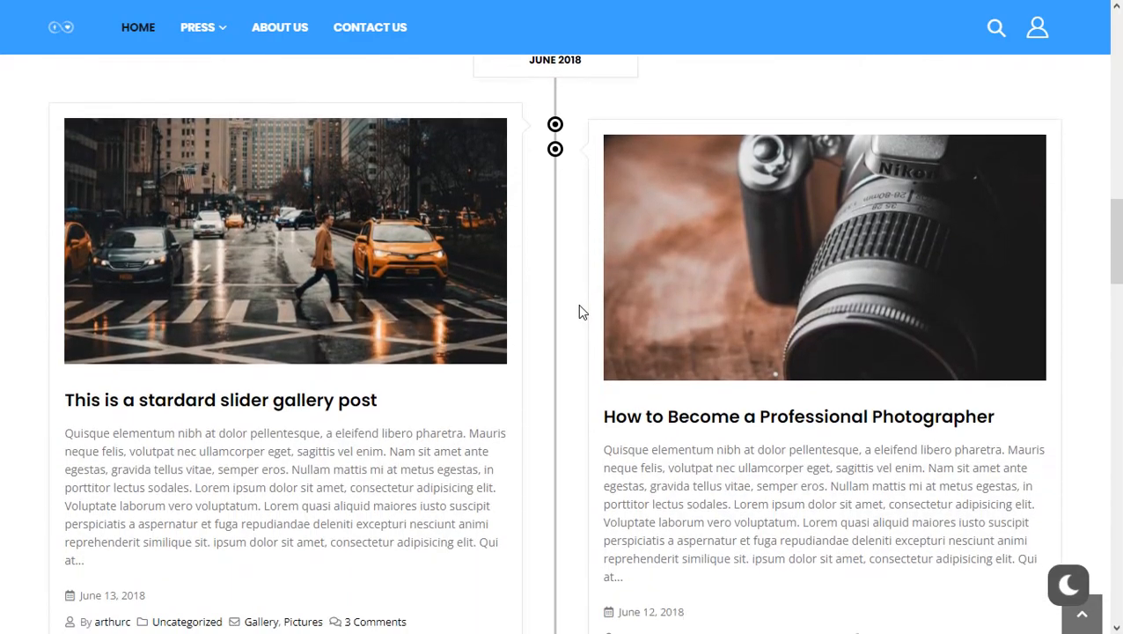
scroll(down, 3)
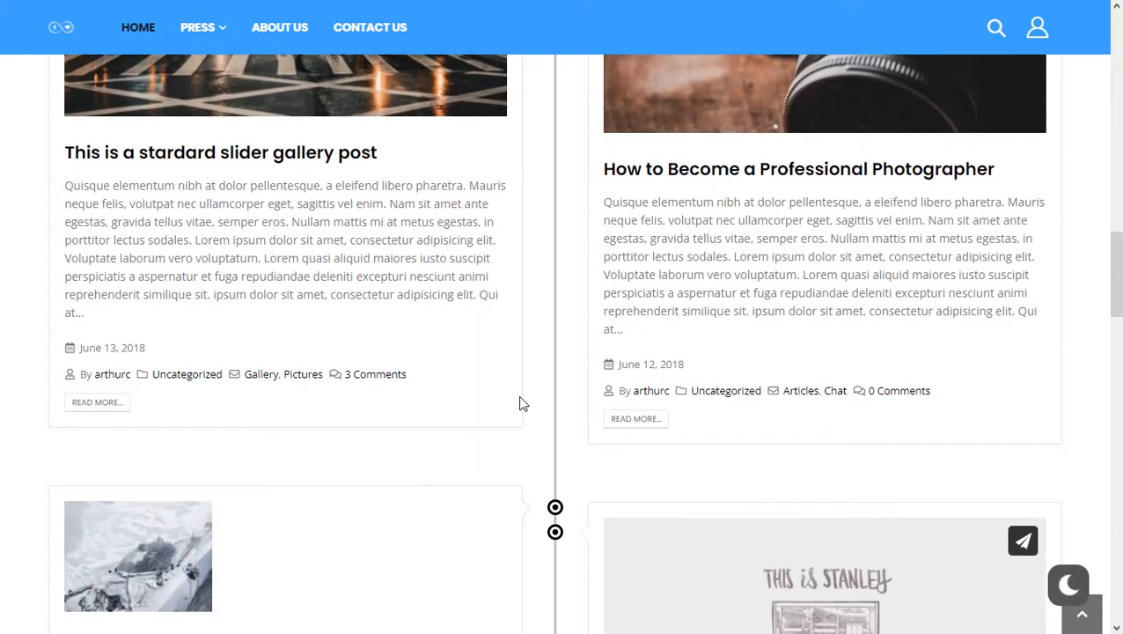
scroll(up, 3)
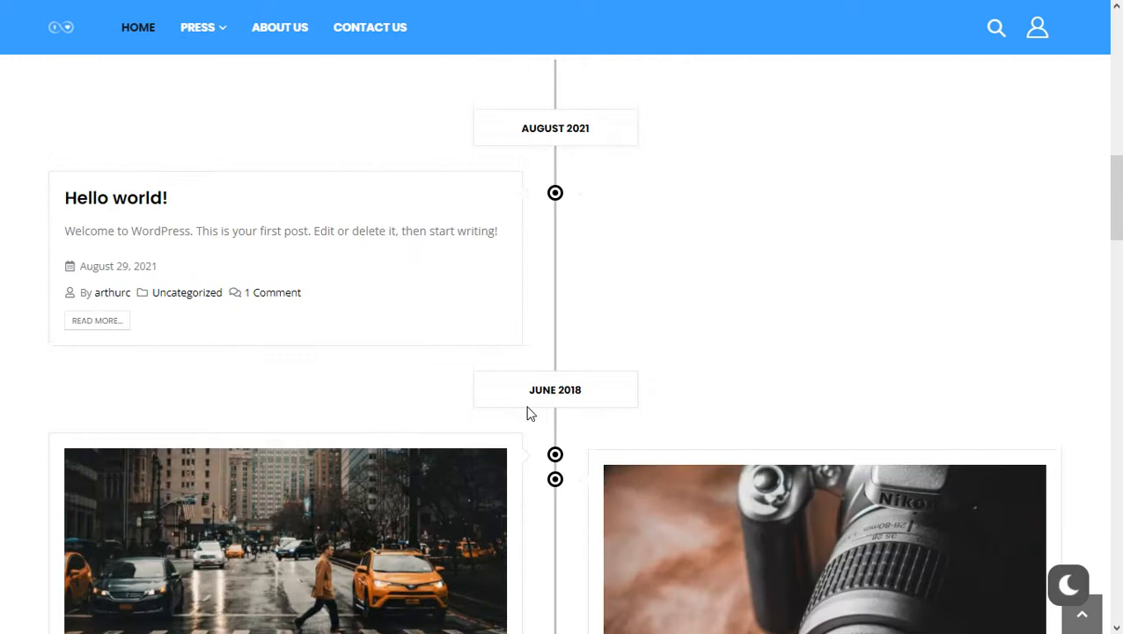
mouse_move(594, 394)
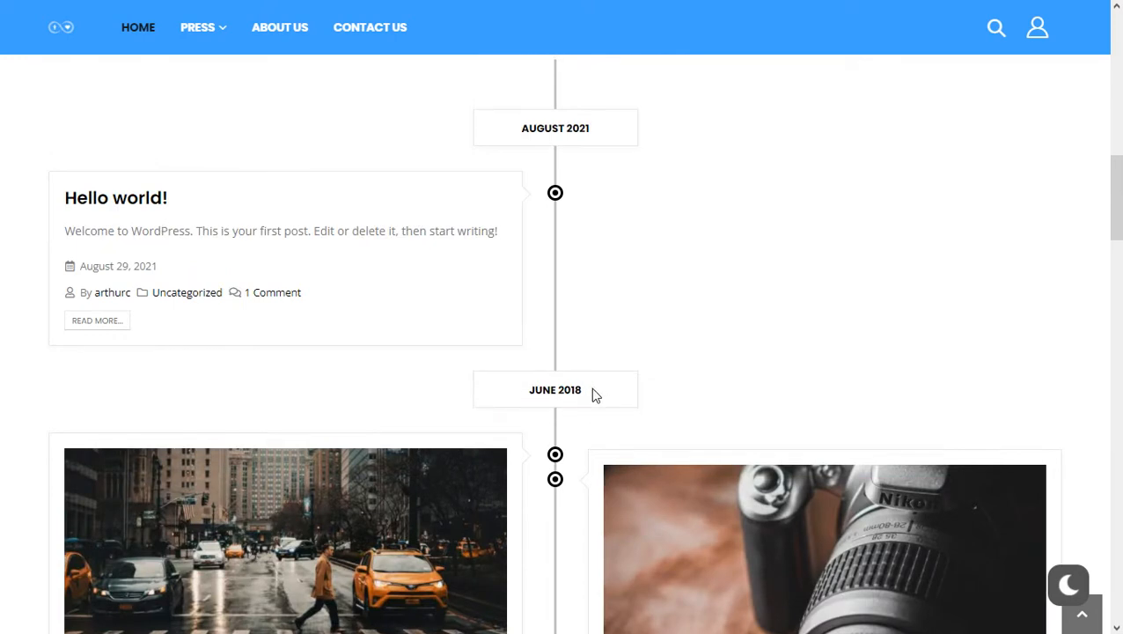
mouse_move(588, 407)
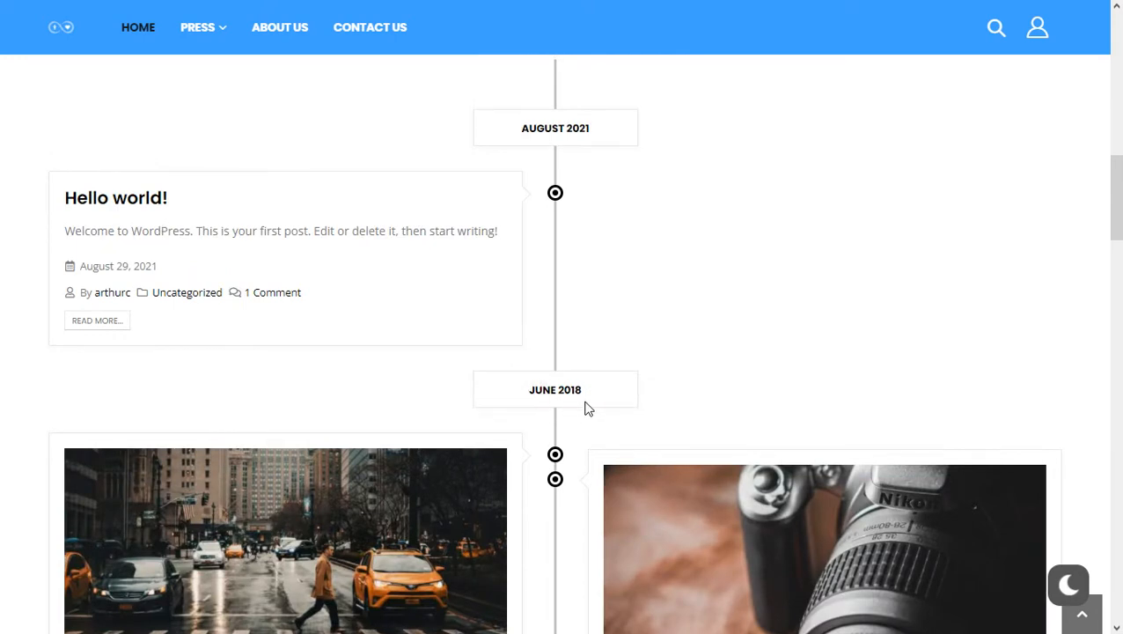
scroll(down, 3)
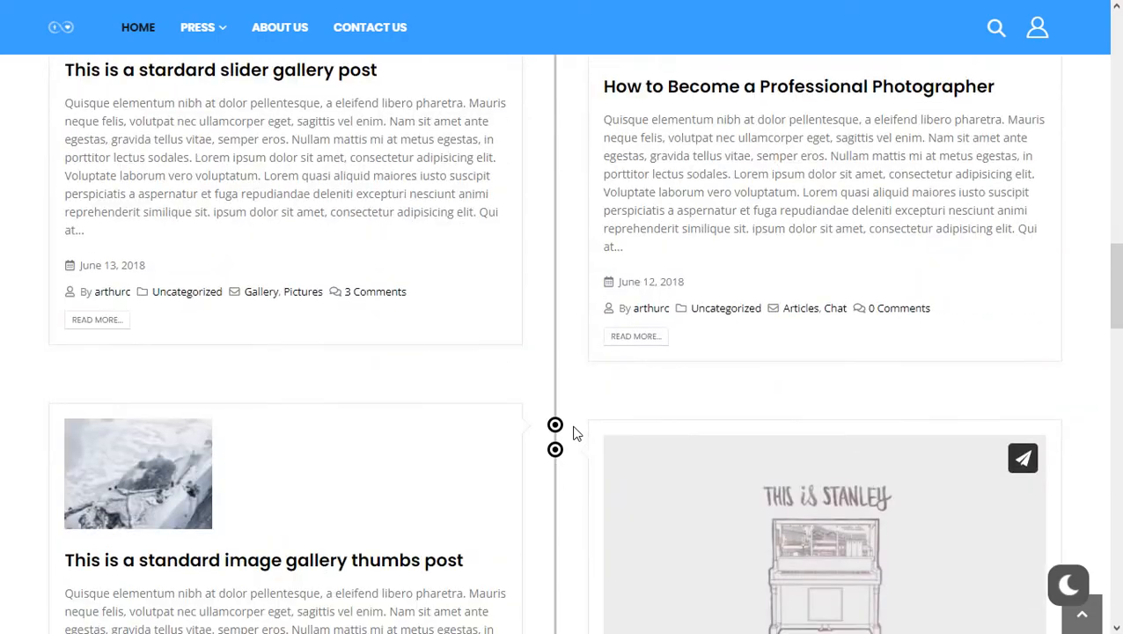
scroll(down, 3)
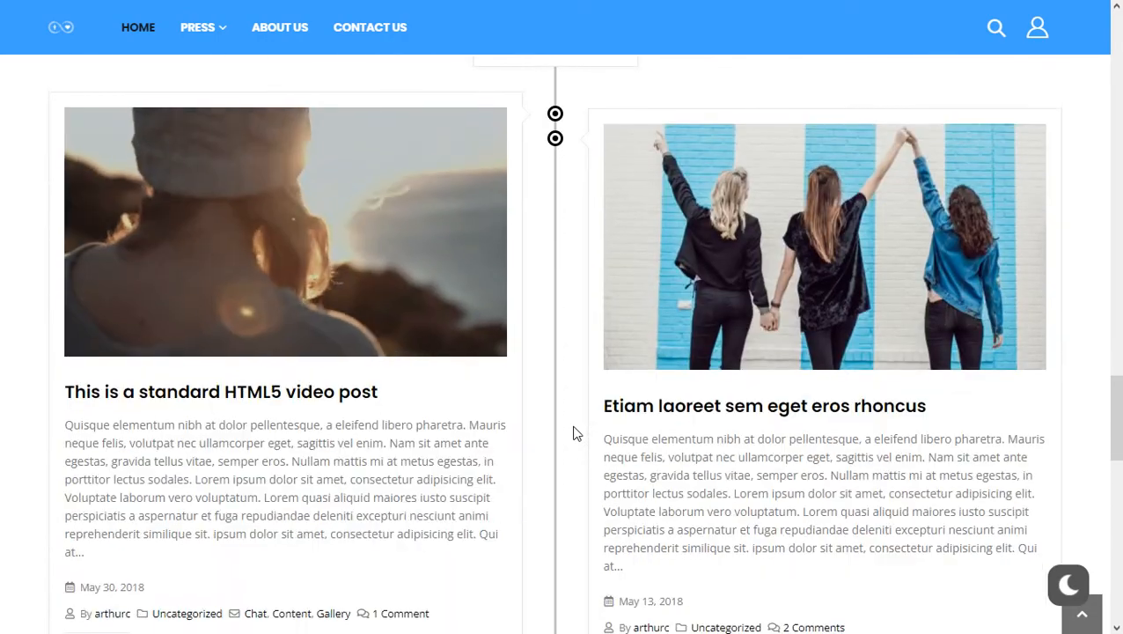
Continue through the 2018 posts to the last one, Gadgets That Make Your Smartphone Even Smarter
click(284, 230)
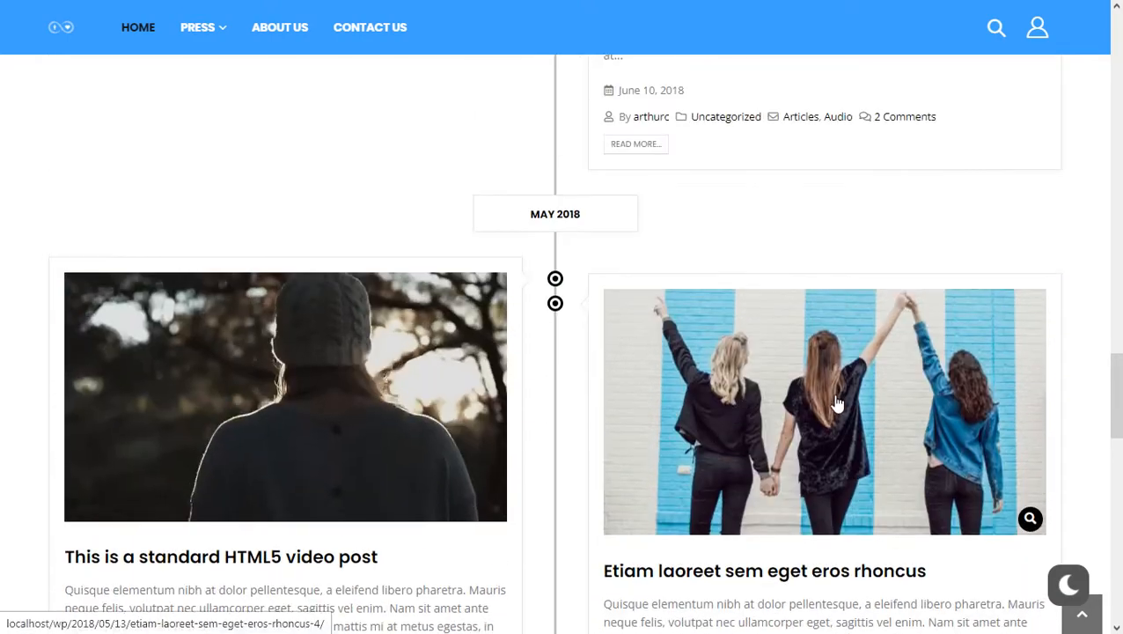
scroll(down, 3)
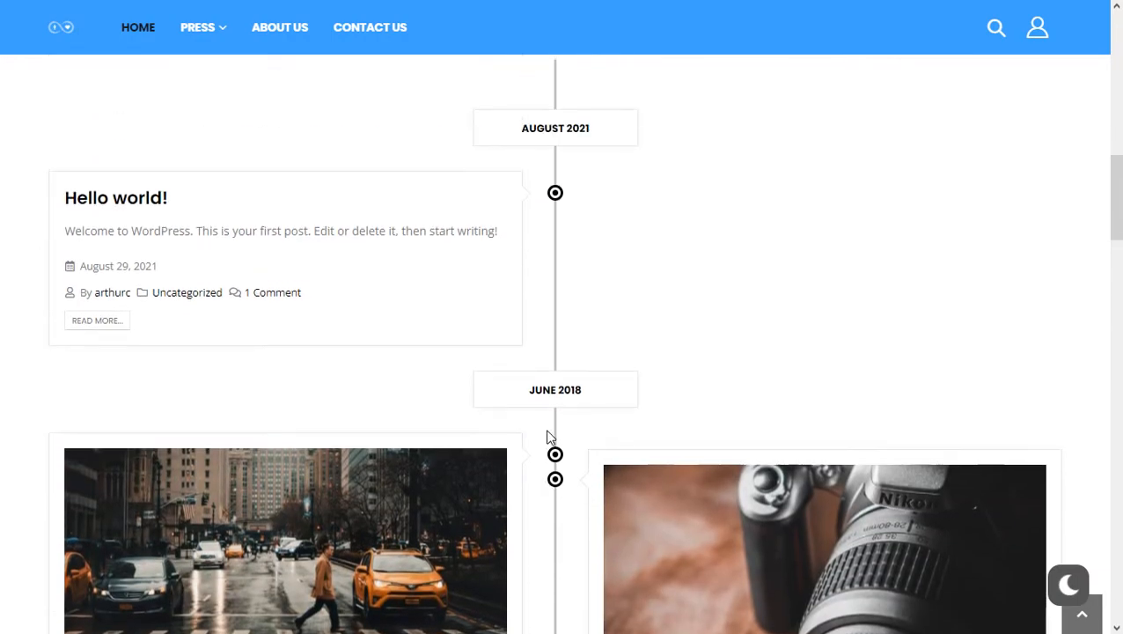
scroll(down, 3)
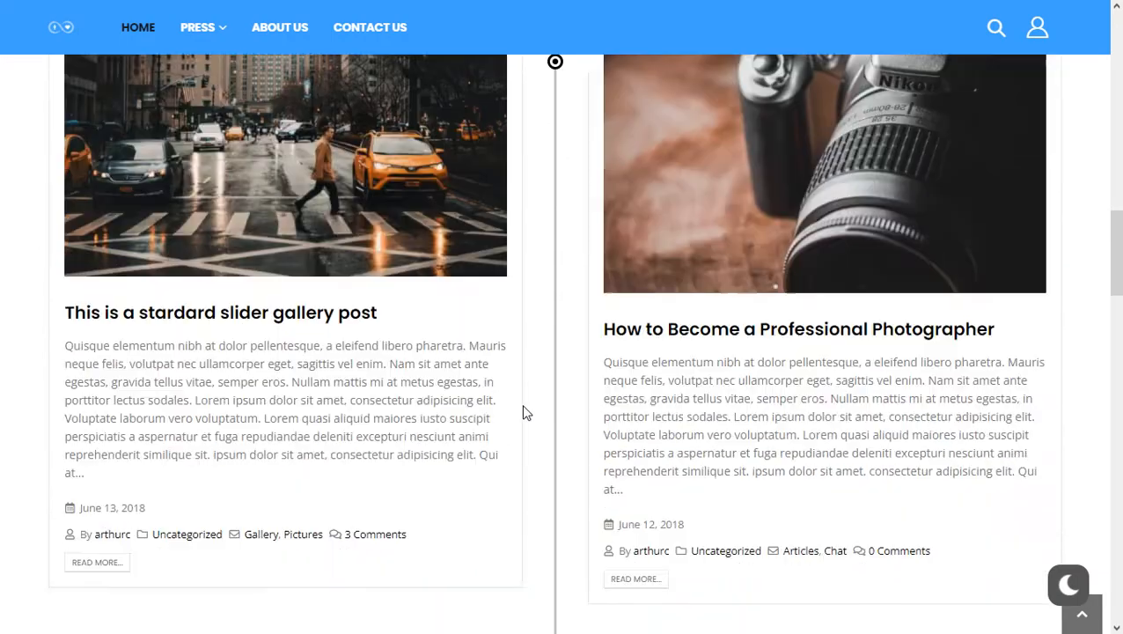
scroll(down, 3)
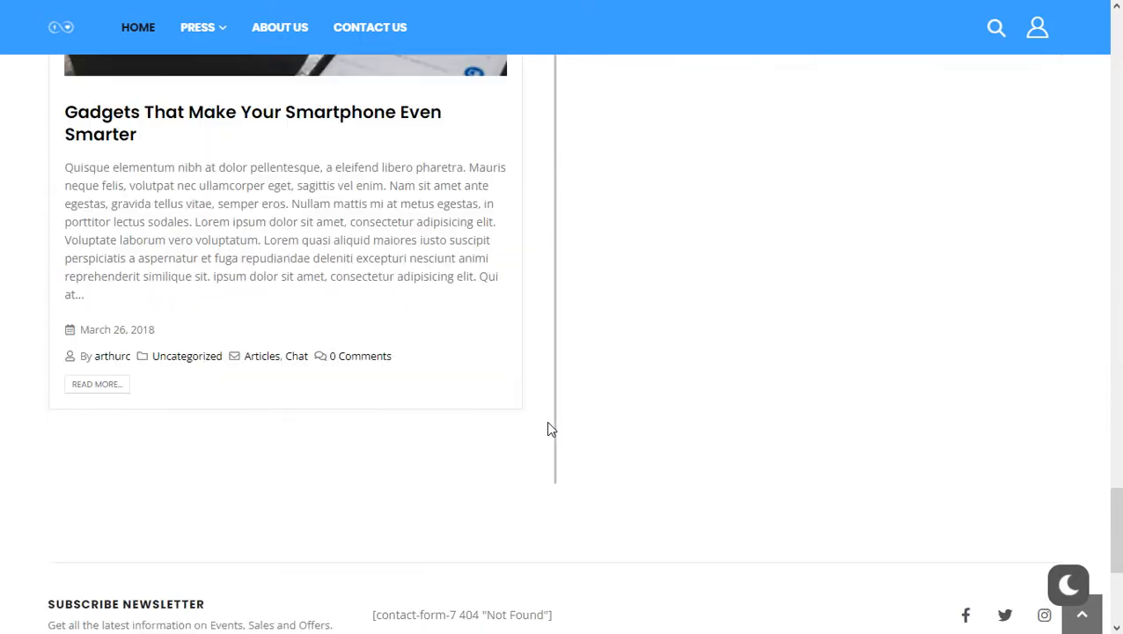
scroll(down, 3)
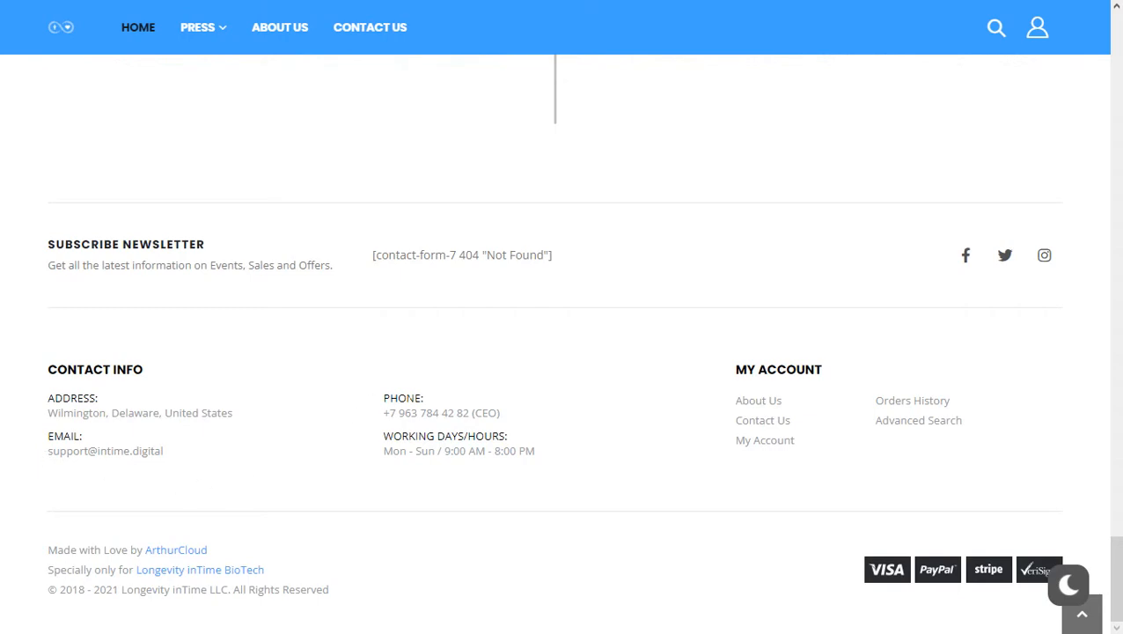
mouse_move(379, 453)
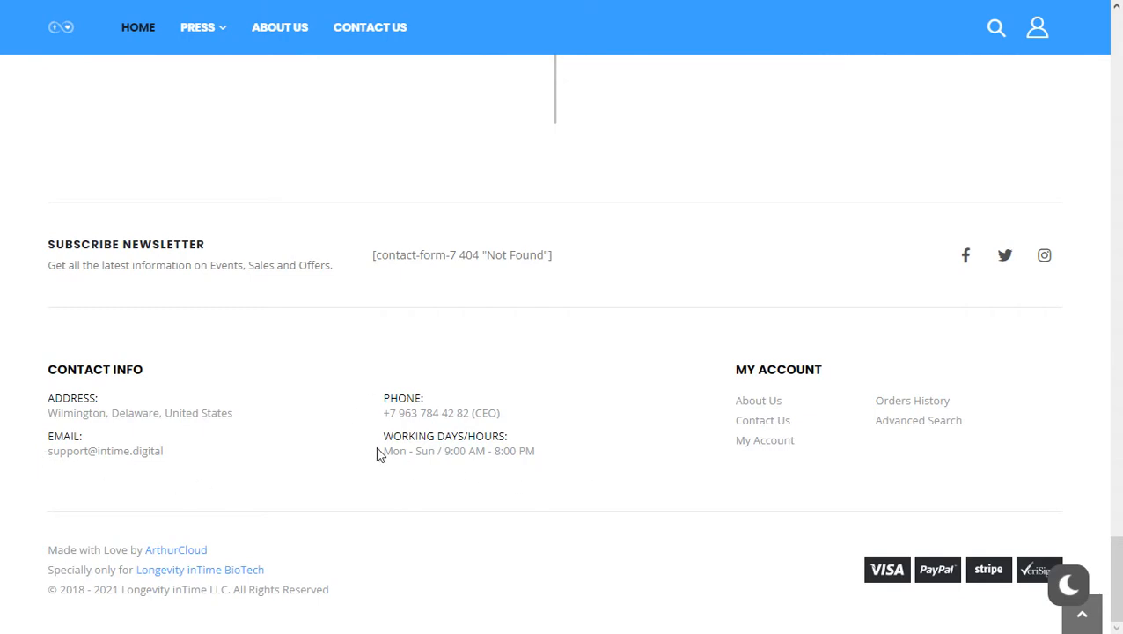
mouse_move(541, 458)
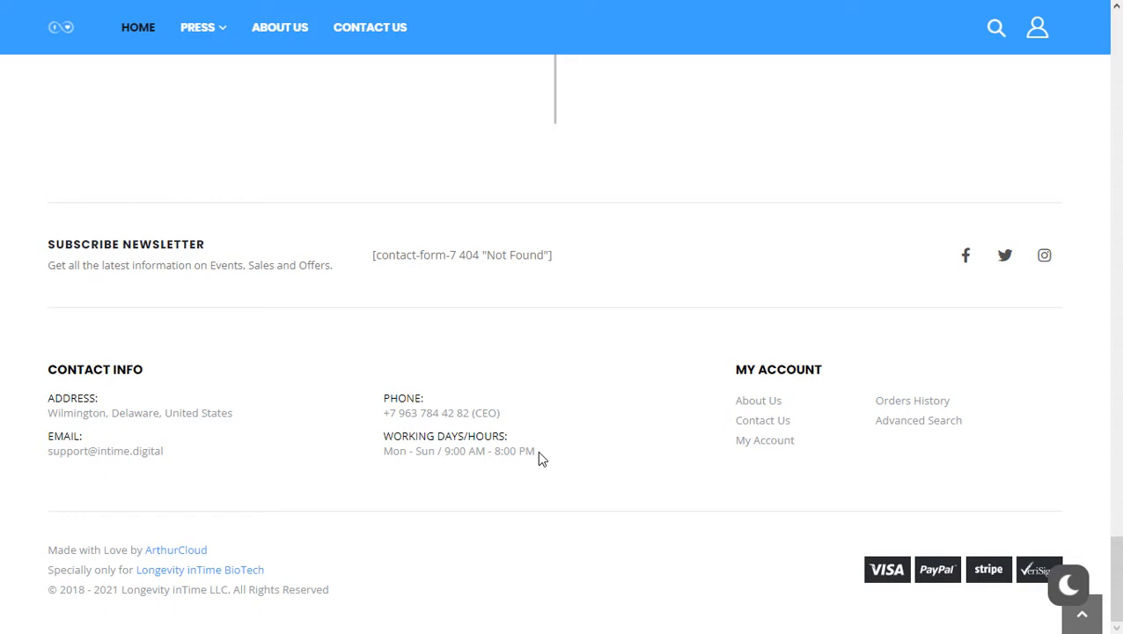
mouse_move(691, 513)
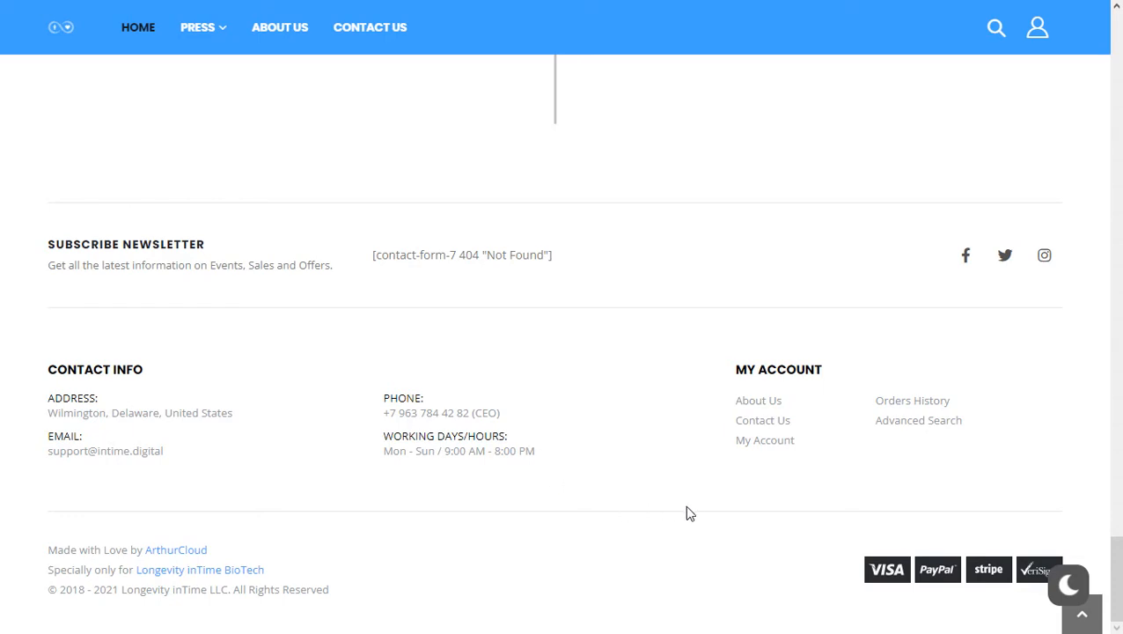
mouse_move(220, 49)
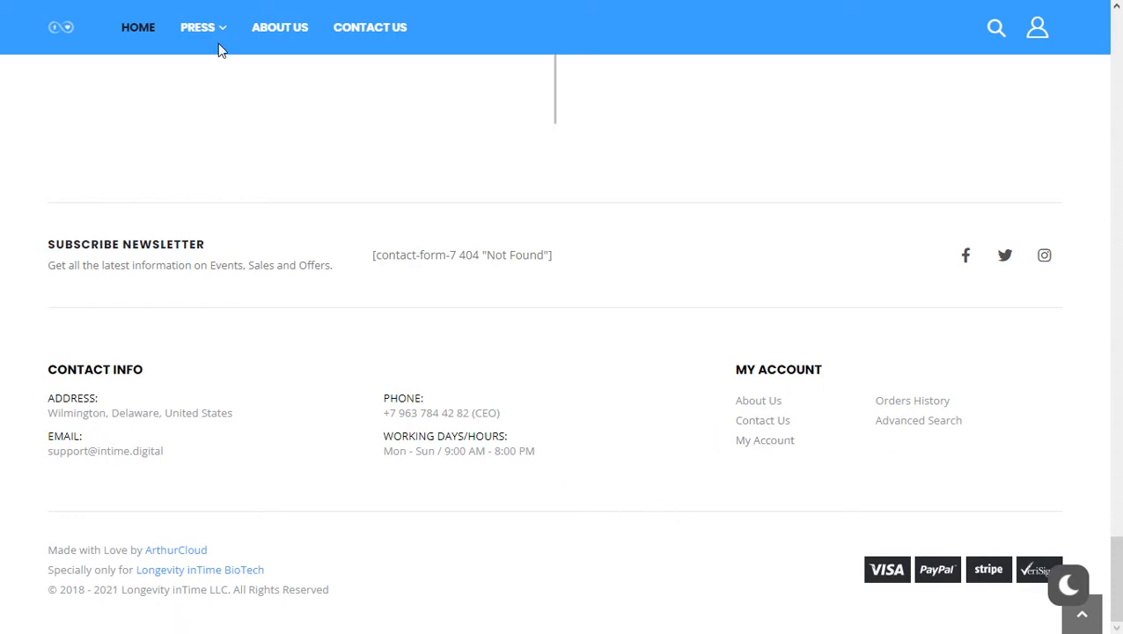
mouse_move(47, 574)
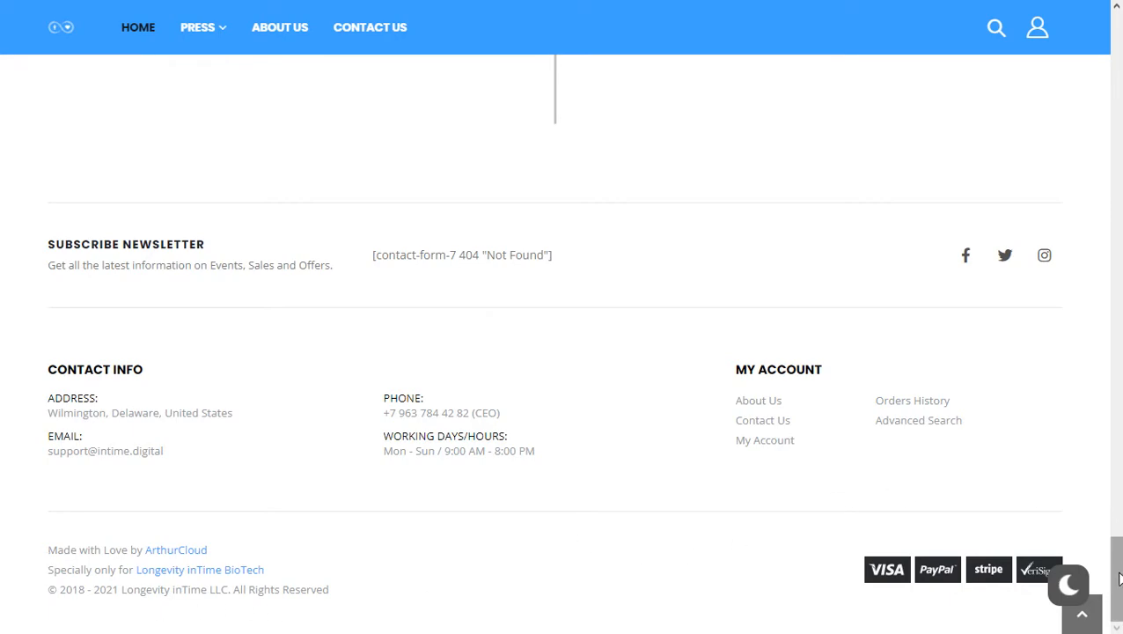
Return to the top and open the Press page of posts from the Press menu
scroll(up, 3)
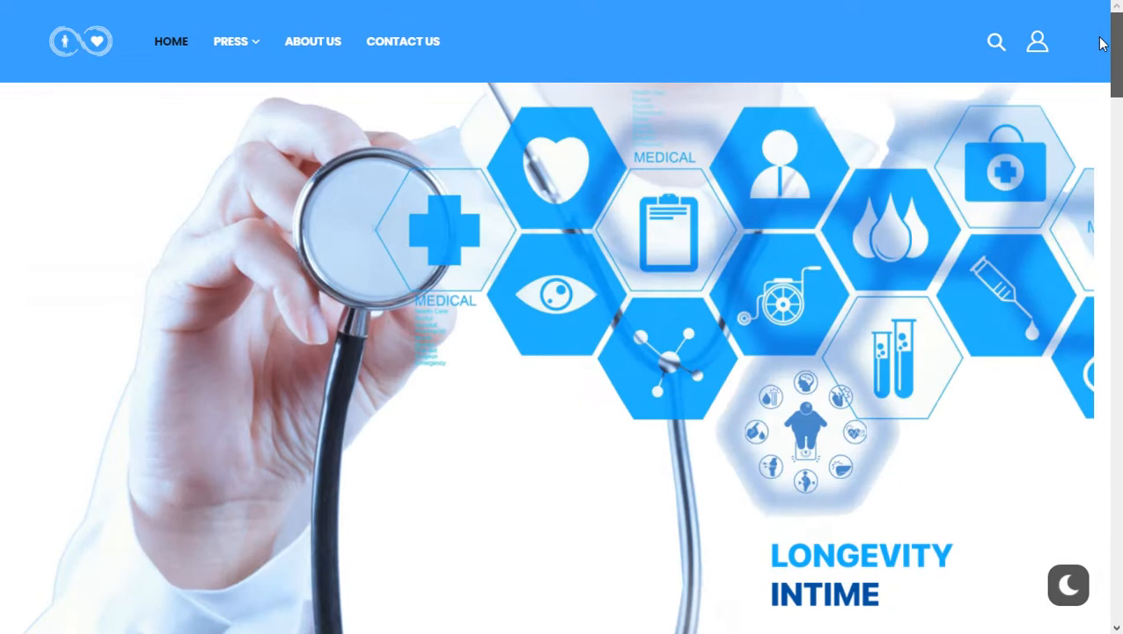
click(230, 41)
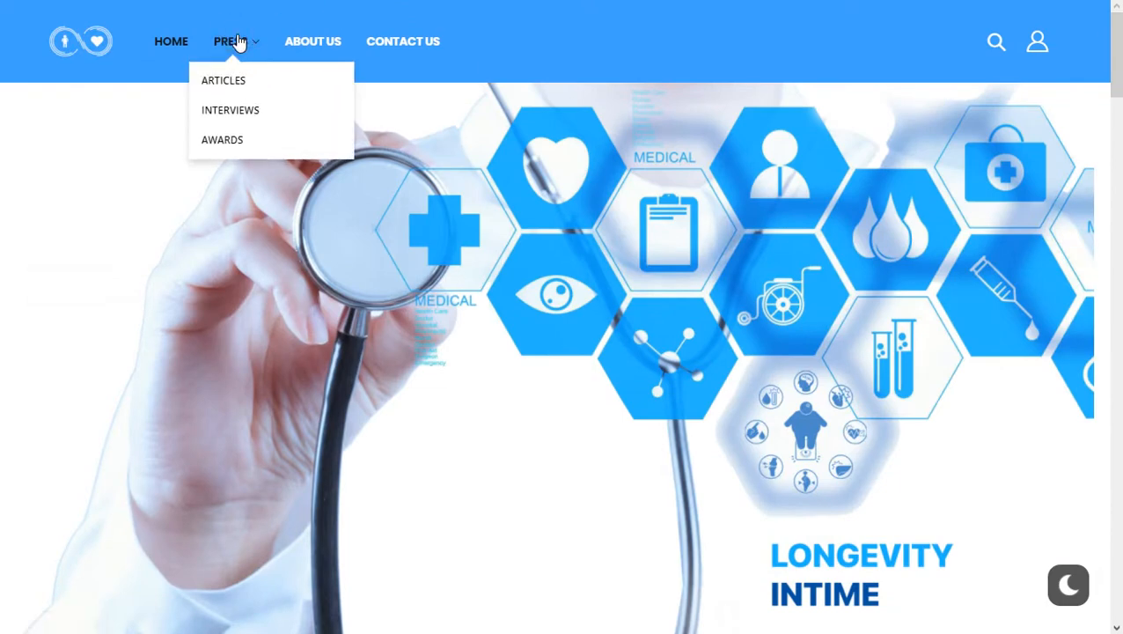
click(223, 80)
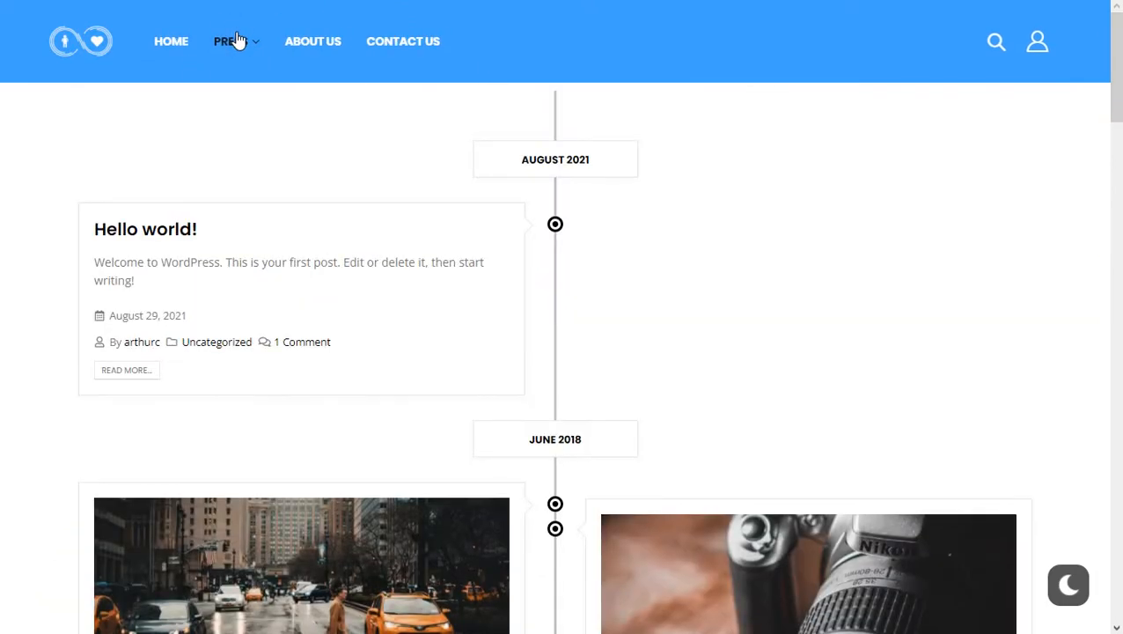
mouse_move(642, 283)
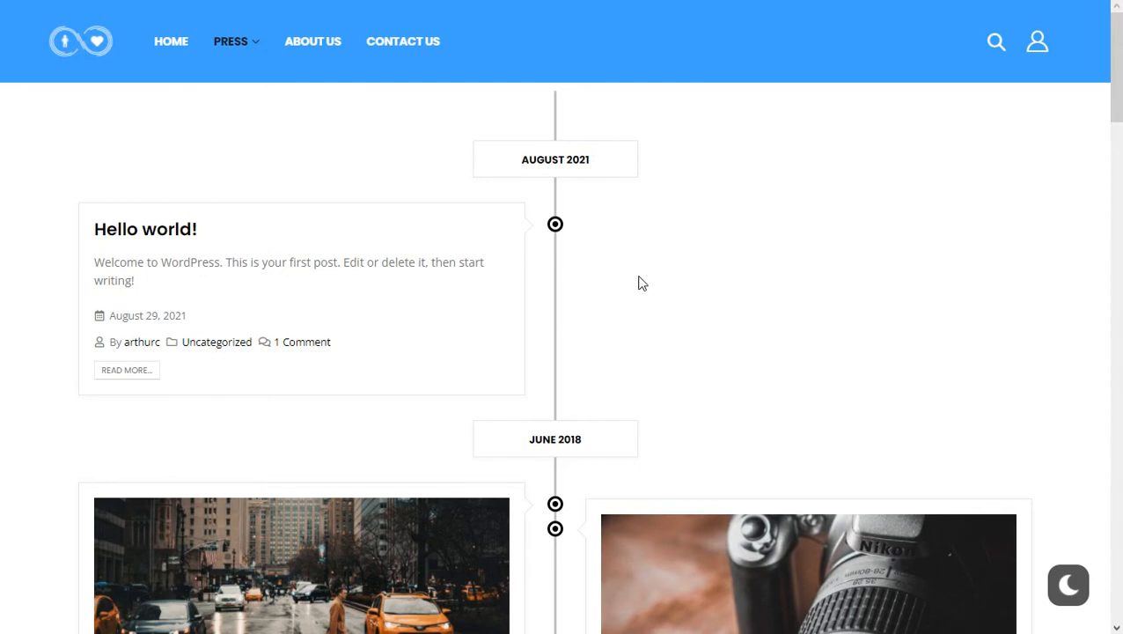
mouse_move(294, 112)
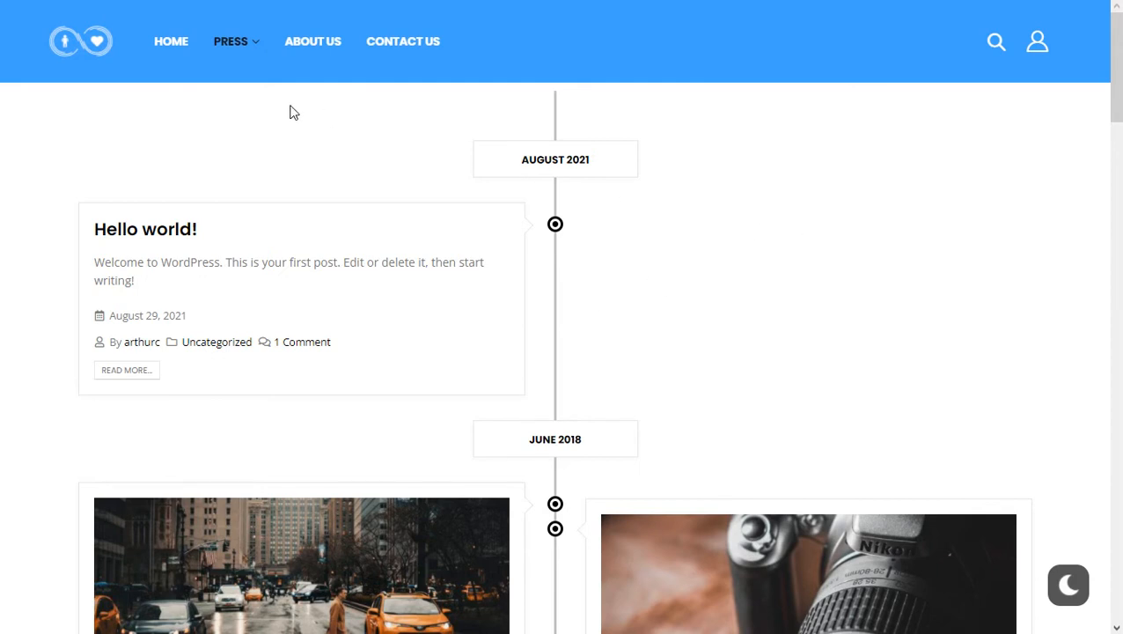
mouse_move(231, 109)
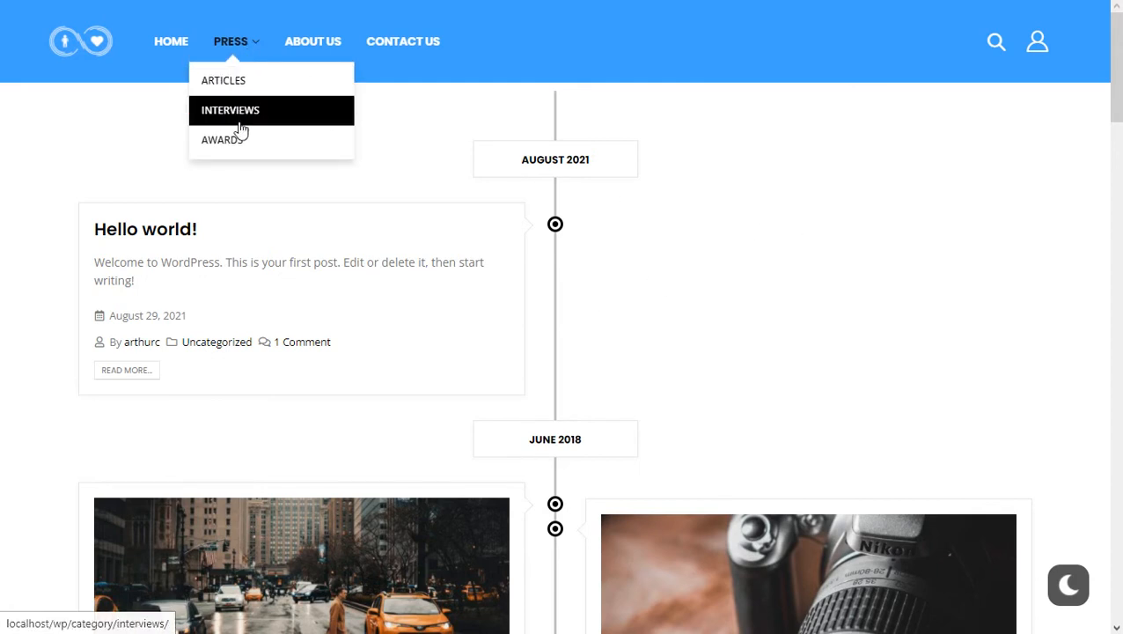
Scroll the Press posts, then open the Interviews category, which shows Nothing Found
scroll(down, 3)
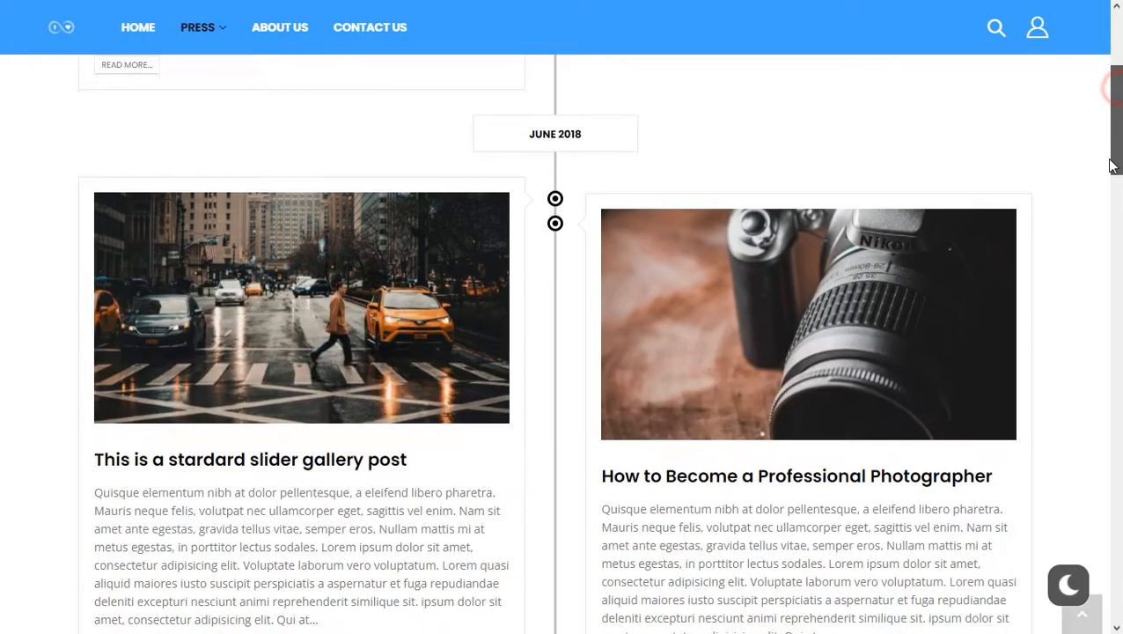
click(197, 27)
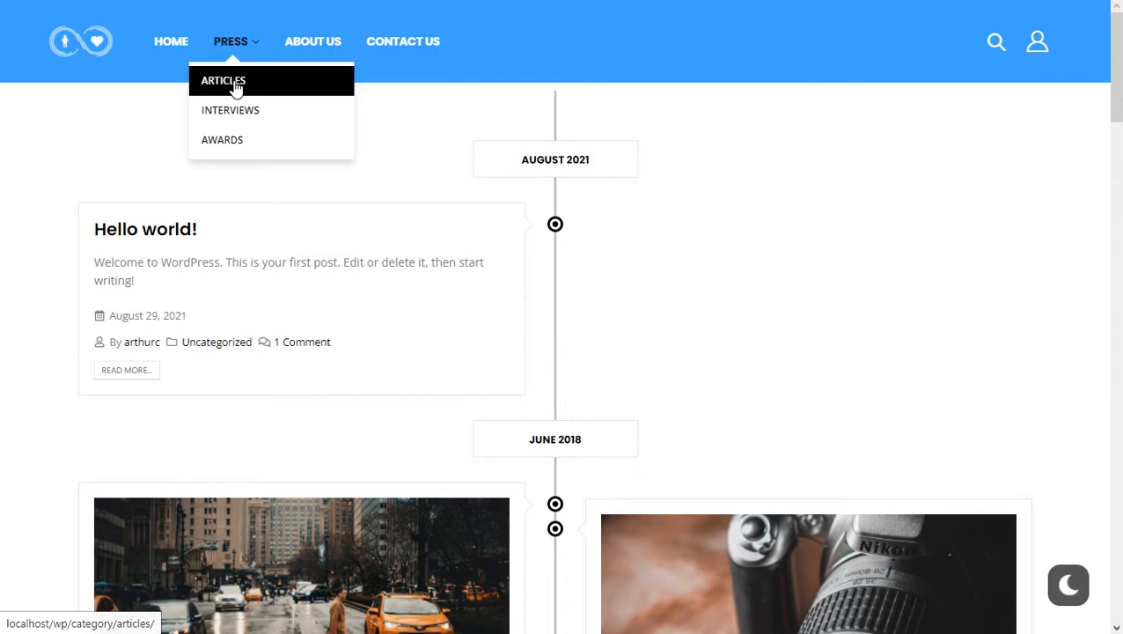
mouse_move(616, 261)
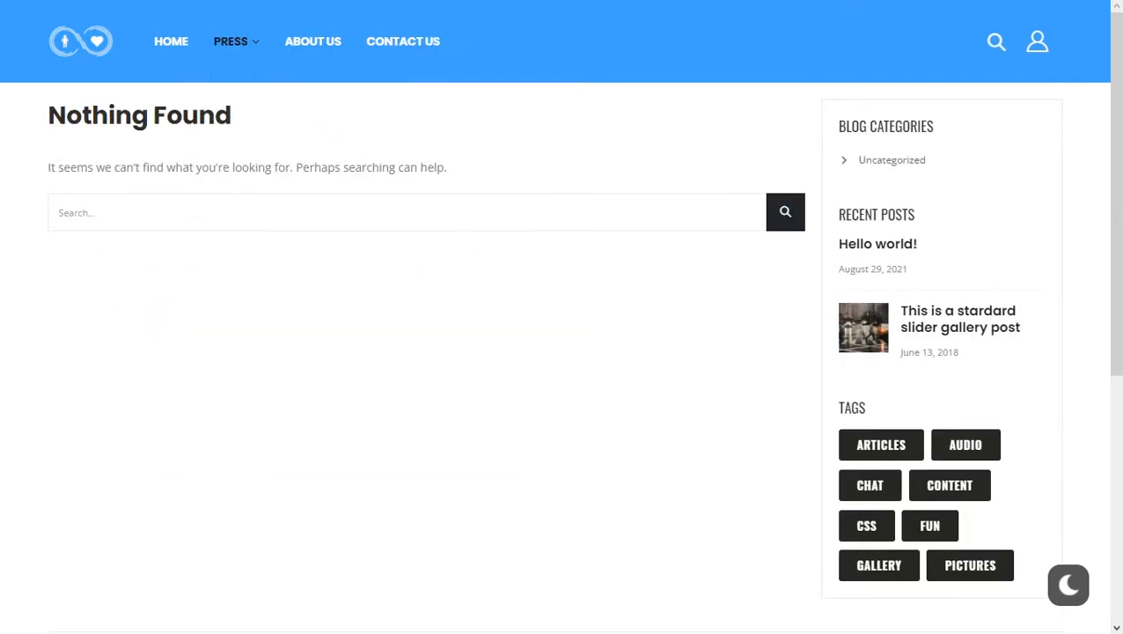
click(231, 41)
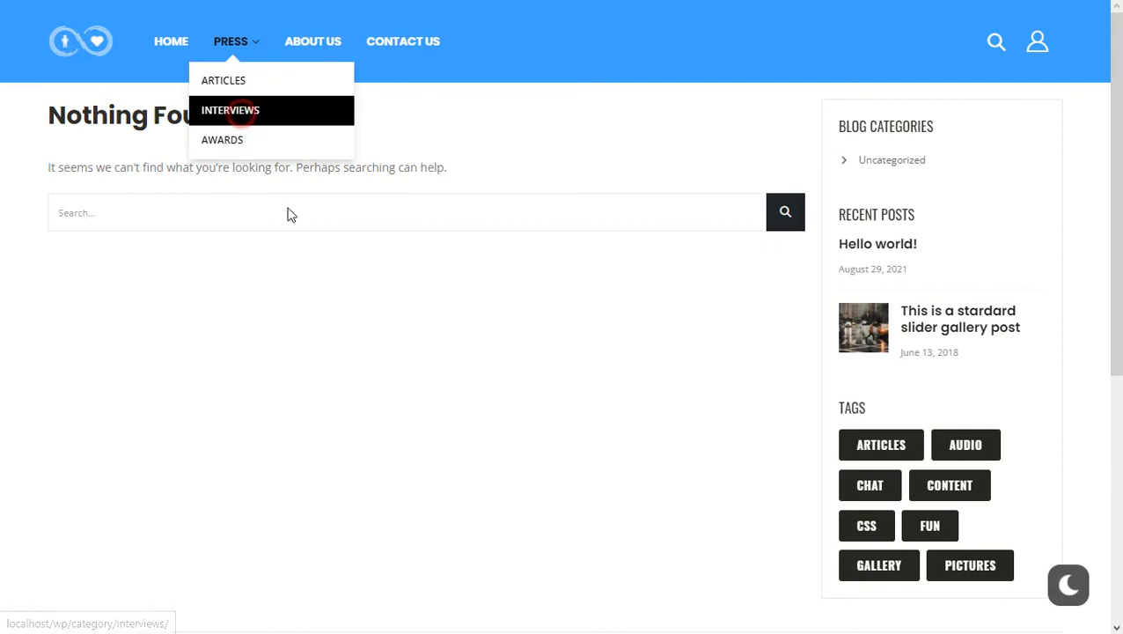
mouse_move(312, 42)
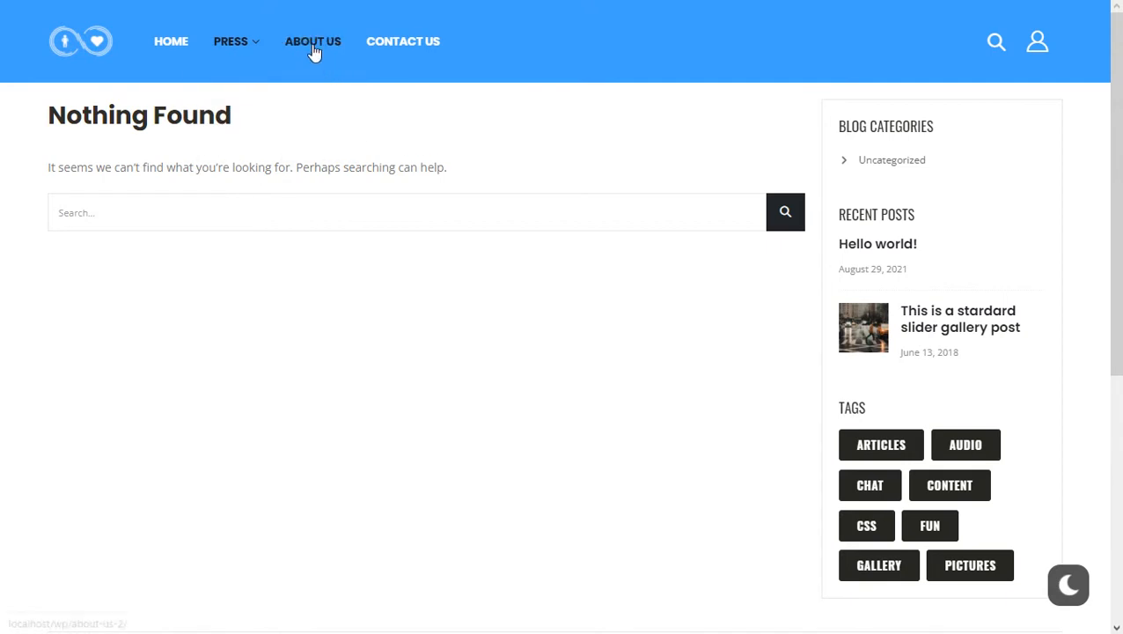
mouse_move(646, 349)
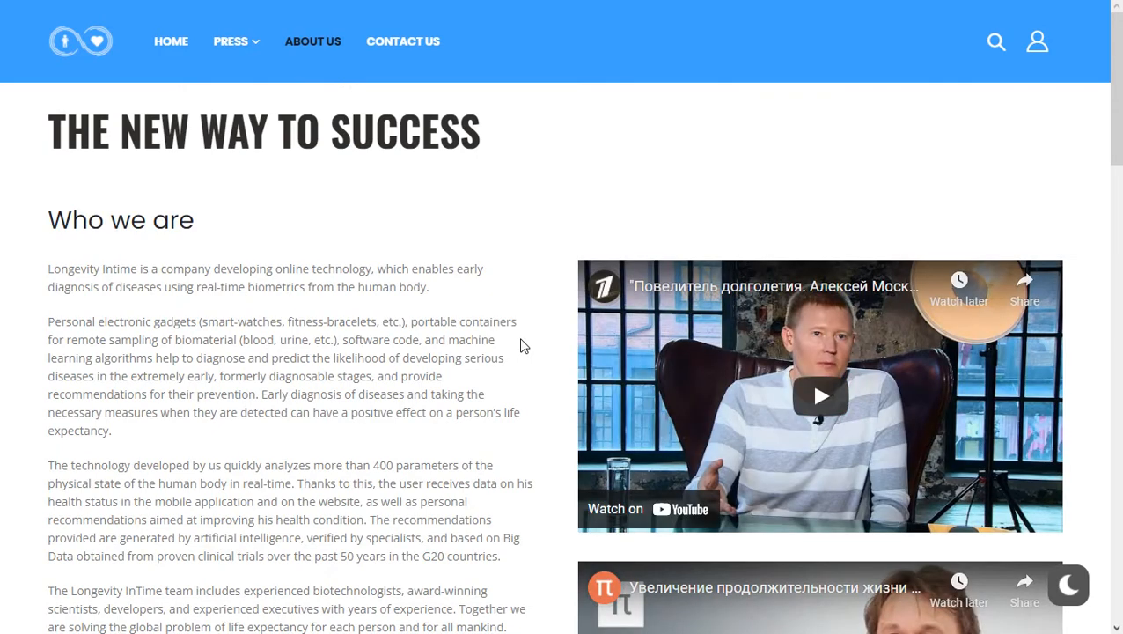
mouse_move(173, 201)
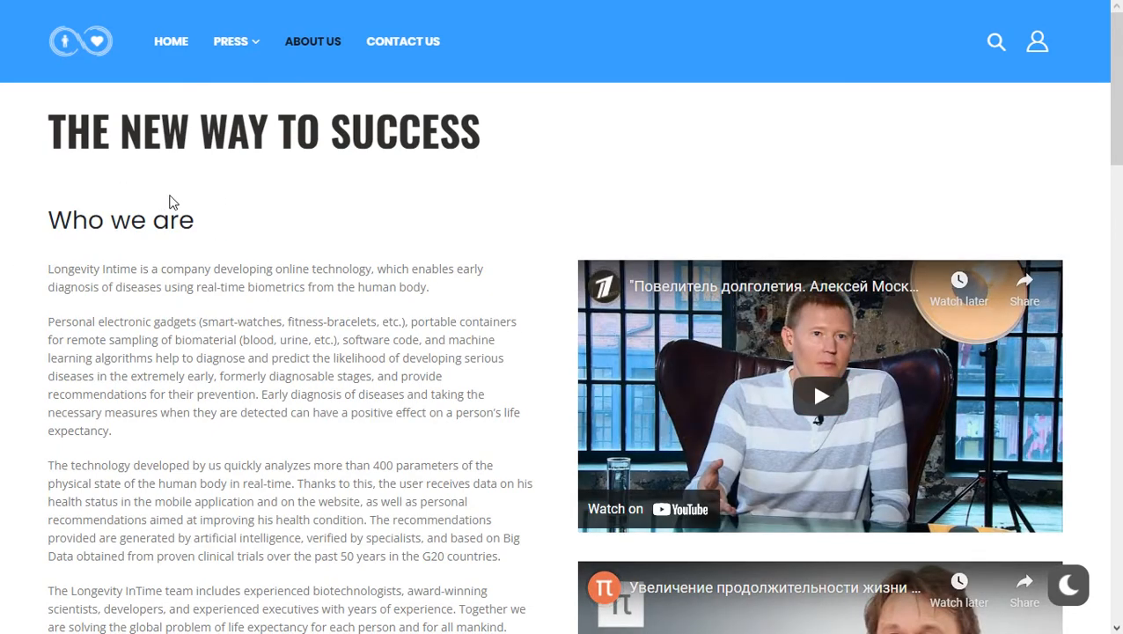
Scroll the About Us page through its videos and Our History timeline to the footer
scroll(down, 3)
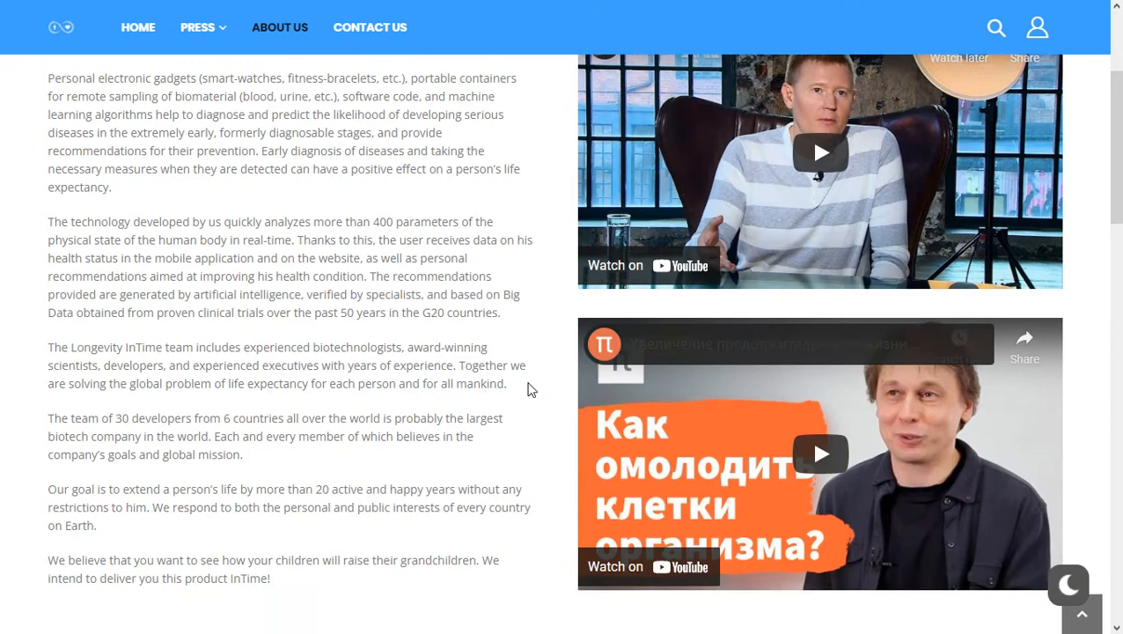
scroll(down, 3)
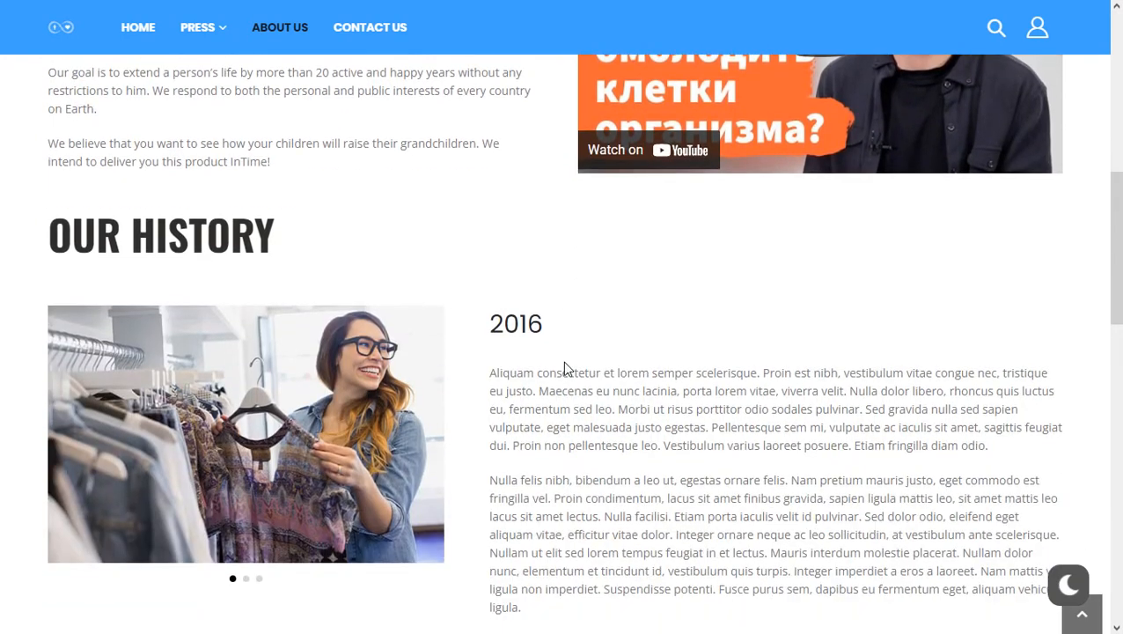
scroll(down, 3)
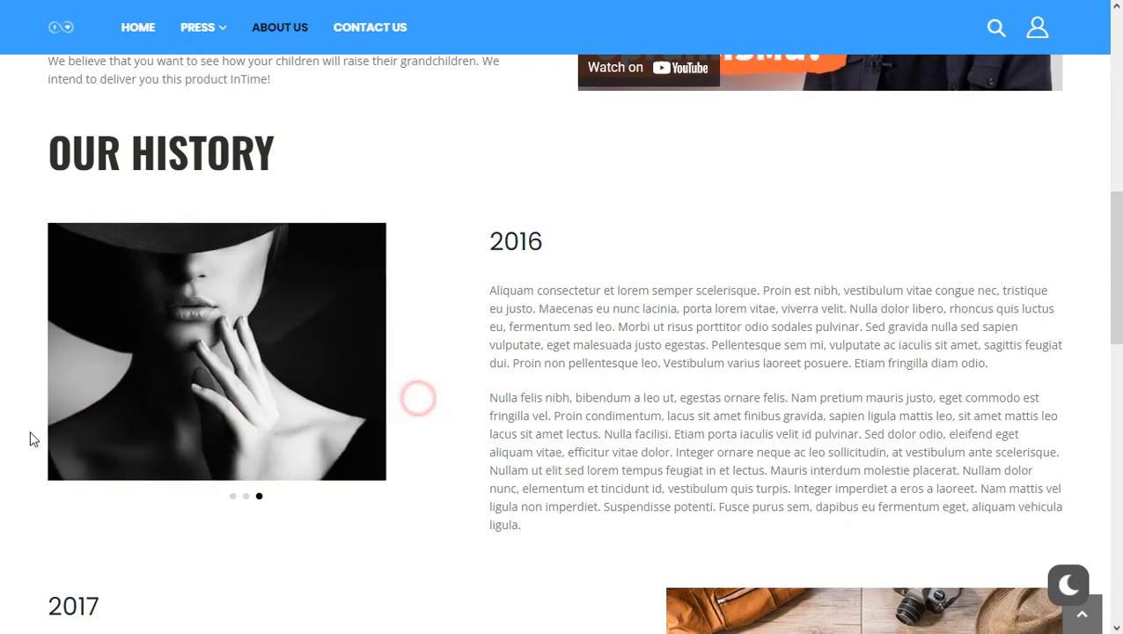
scroll(down, 3)
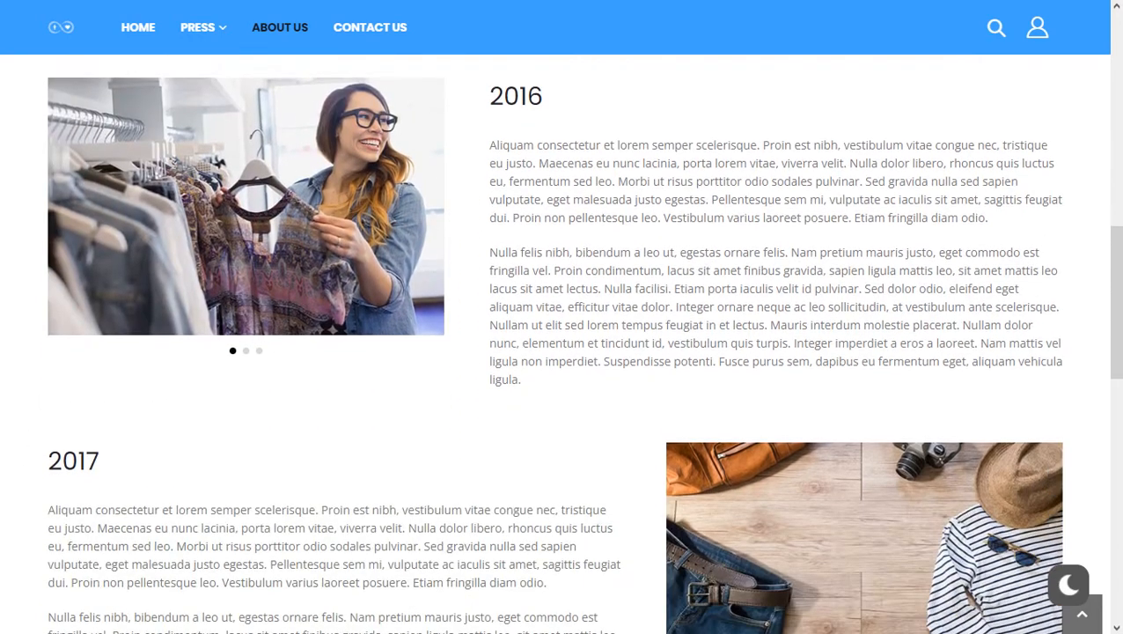
scroll(down, 3)
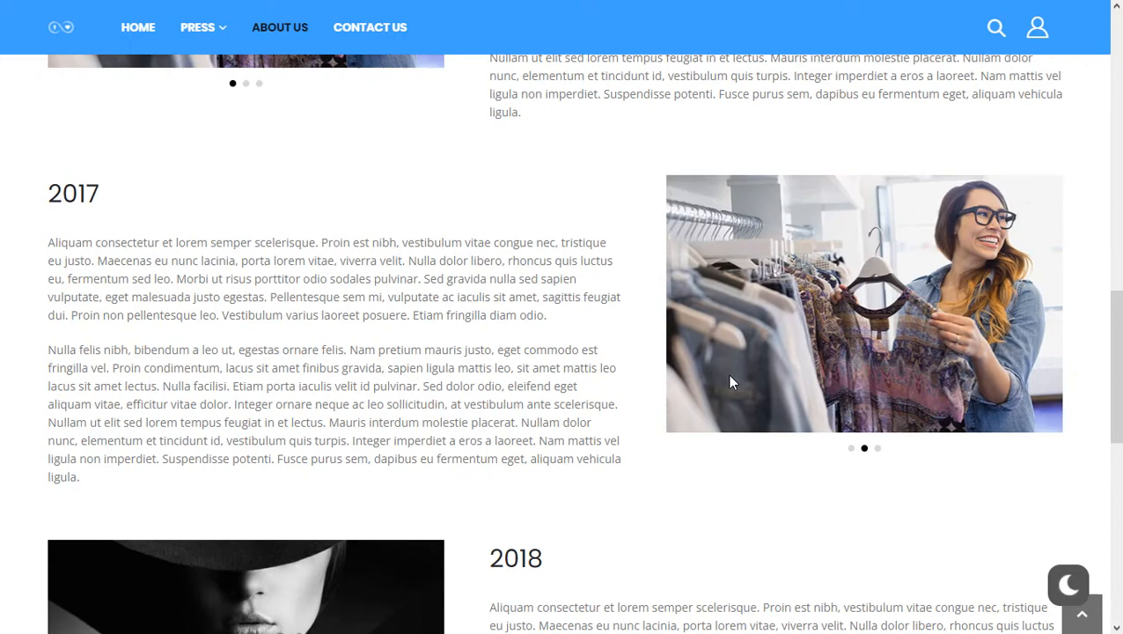
scroll(down, 3)
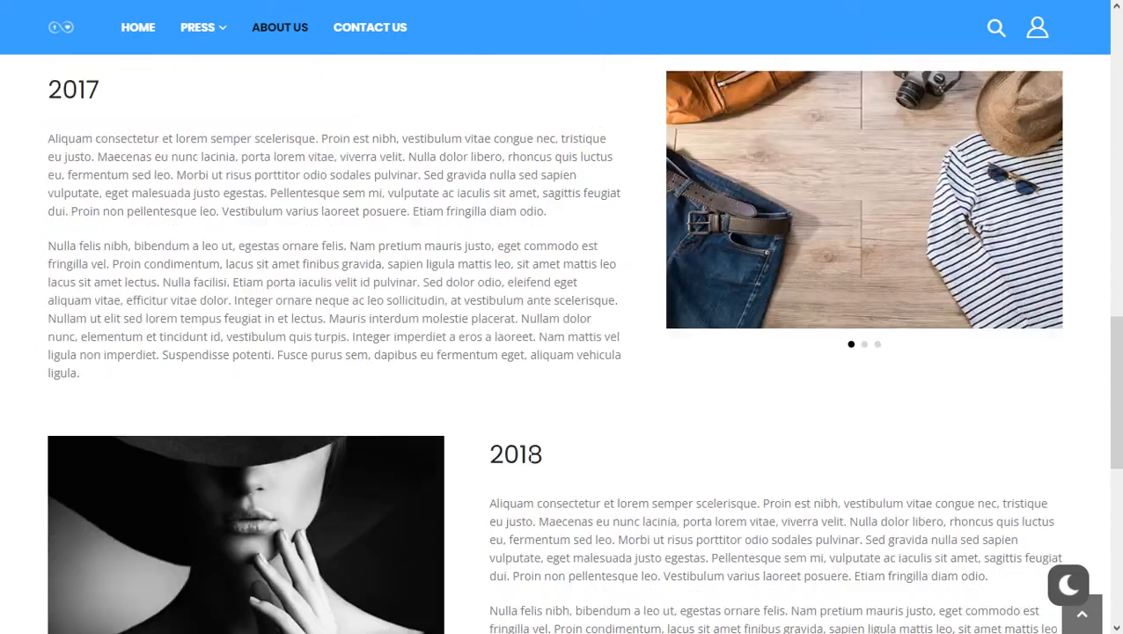
scroll(up, 3)
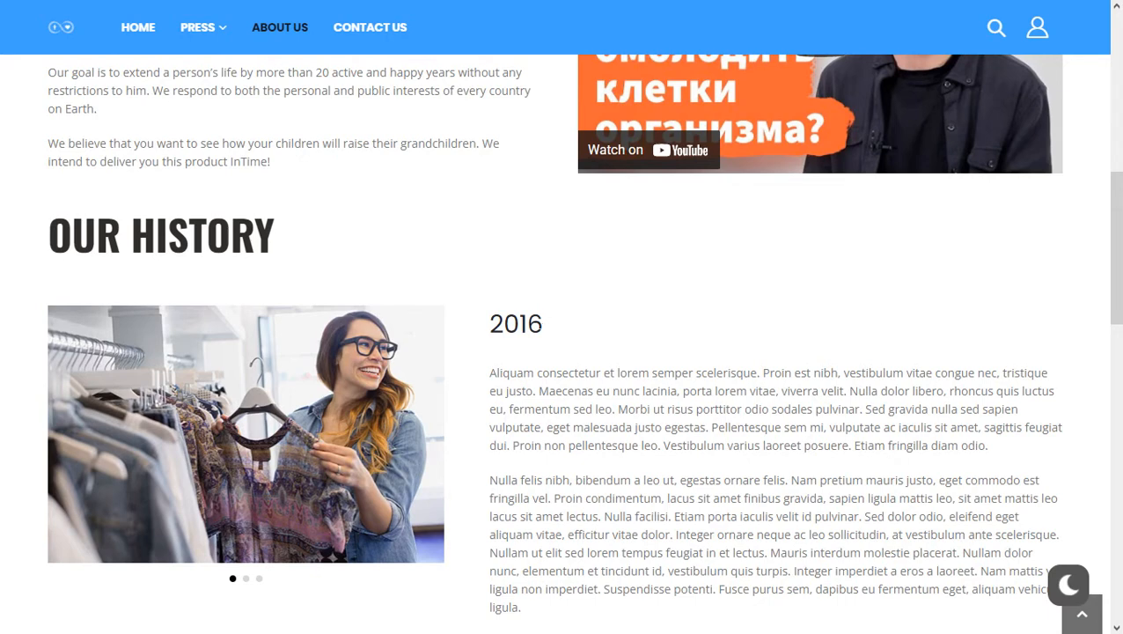
mouse_move(520, 349)
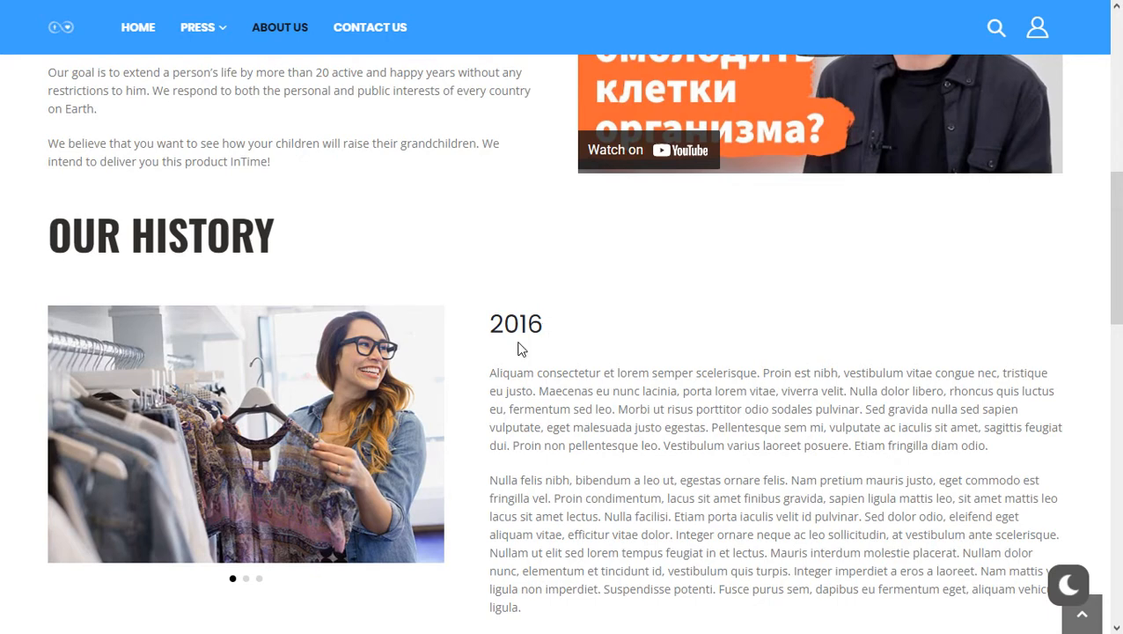
scroll(down, 3)
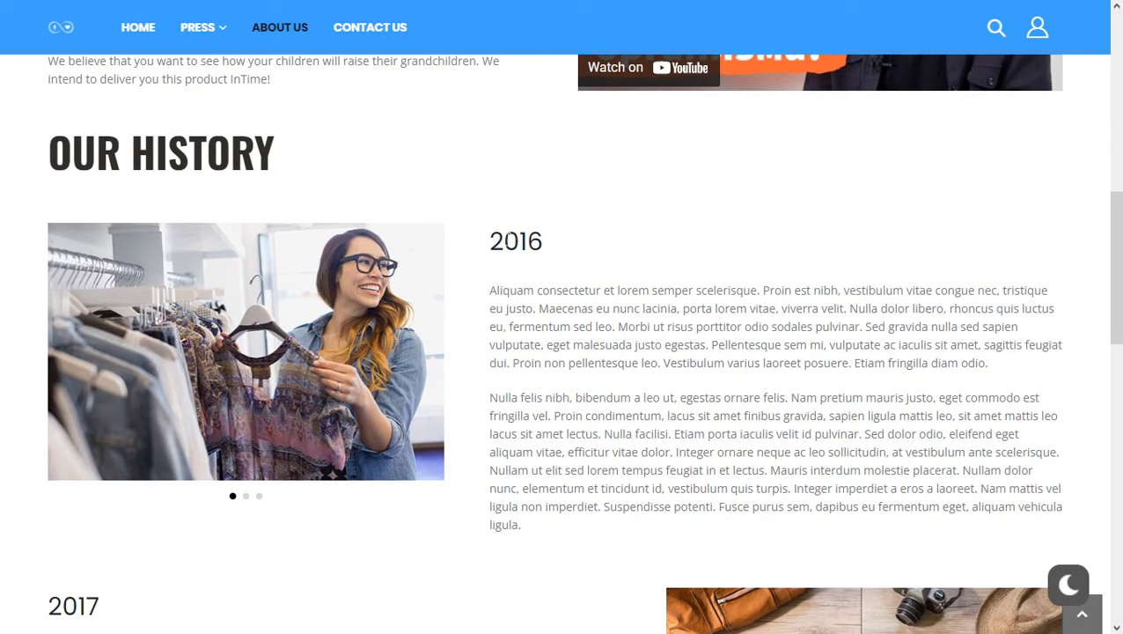
scroll(down, 3)
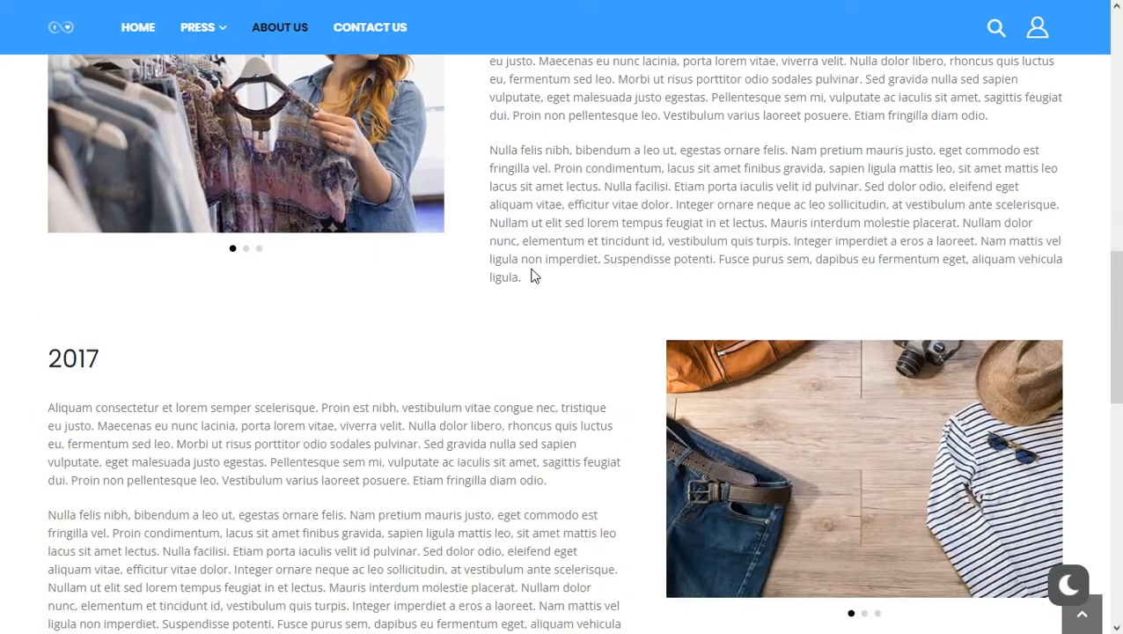
mouse_move(104, 369)
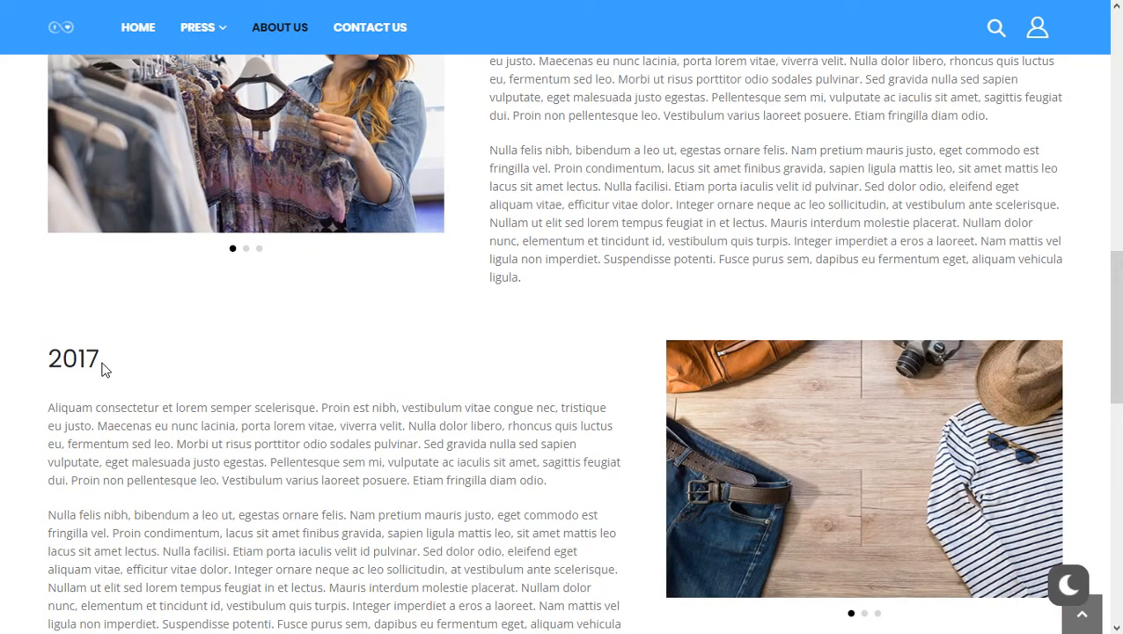
scroll(up, 3)
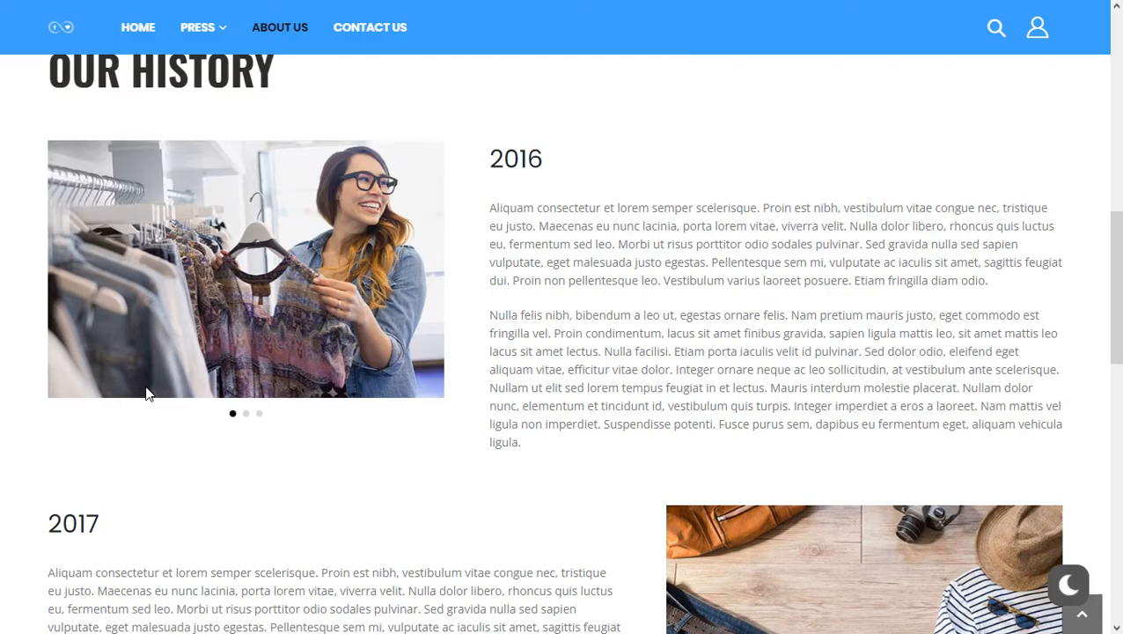
scroll(down, 3)
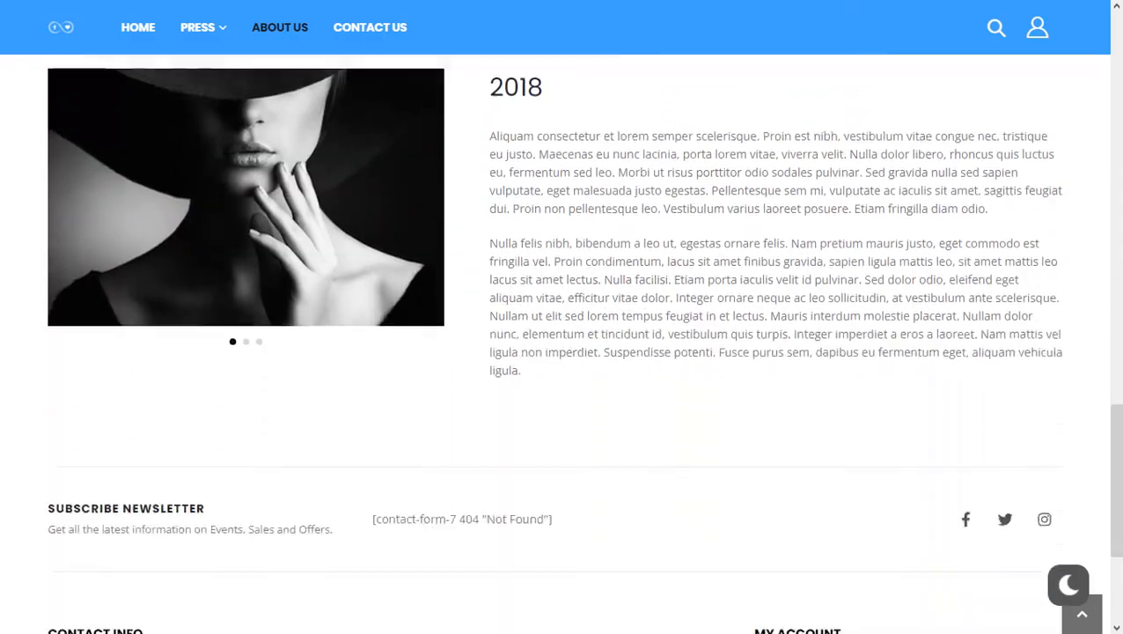
scroll(down, 3)
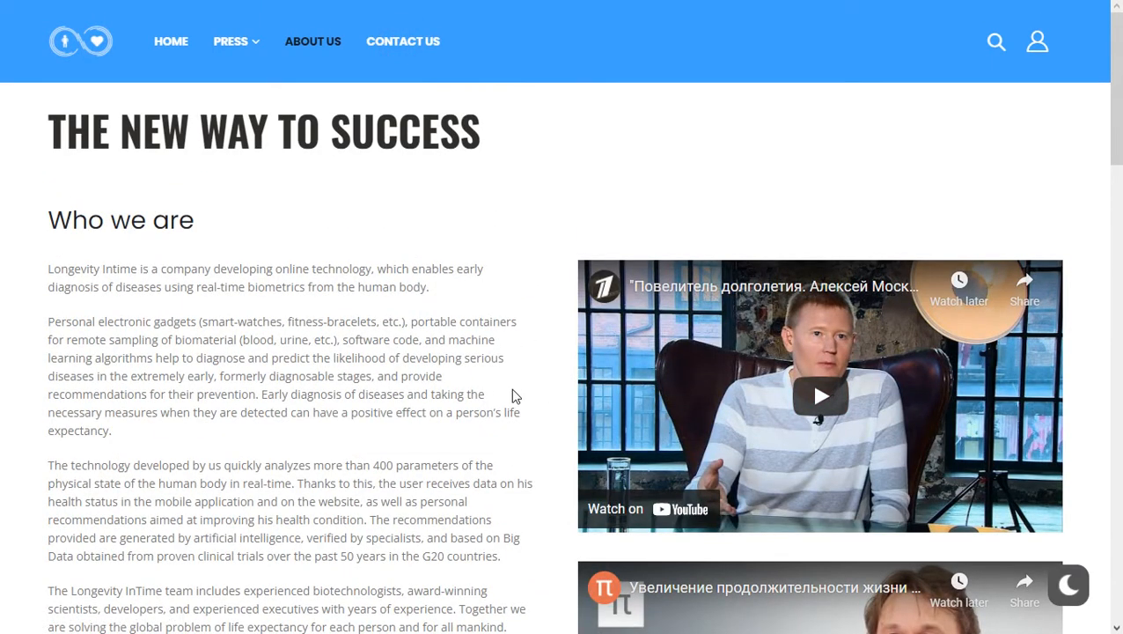
Open Contact Us and scroll past the message form and office details to the map
click(403, 41)
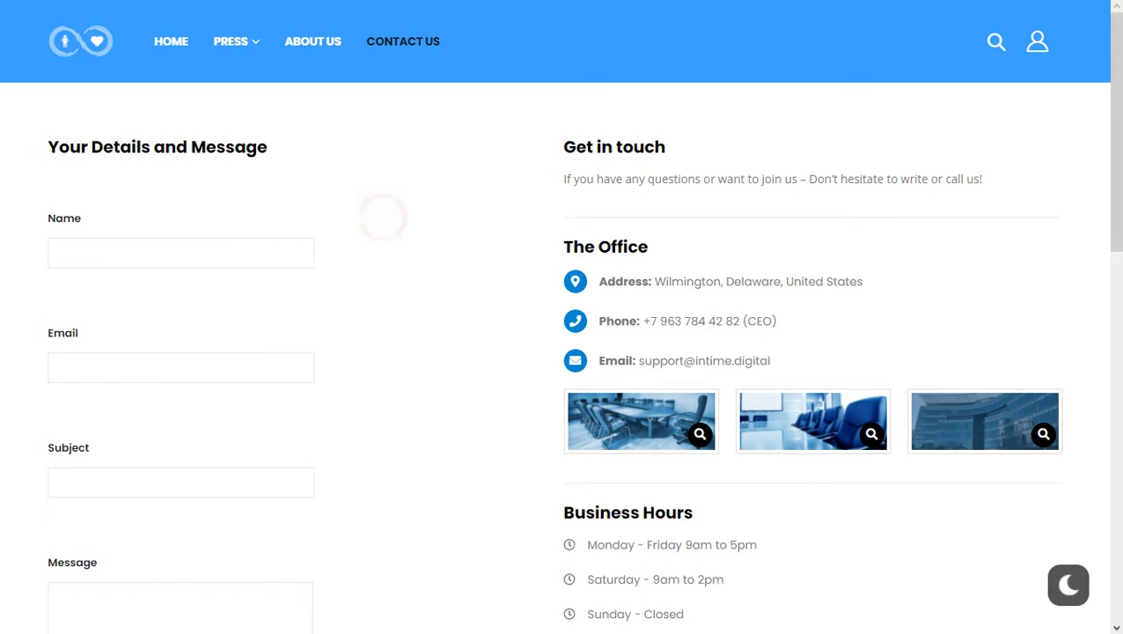
scroll(down, 3)
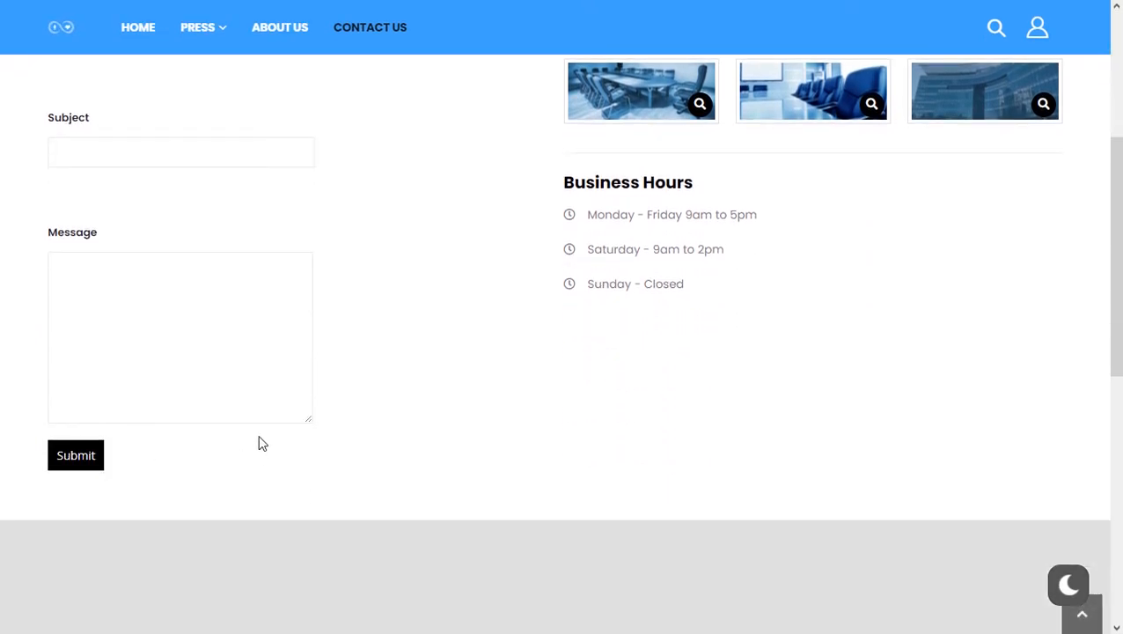
scroll(up, 3)
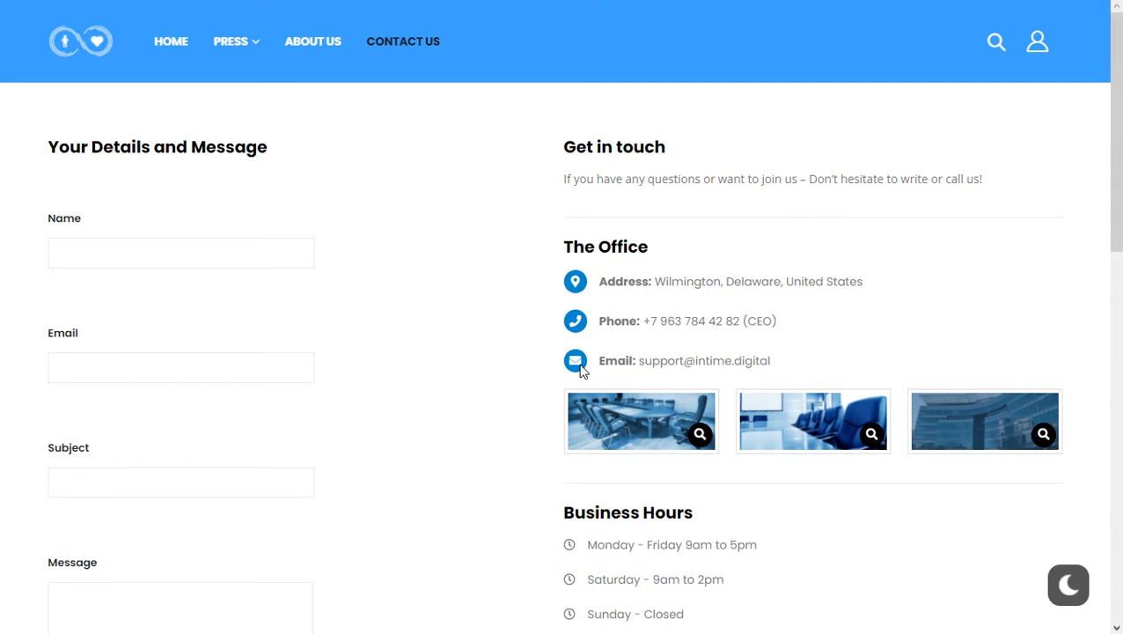
mouse_move(656, 436)
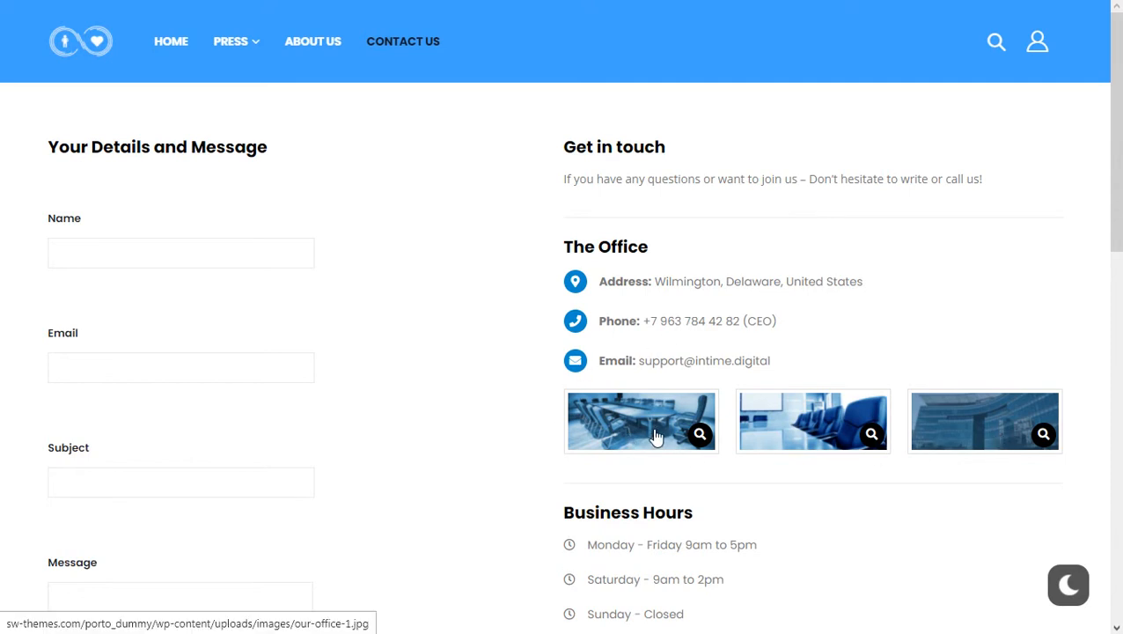
scroll(down, 3)
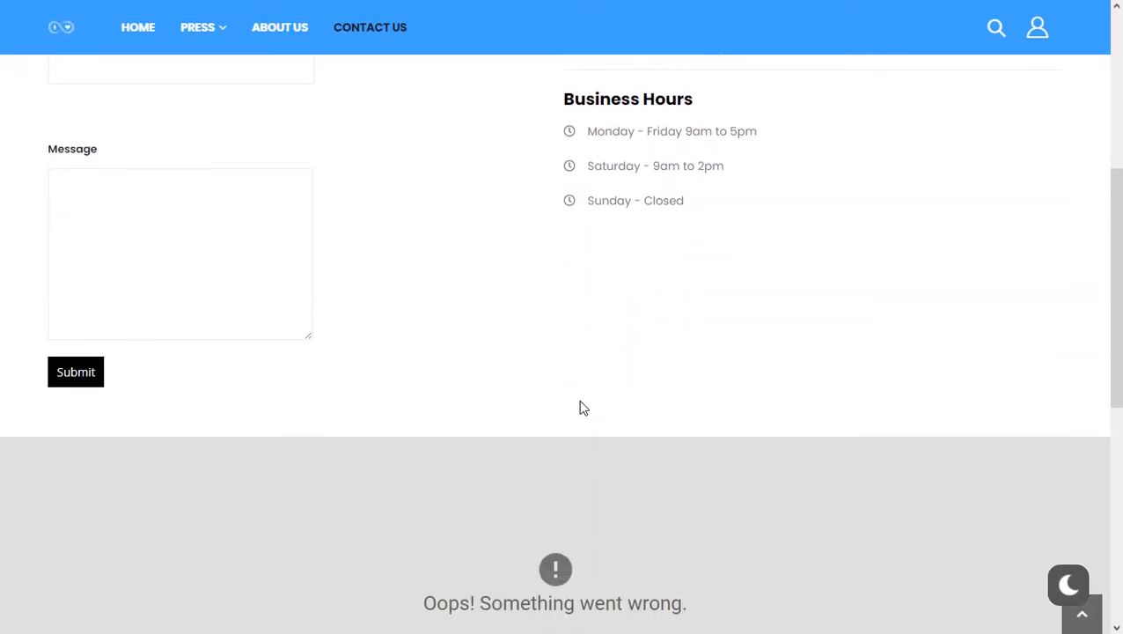
scroll(down, 3)
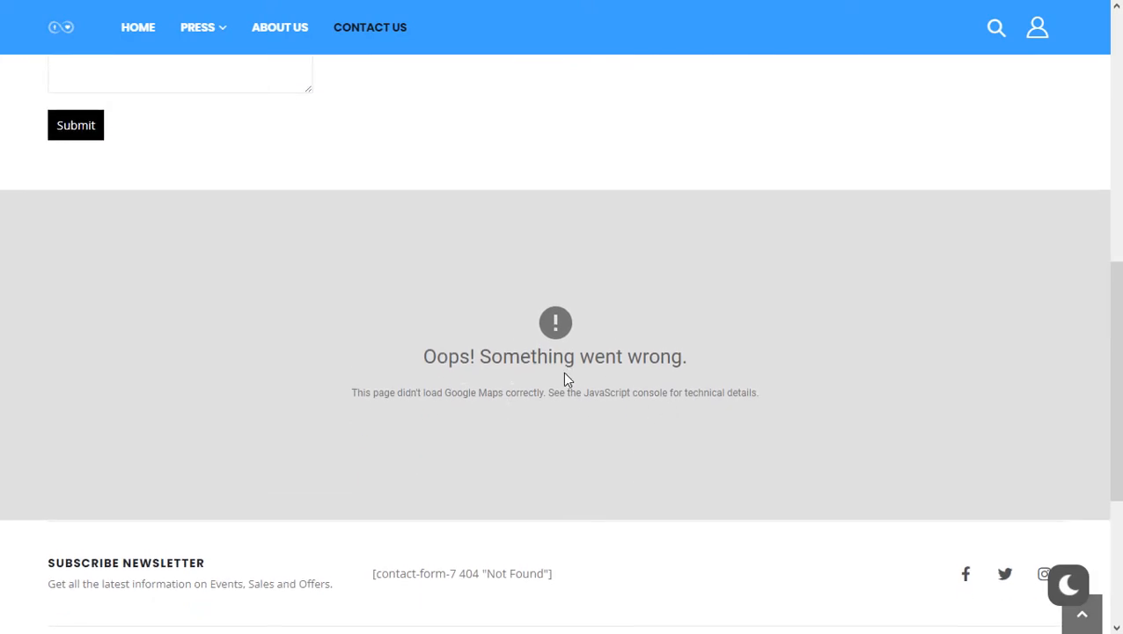
mouse_move(618, 391)
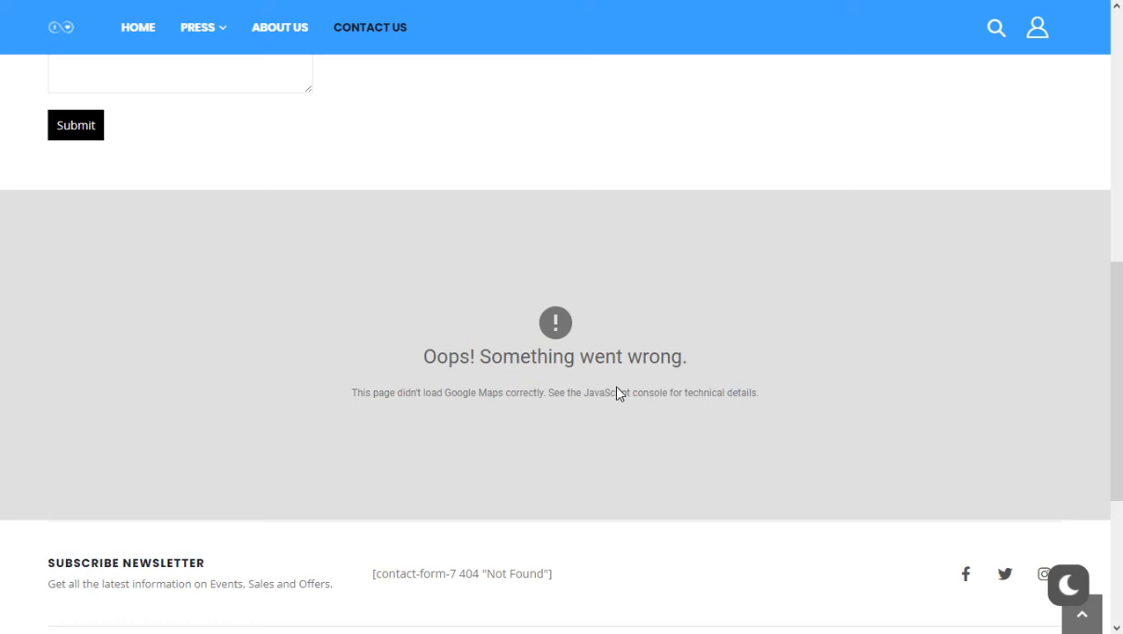
scroll(down, 3)
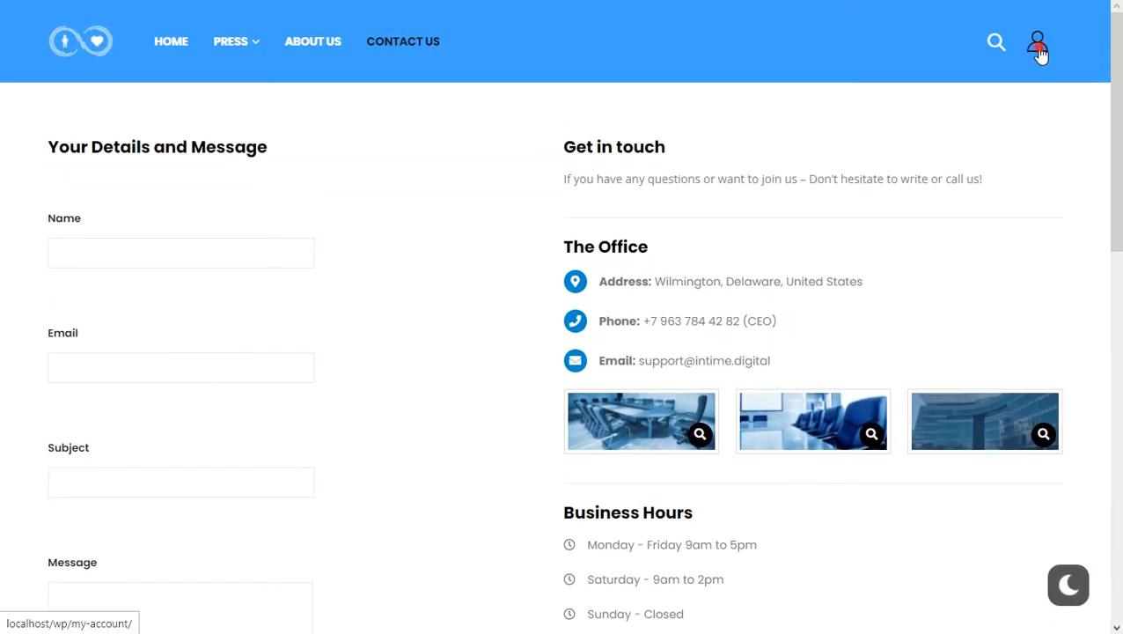
mouse_move(986, 253)
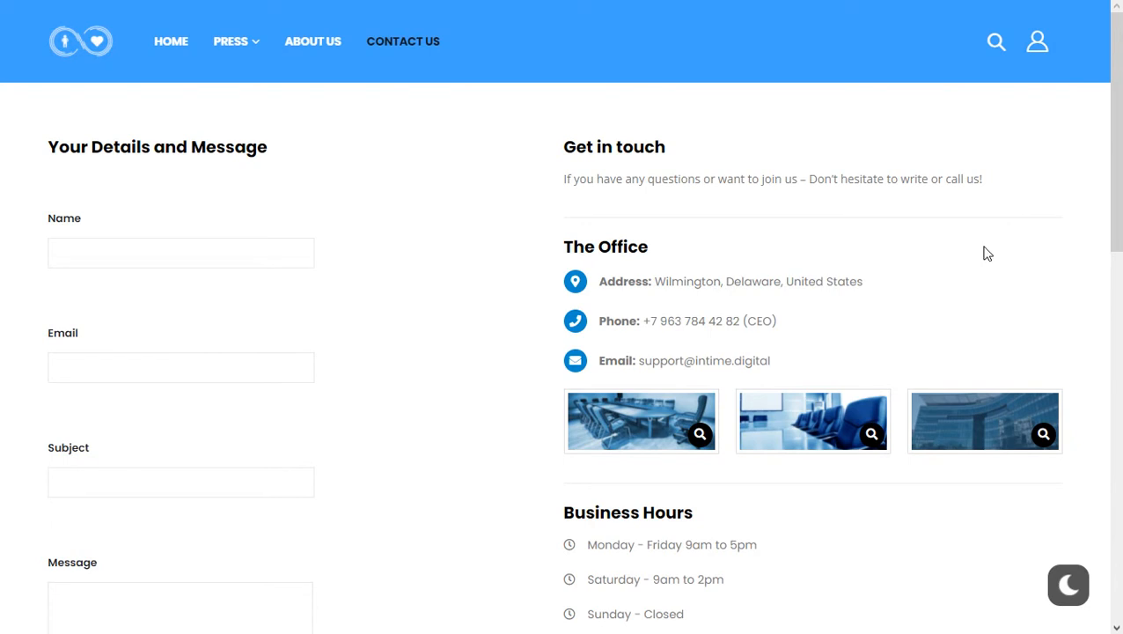
Log in as ArthurC with Remember me ticked, landing on the My Account details page
click(1037, 41)
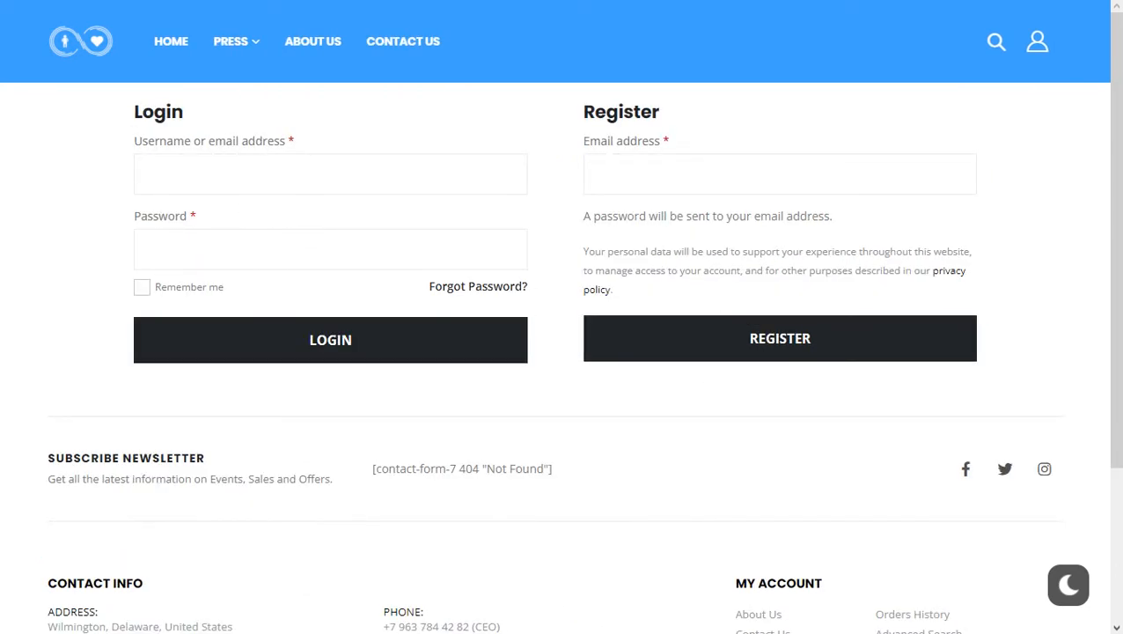
click(330, 174)
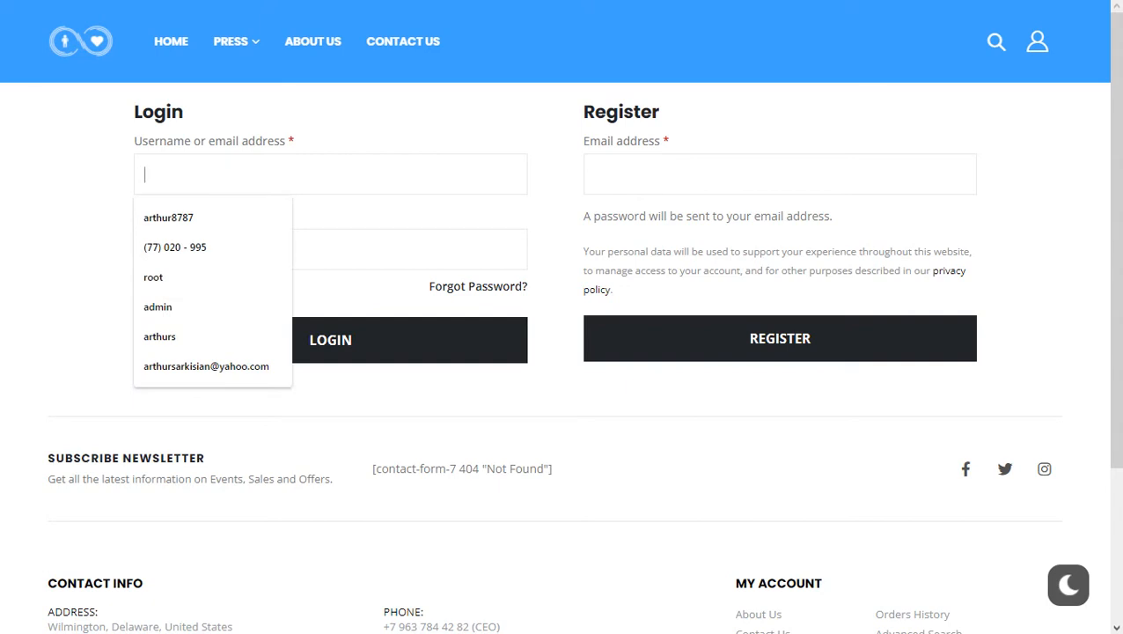
text(ArthurCloud)
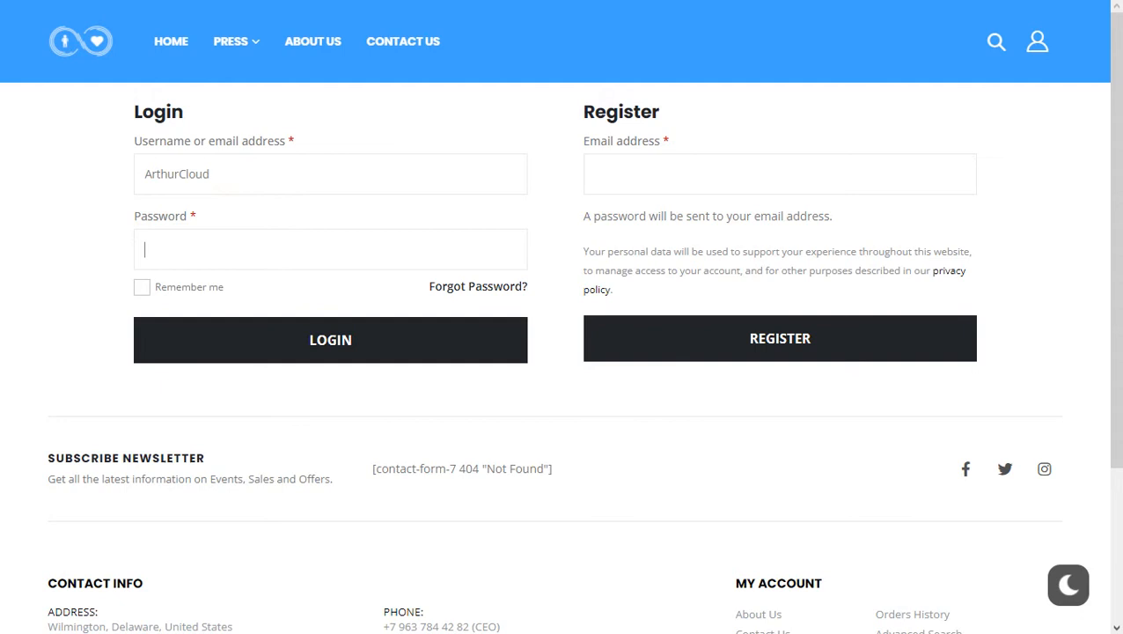
click(142, 287)
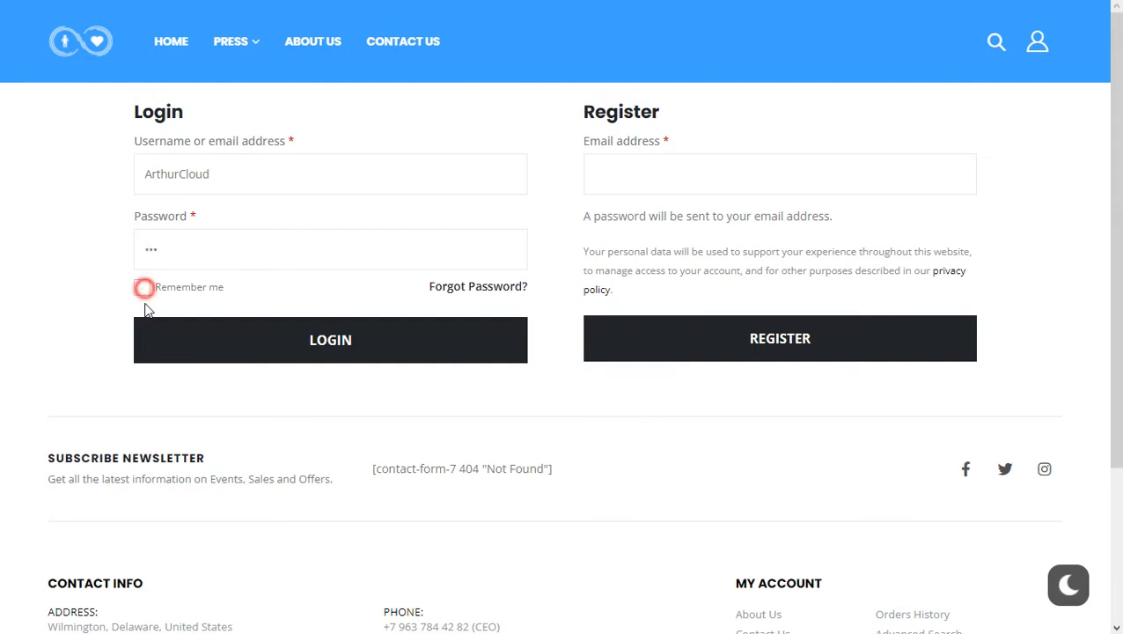
click(142, 286)
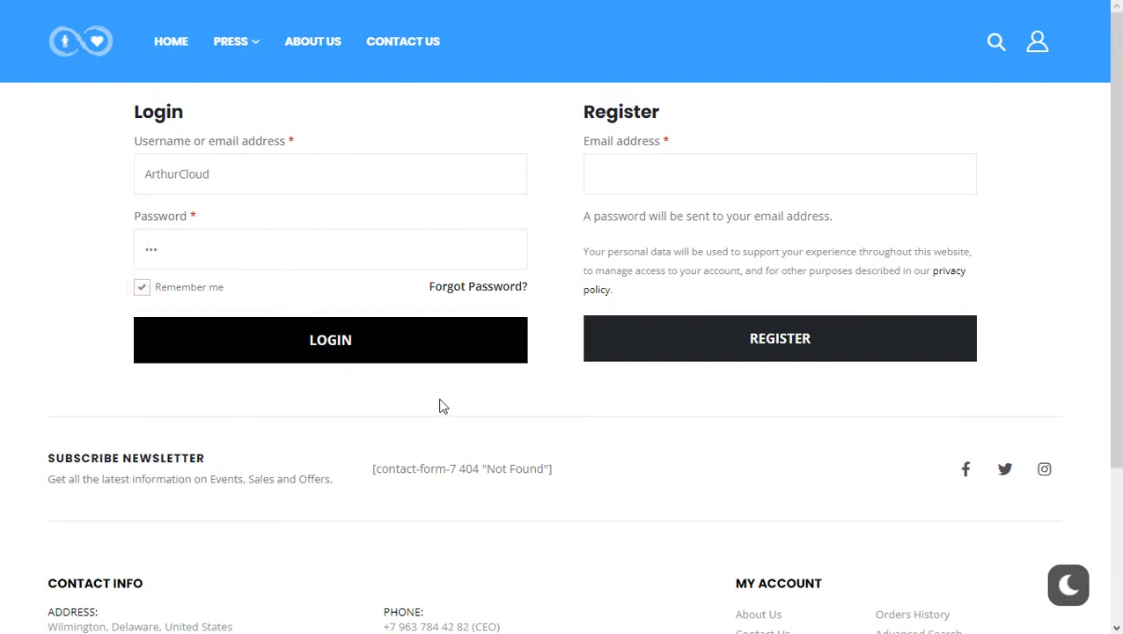
click(330, 340)
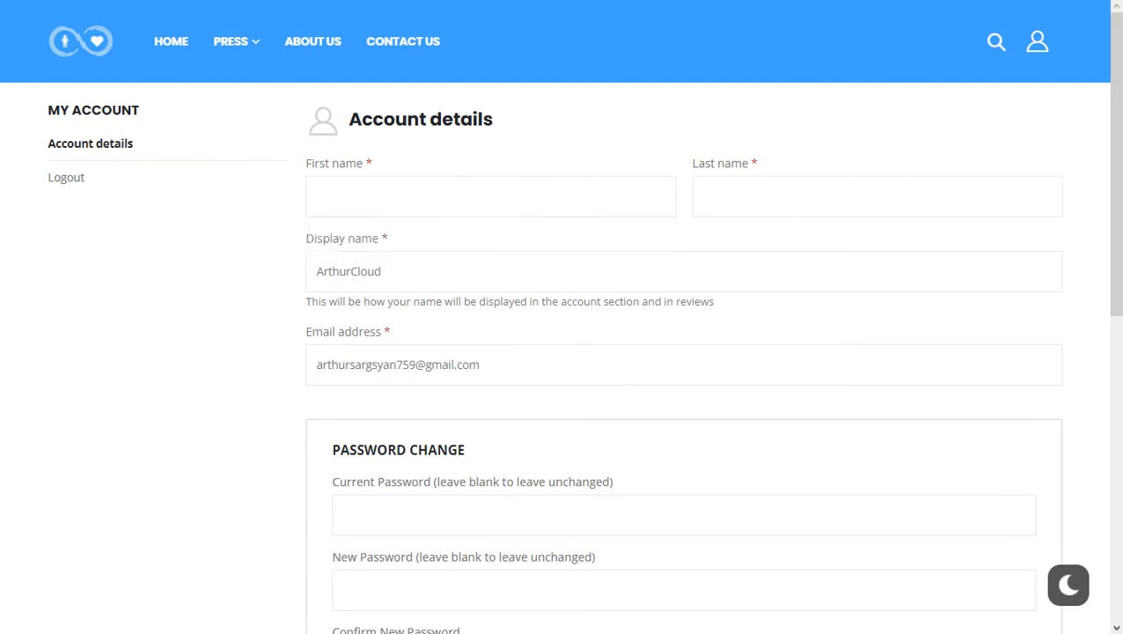
click(876, 195)
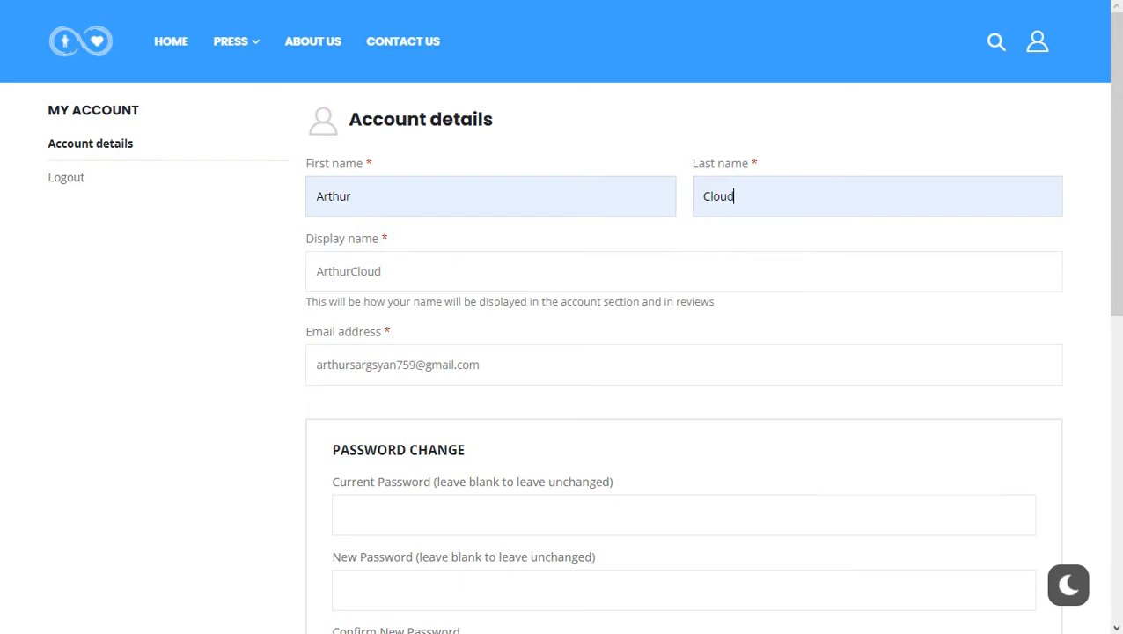
mouse_move(811, 175)
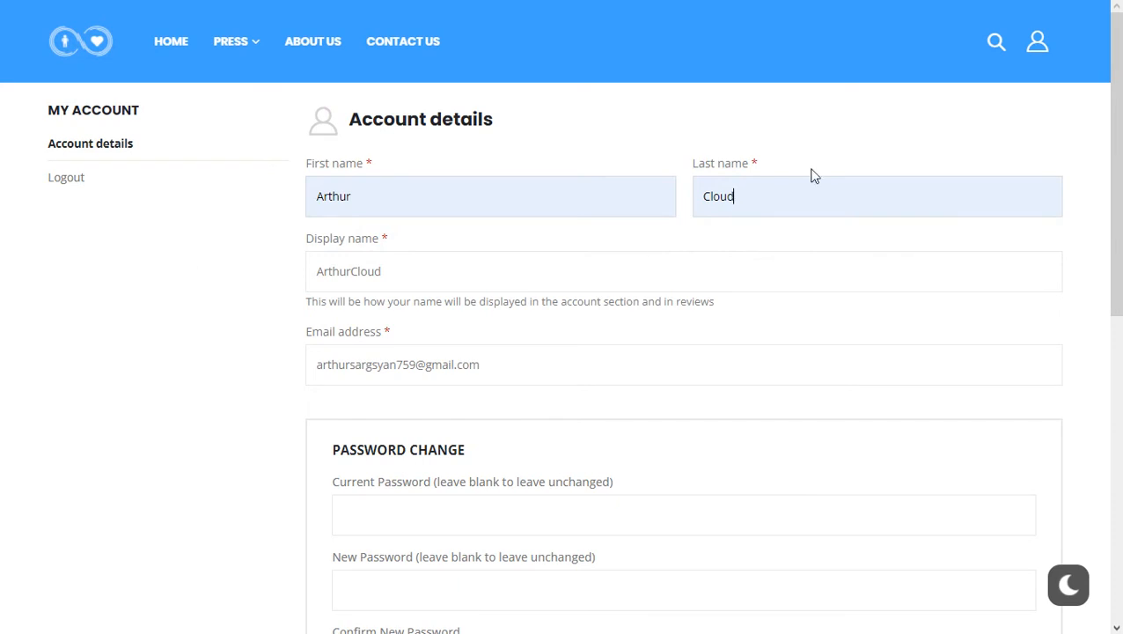
scroll(down, 3)
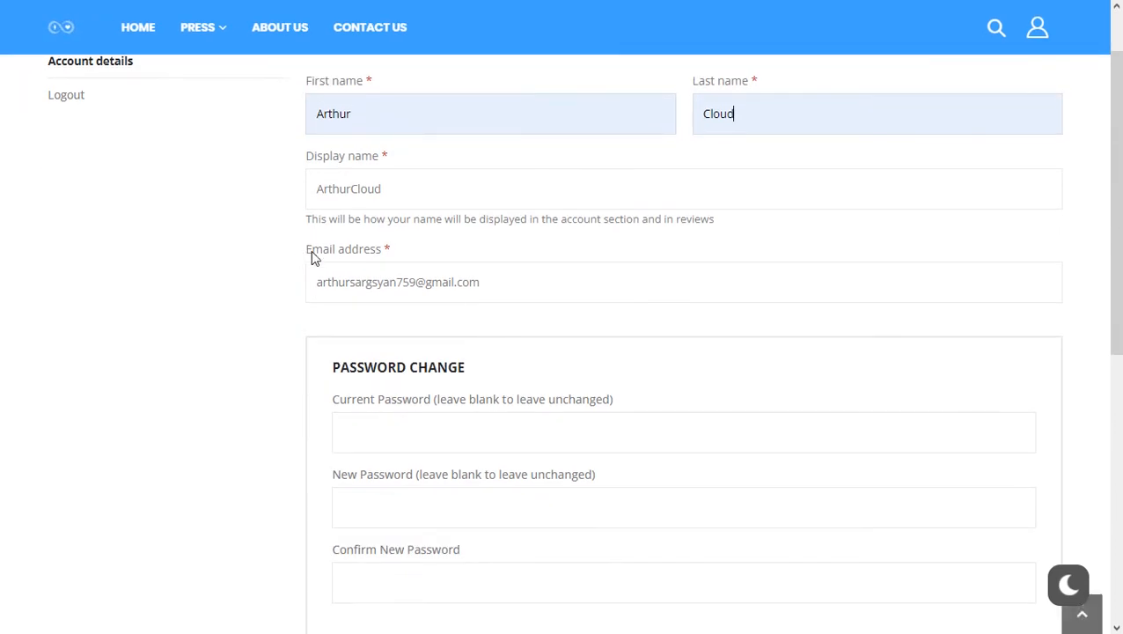
scroll(down, 3)
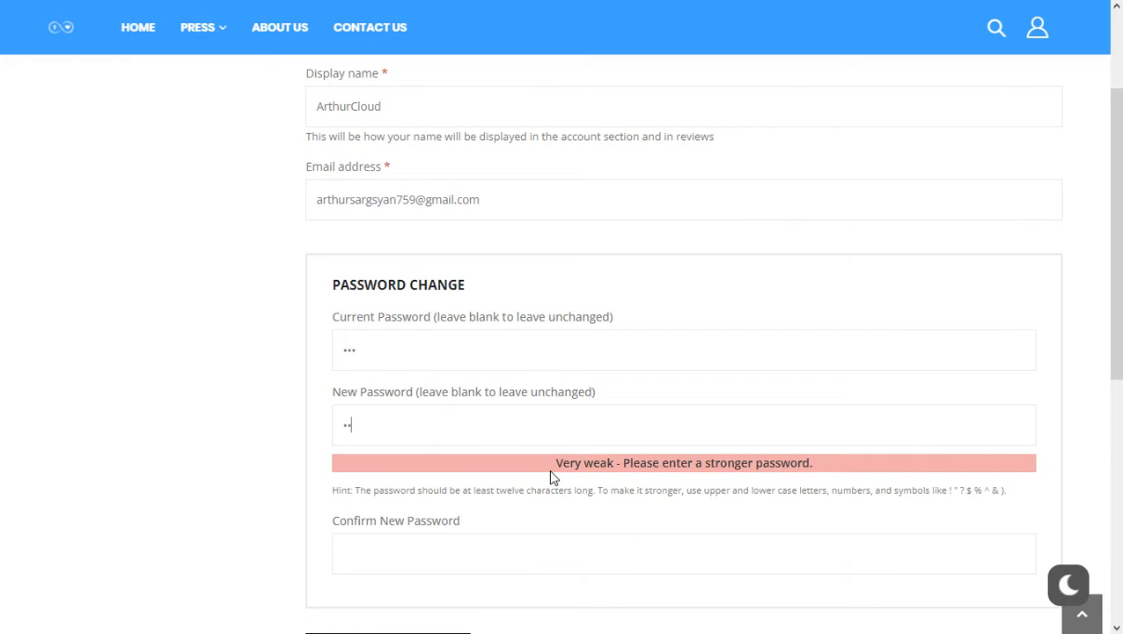
mouse_move(691, 478)
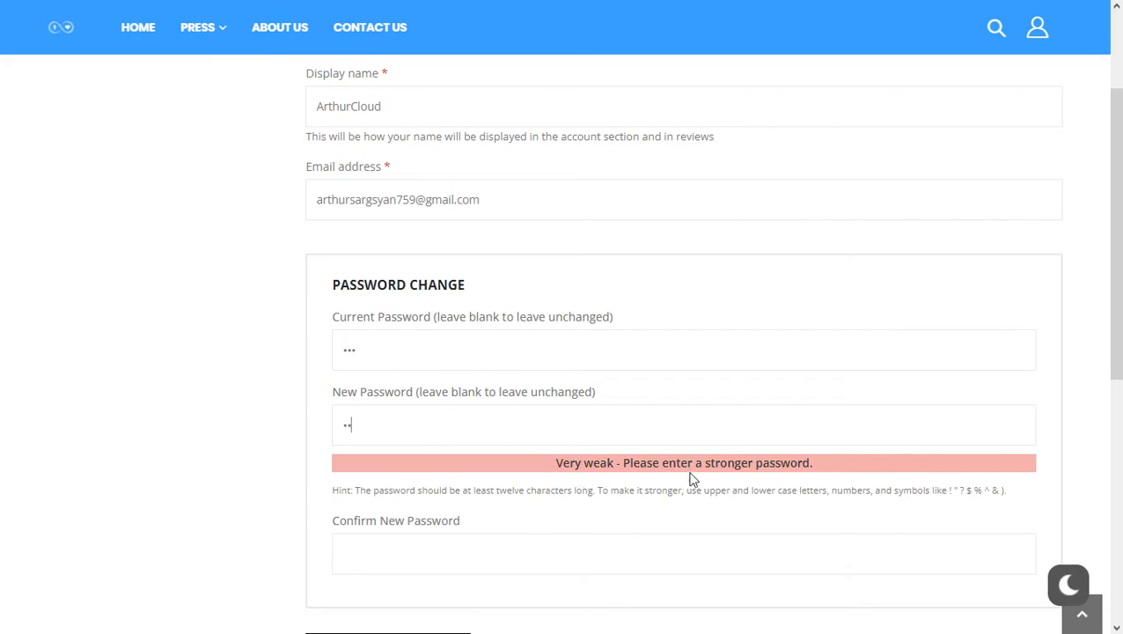
Lengthen the new password until rated Strong, fill Confirm New Password, and save changes
key(backspace)
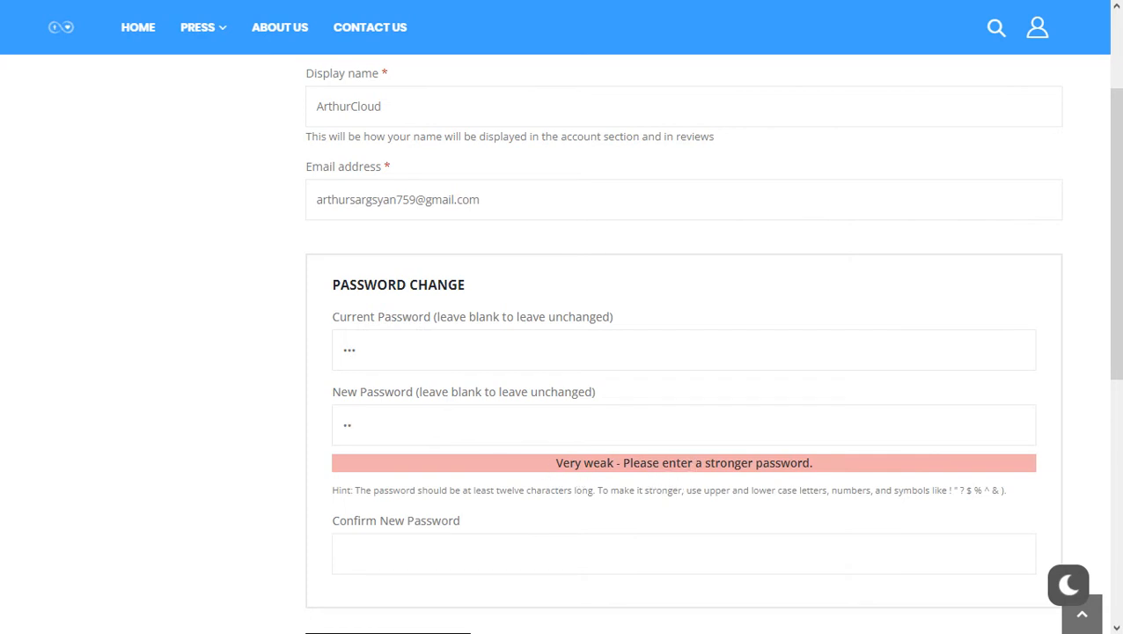
text(•)
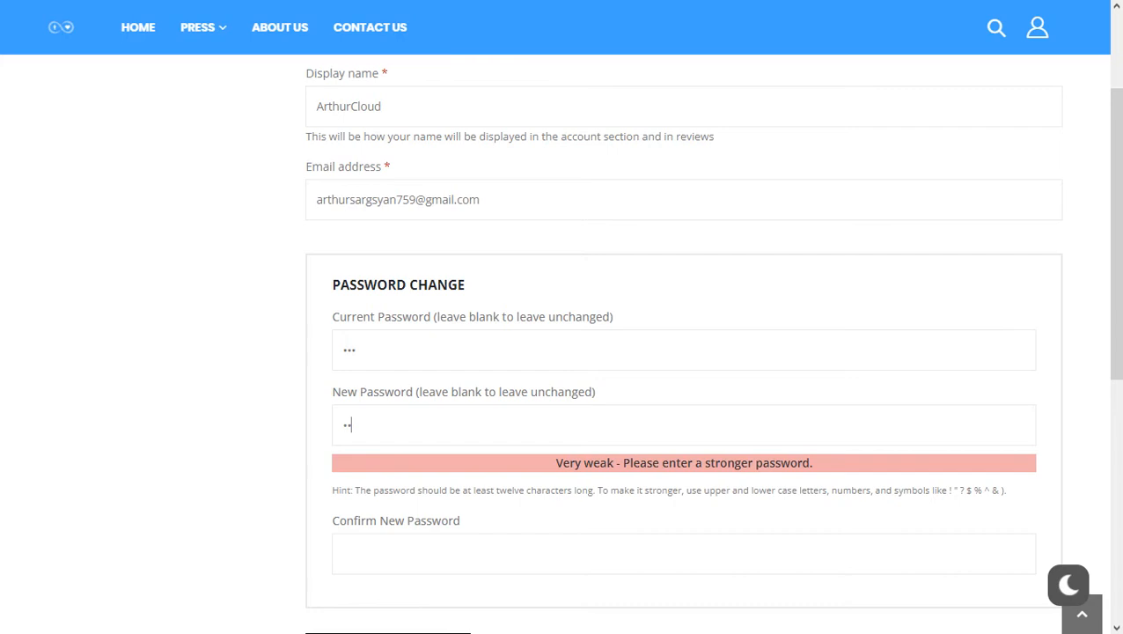
text(••)
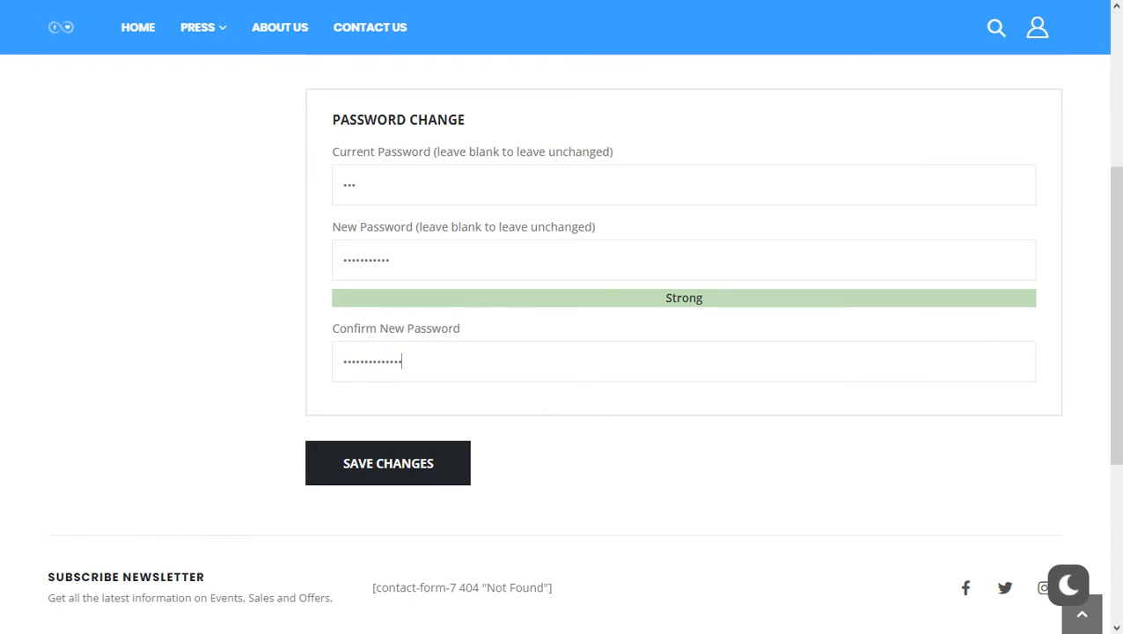
click(429, 259)
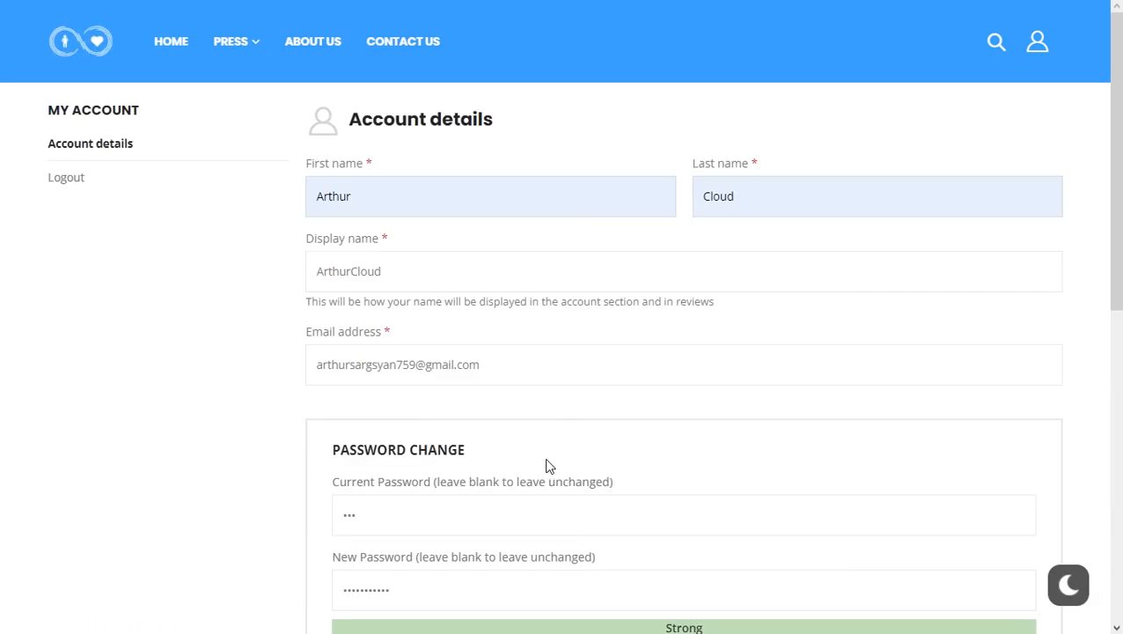
Type into the New Password field, then clear all password fields to keep the old password
scroll(down, 3)
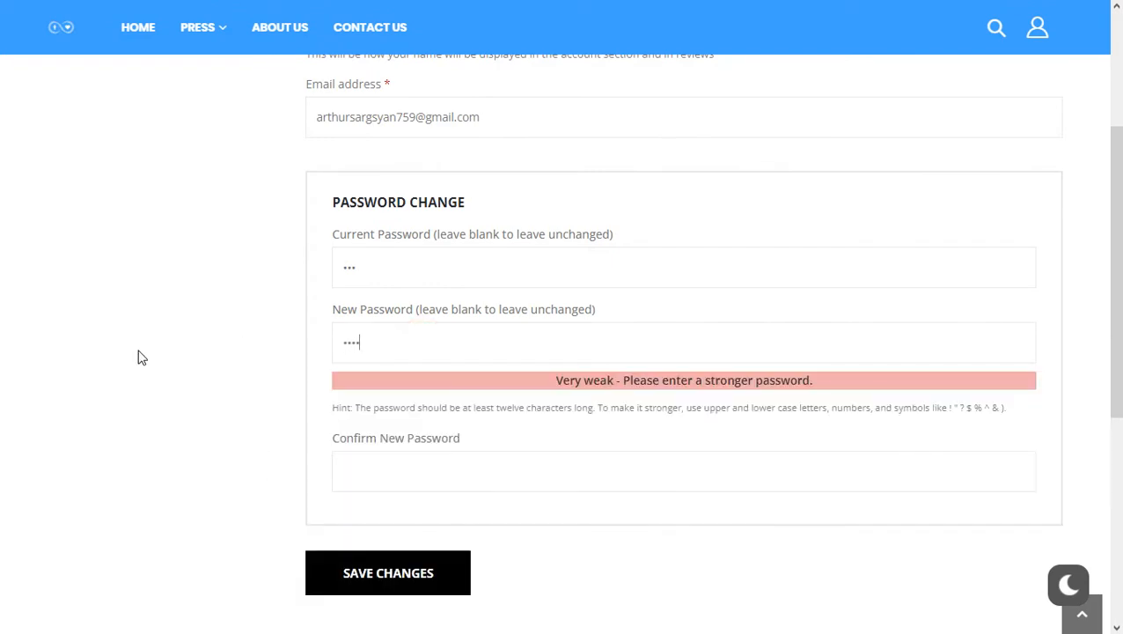
text(password)
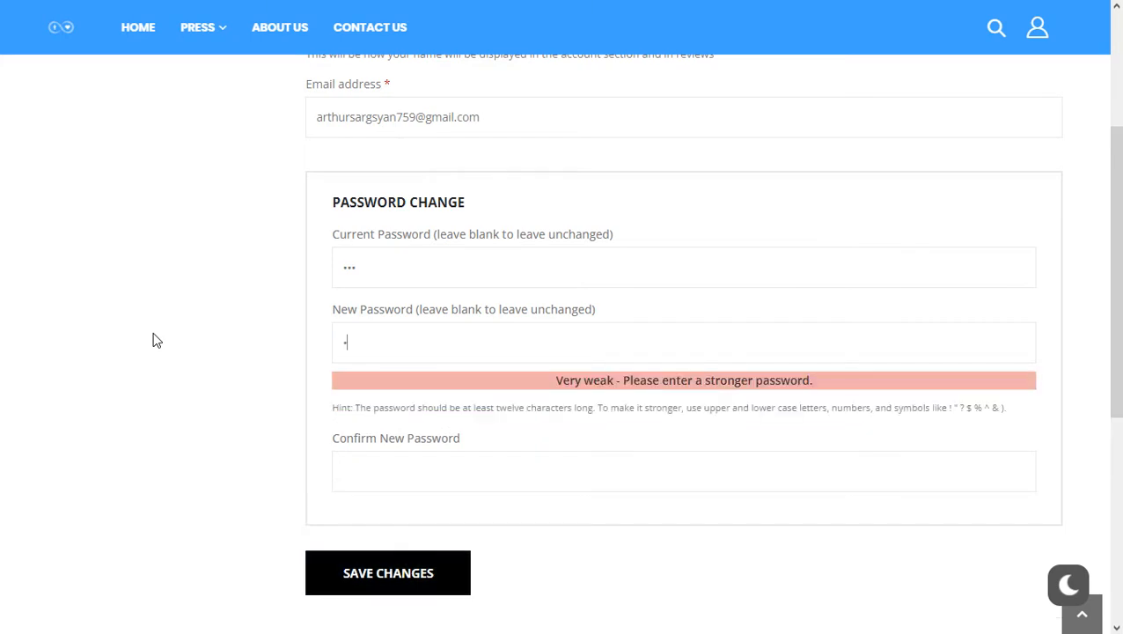
text(•)
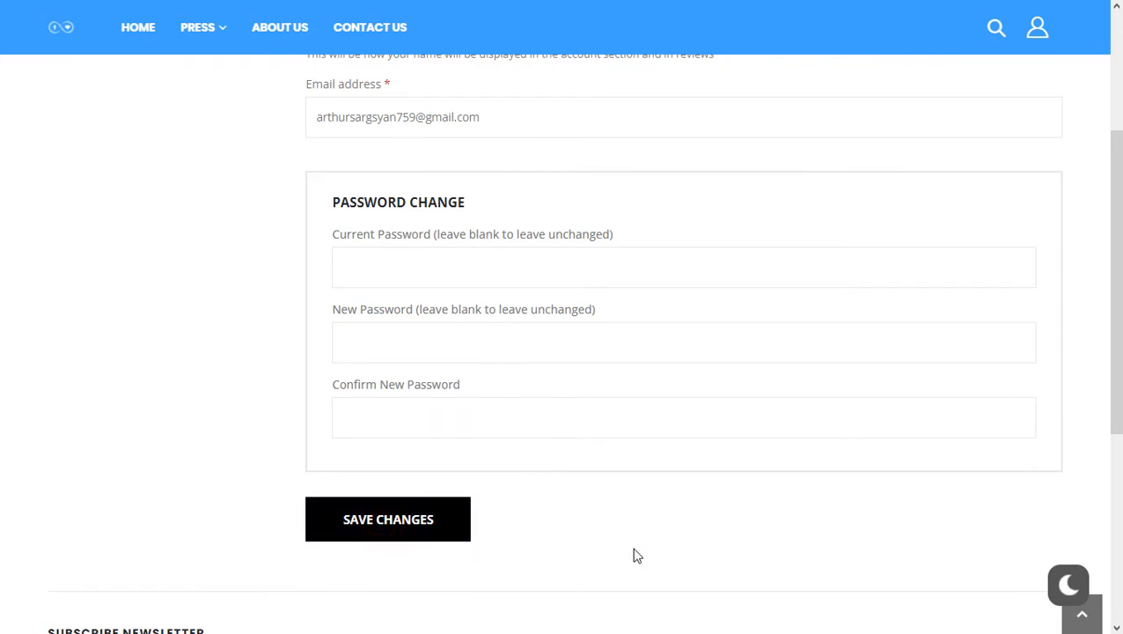
click(388, 518)
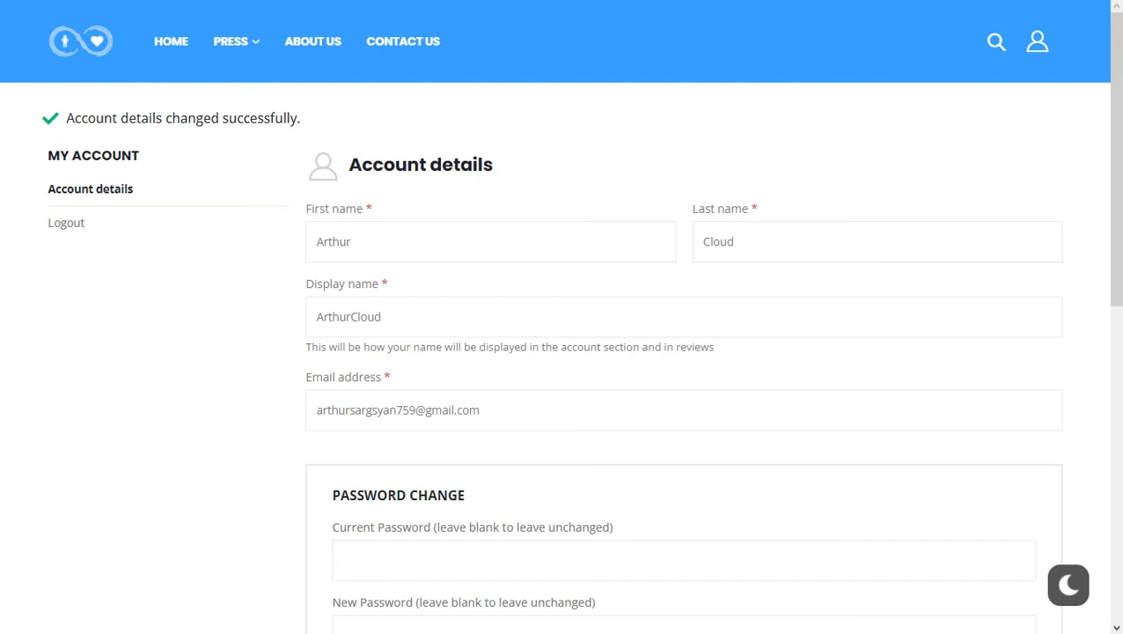
Search the site for 'Photographer', reaching a shop page with no matching products
scroll(down, 3)
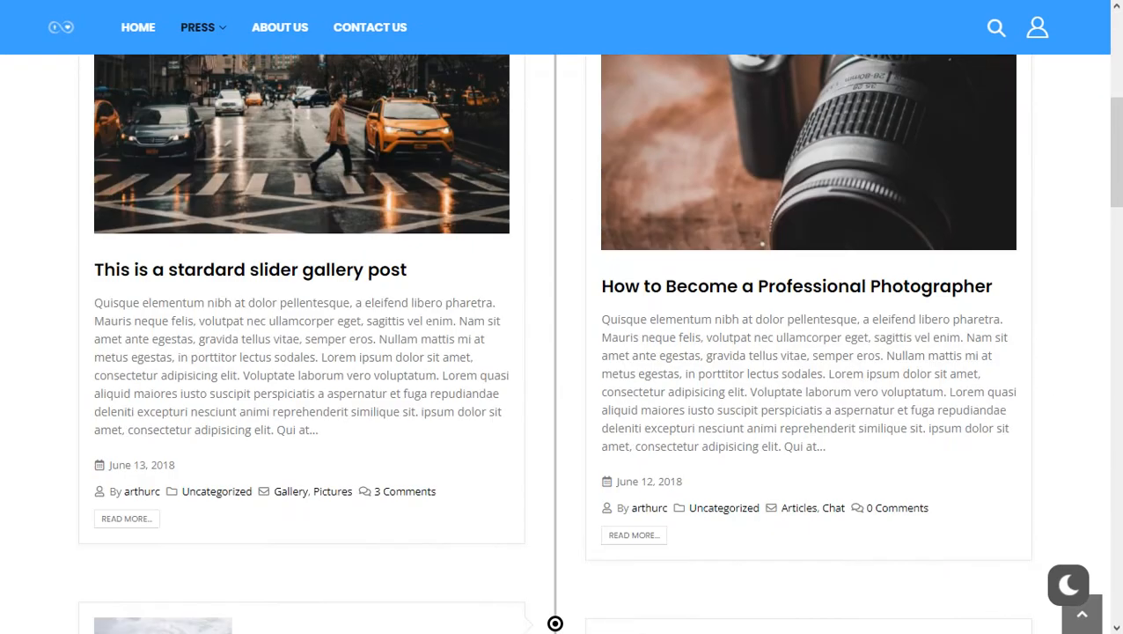
mouse_move(890, 290)
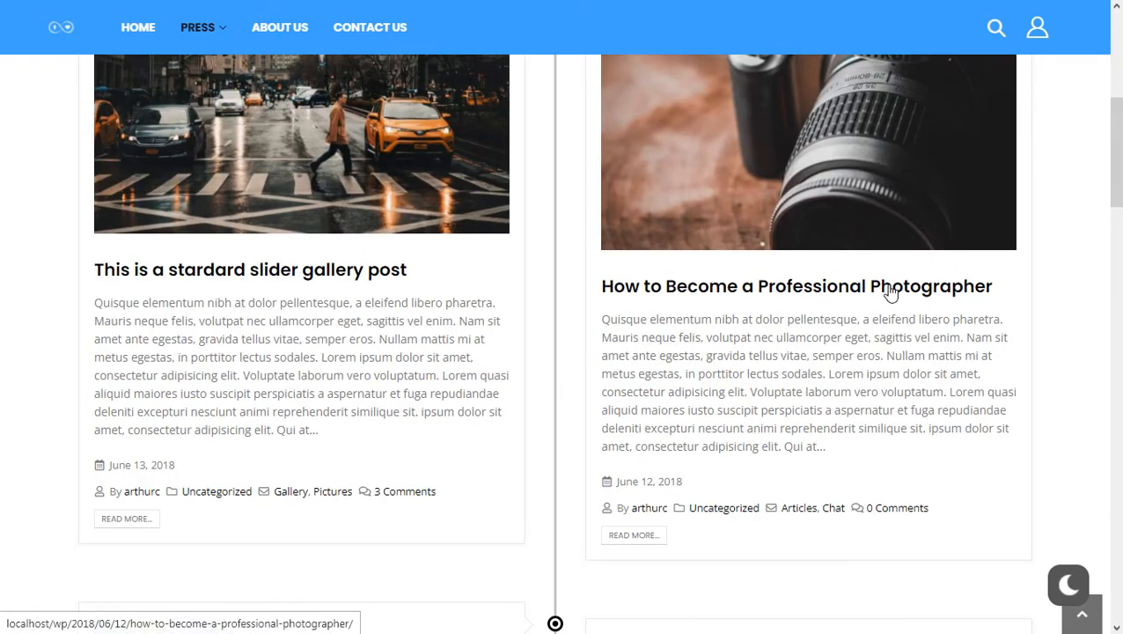
click(996, 27)
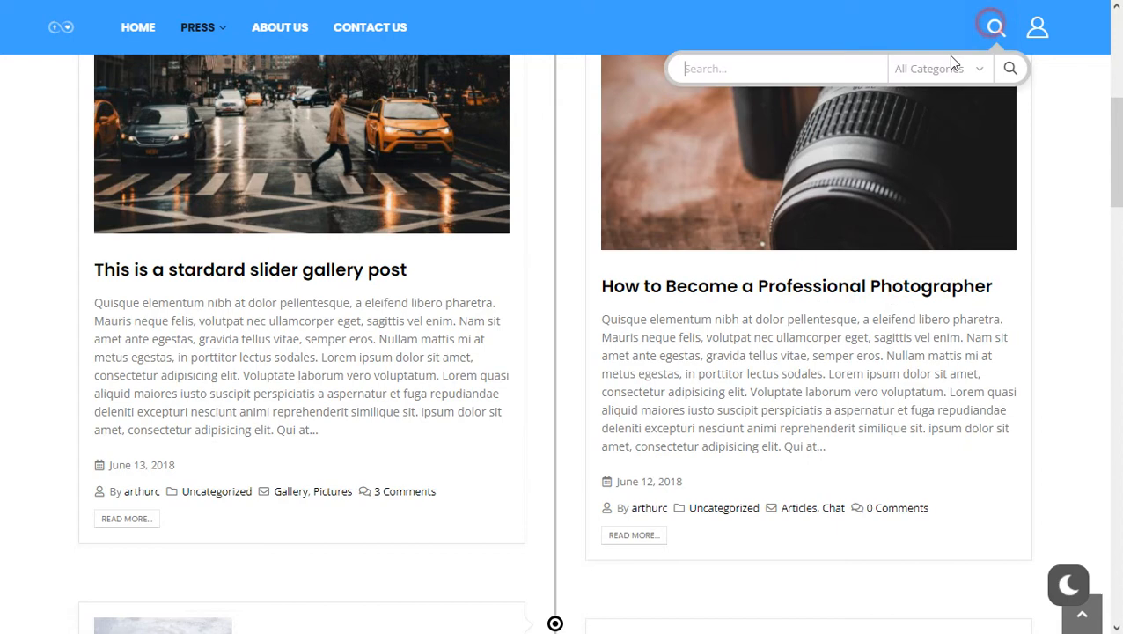
text(Photographer)
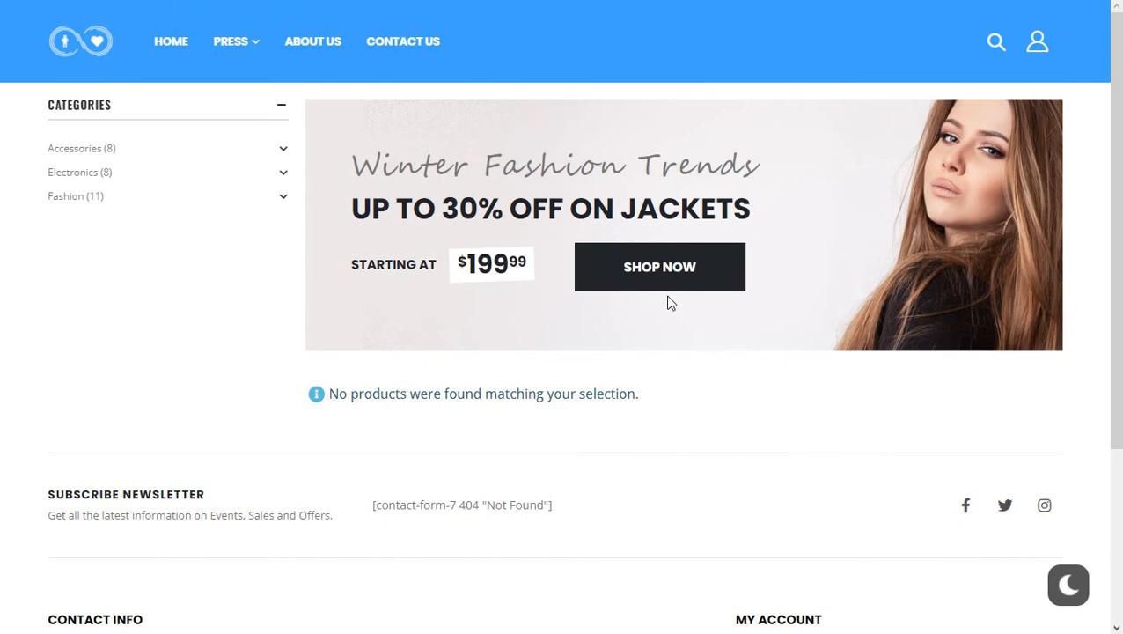
mouse_move(333, 176)
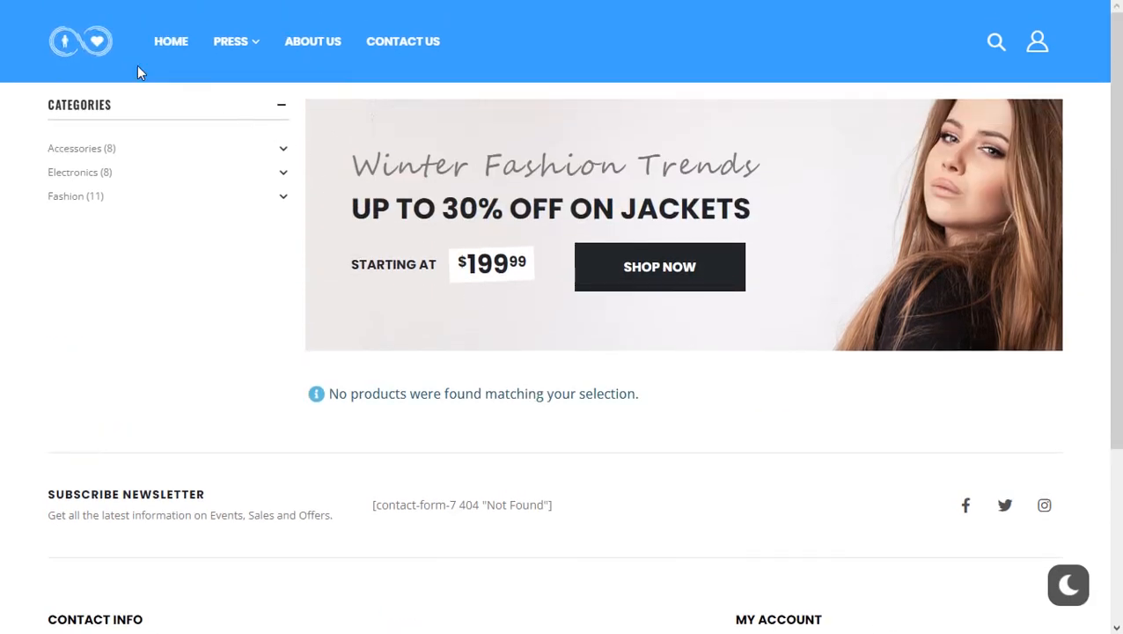
mouse_move(81, 41)
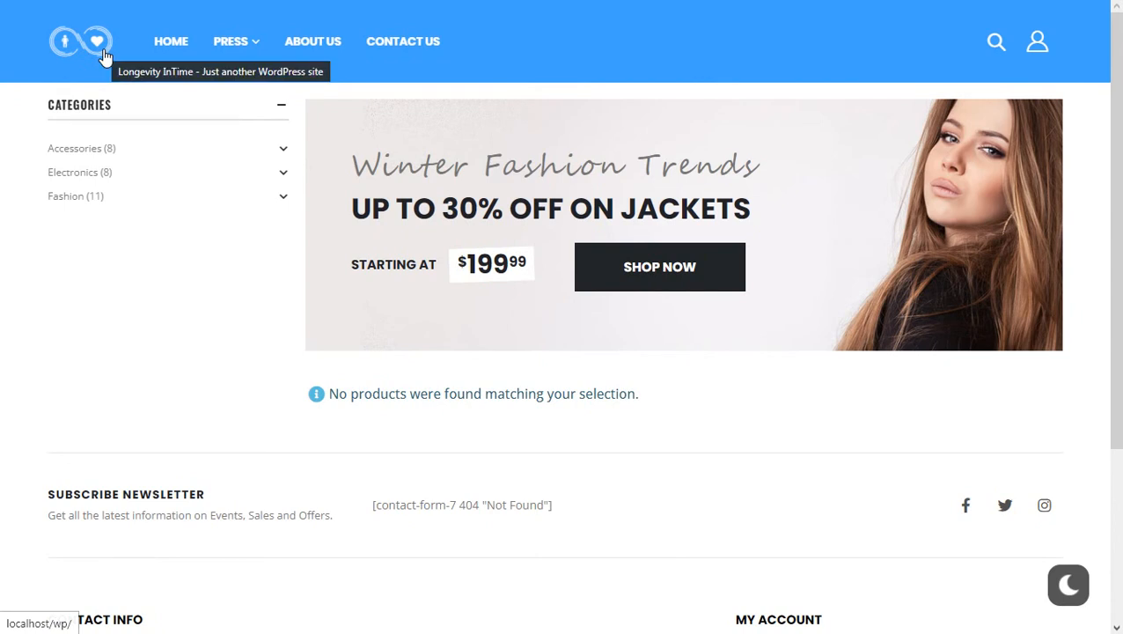
mouse_move(1053, 55)
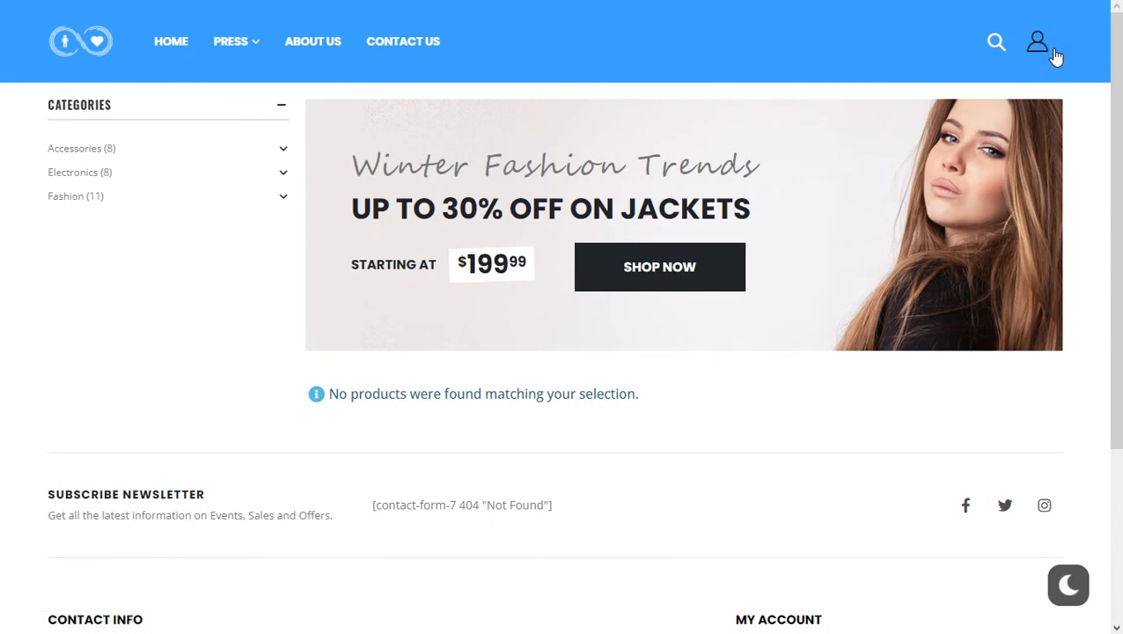
Log out from the My Account sidebar and open the password reset form
click(1037, 41)
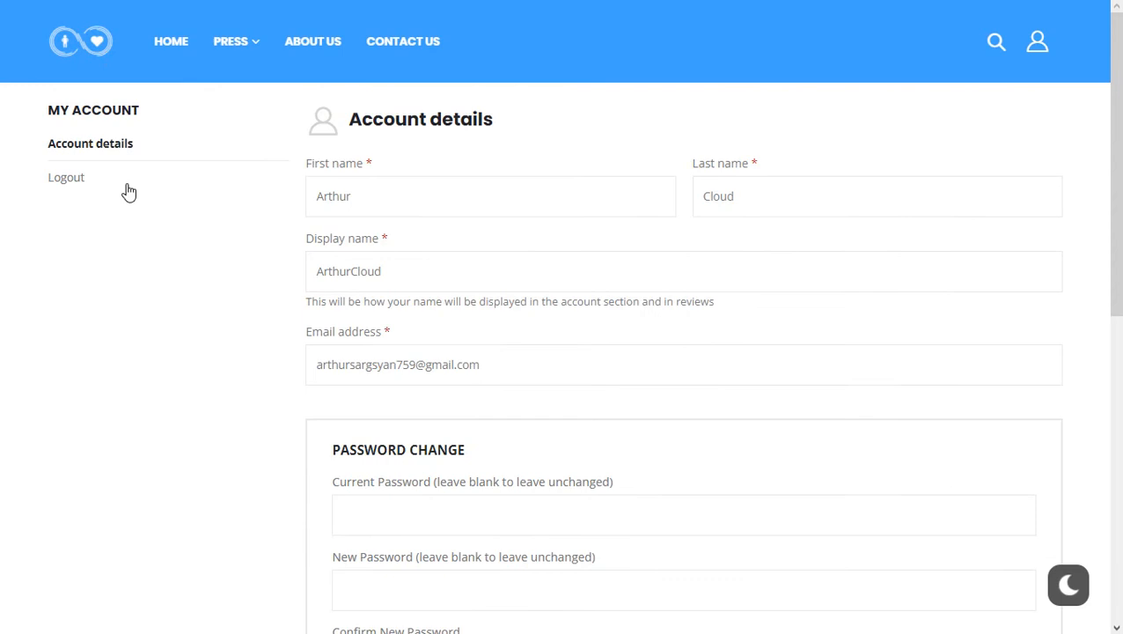
mouse_move(169, 361)
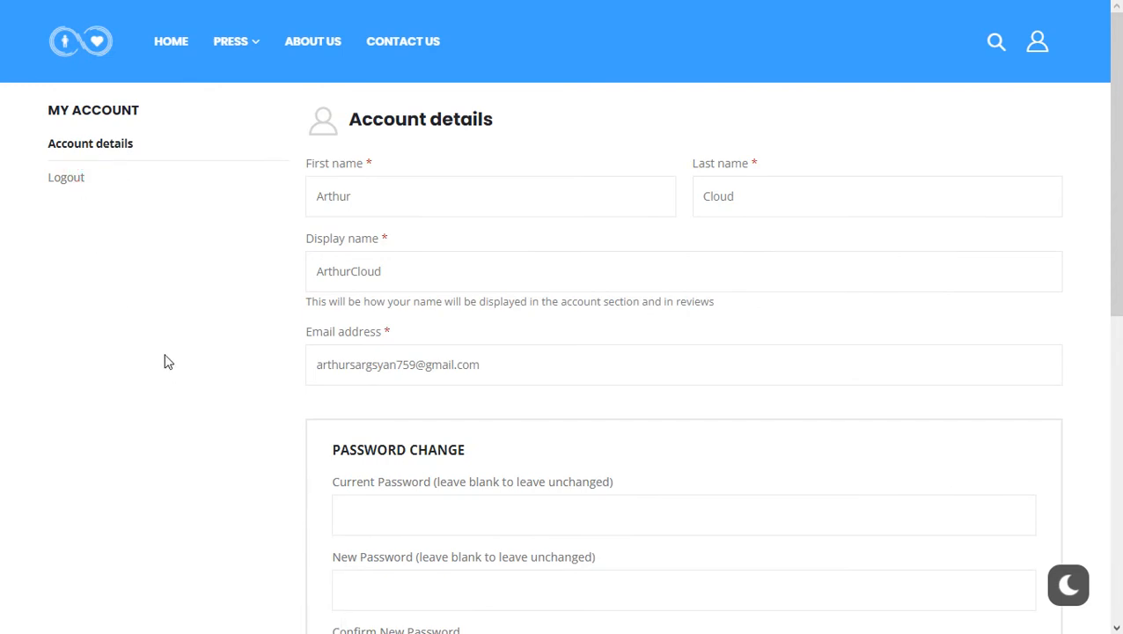
click(66, 177)
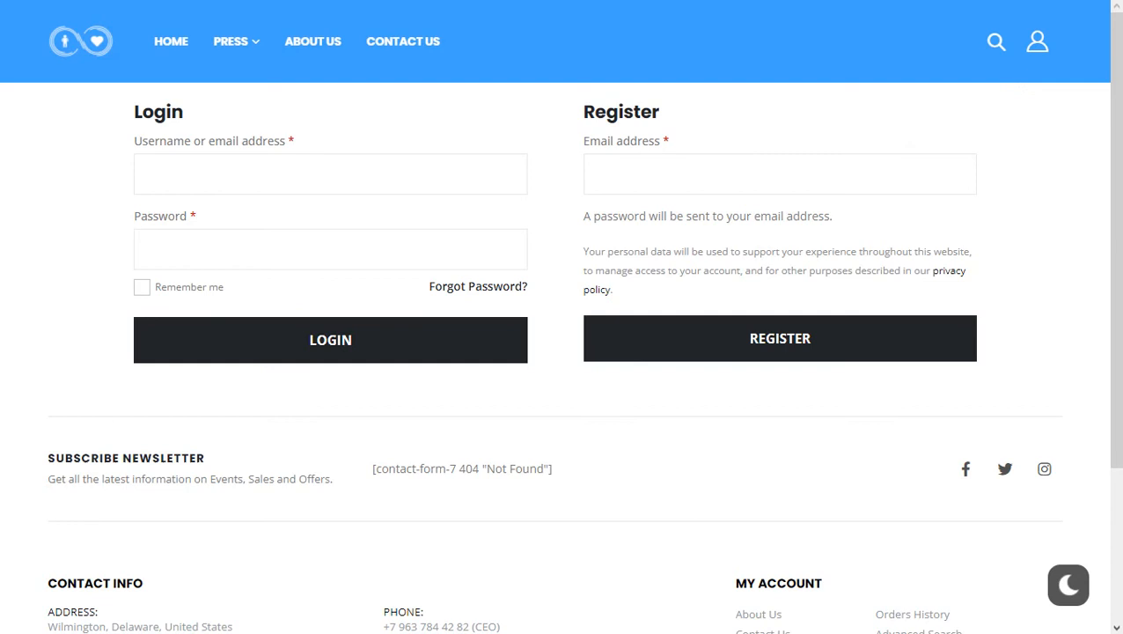
mouse_move(478, 286)
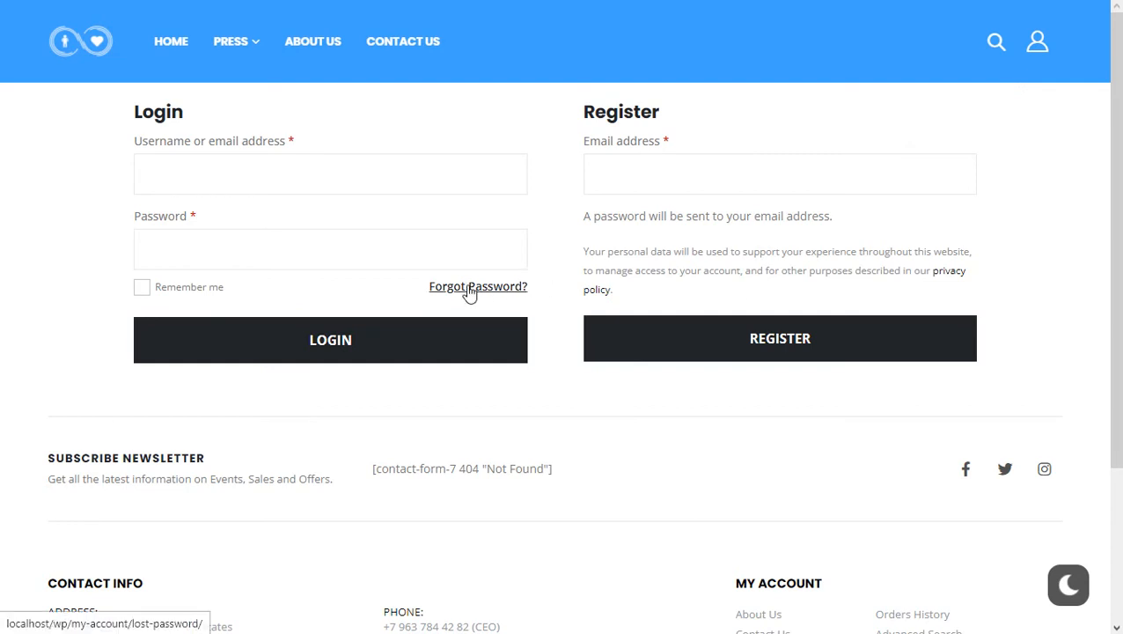
mouse_move(472, 294)
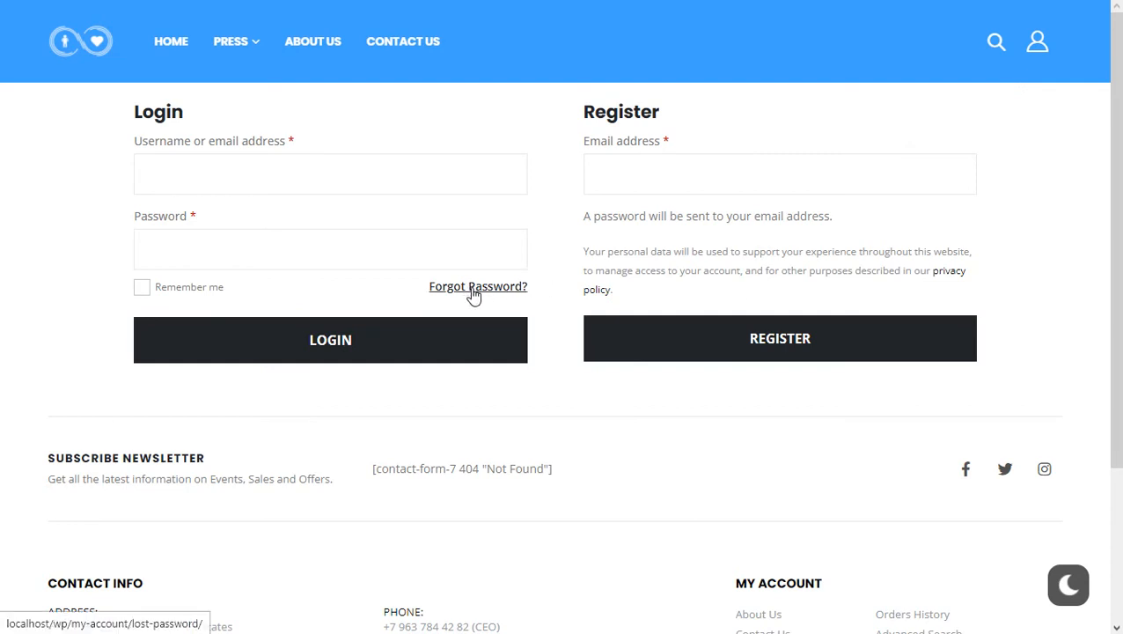
mouse_move(568, 429)
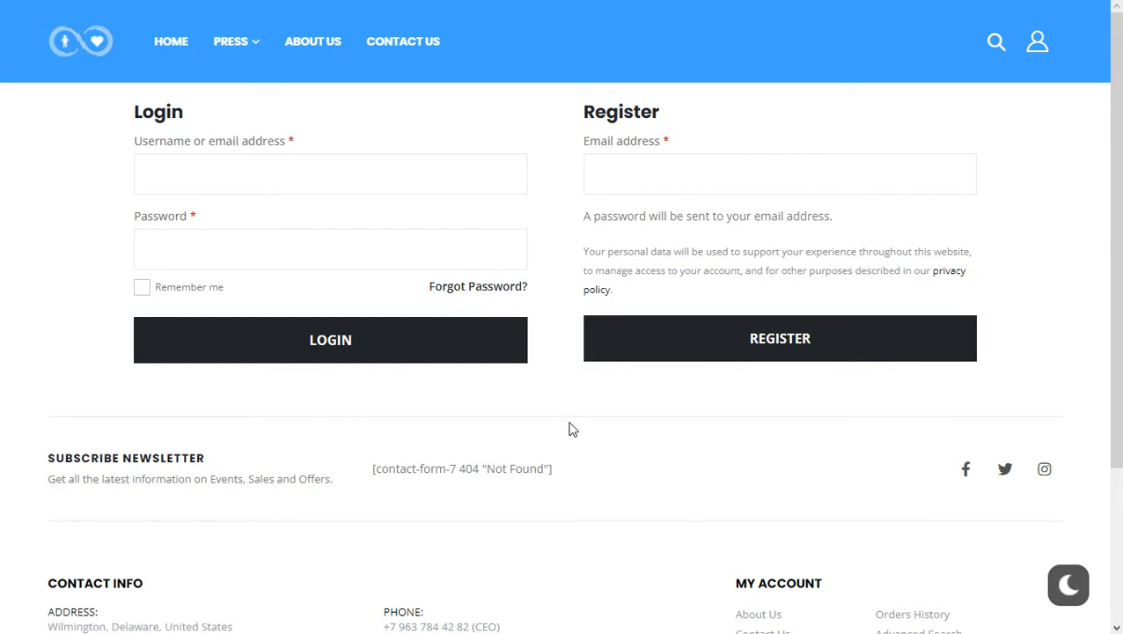
click(477, 287)
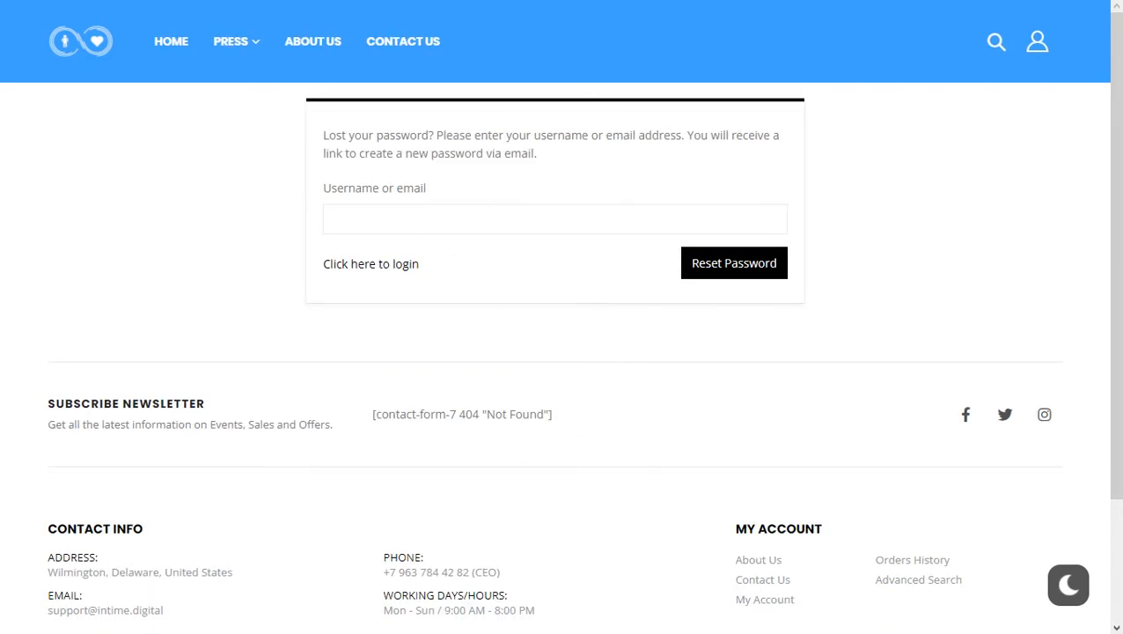
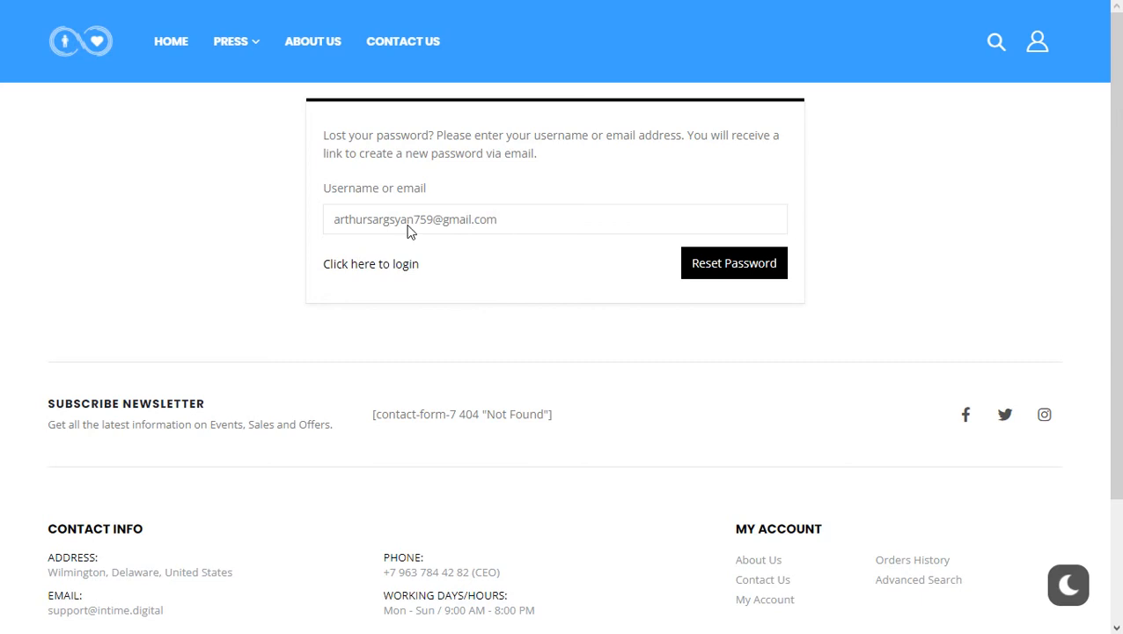
click(734, 262)
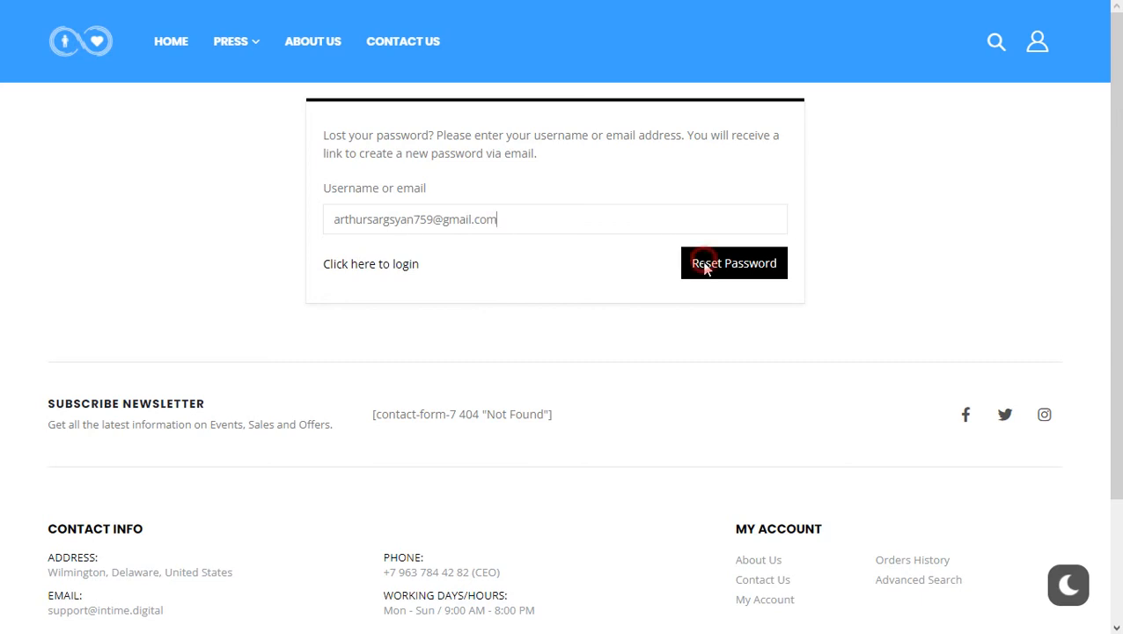
click(734, 264)
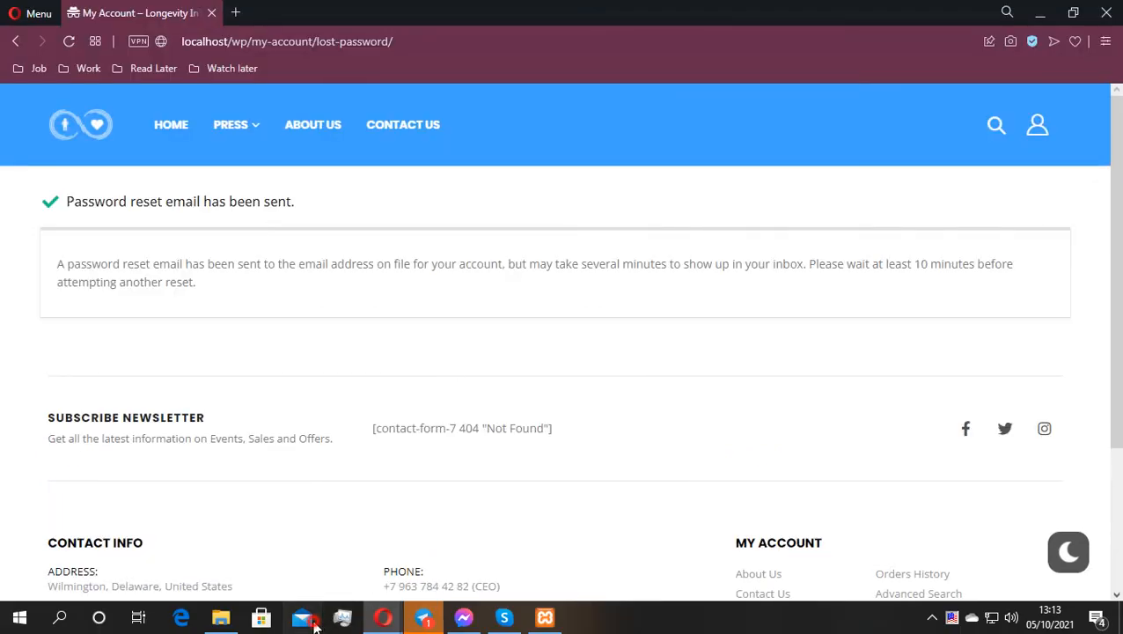
click(302, 616)
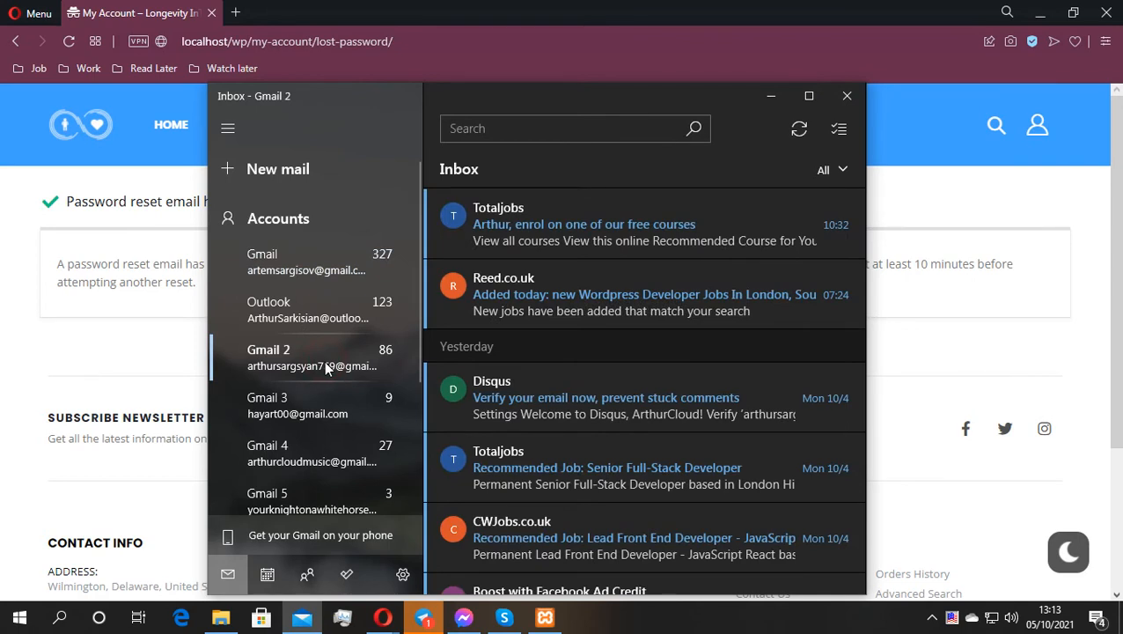
click(326, 358)
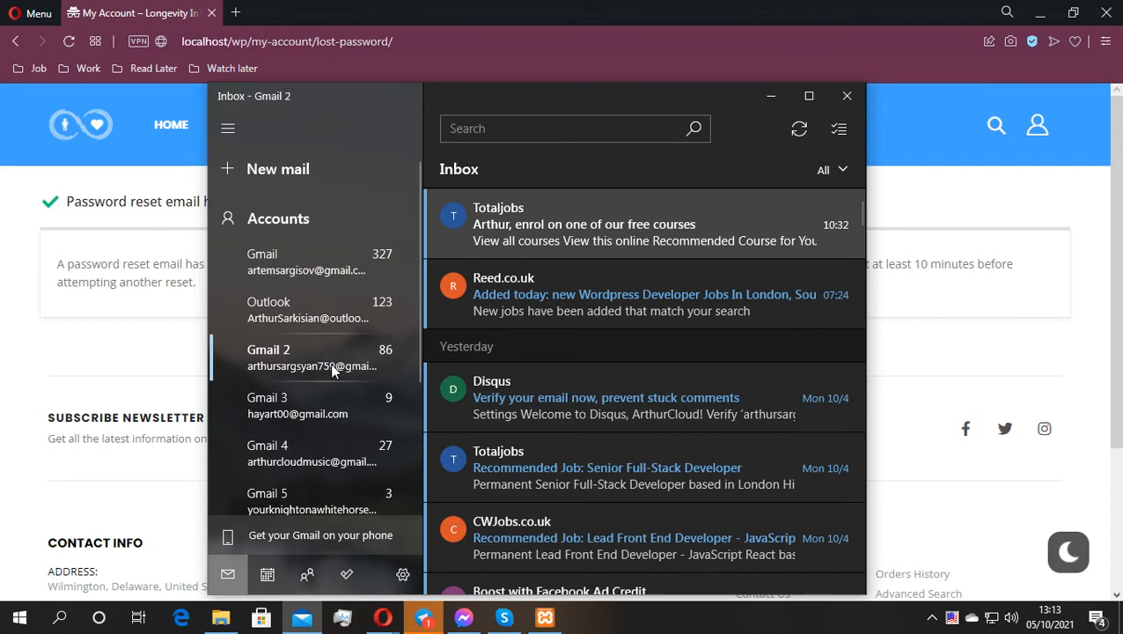
mouse_move(353, 377)
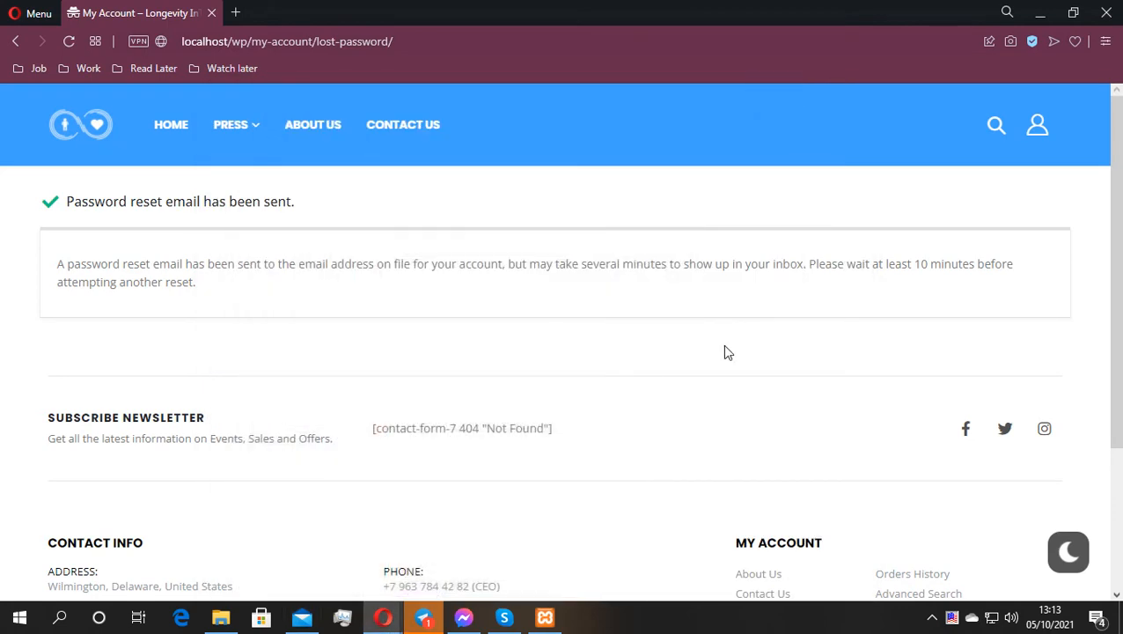
mouse_move(728, 352)
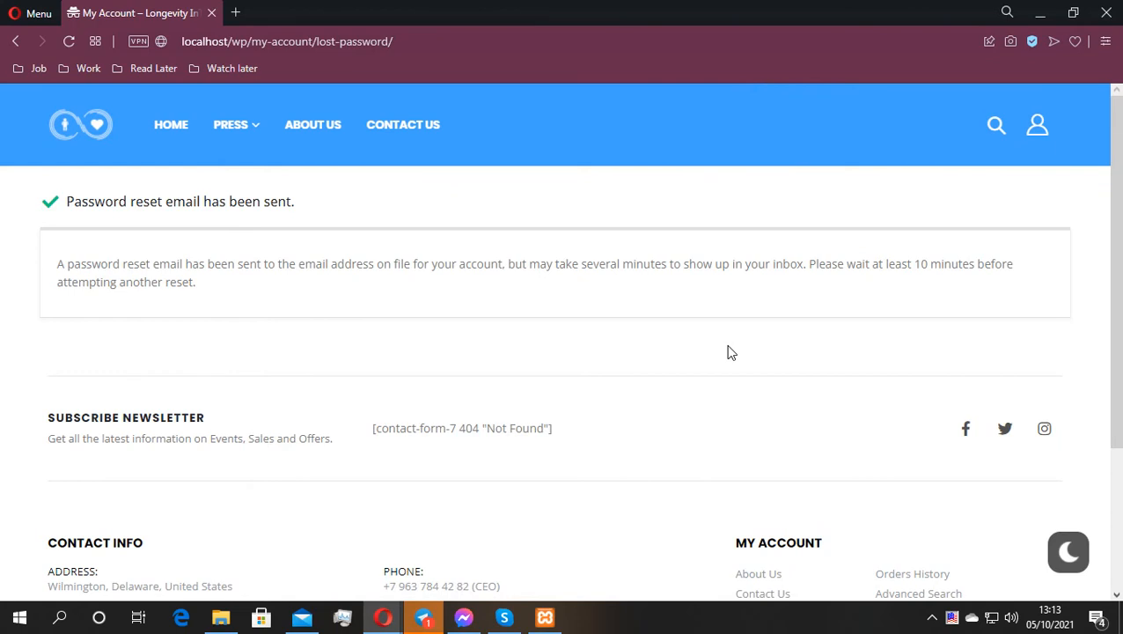
Follow the footer's Longevity InTime BioTech link past the privacy warning to intime.digital
scroll(down, 3)
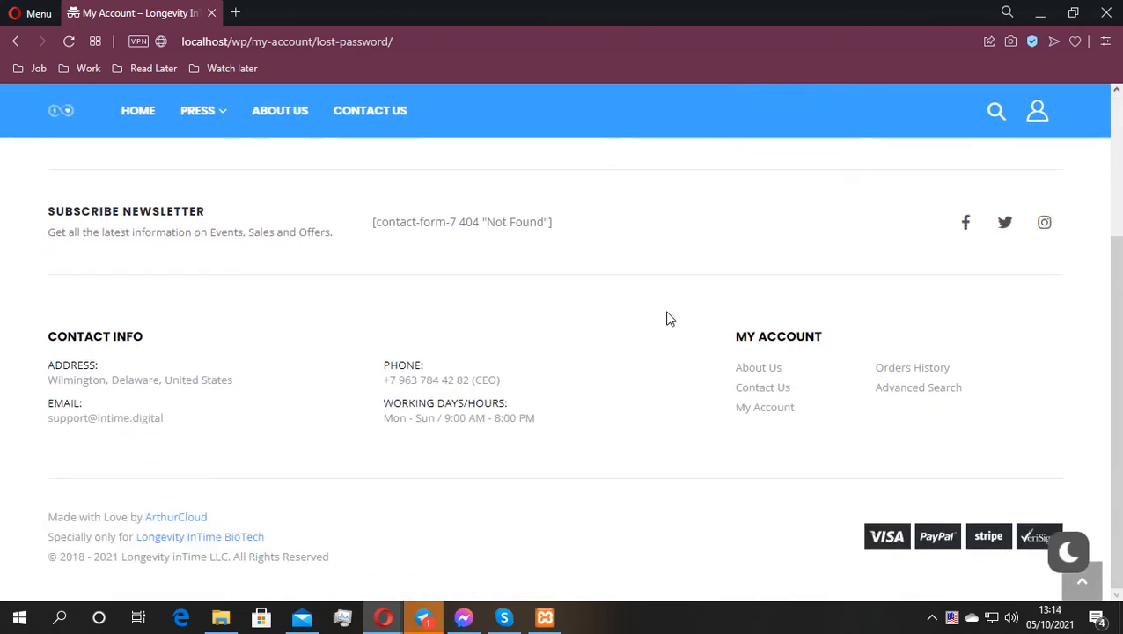
mouse_move(666, 327)
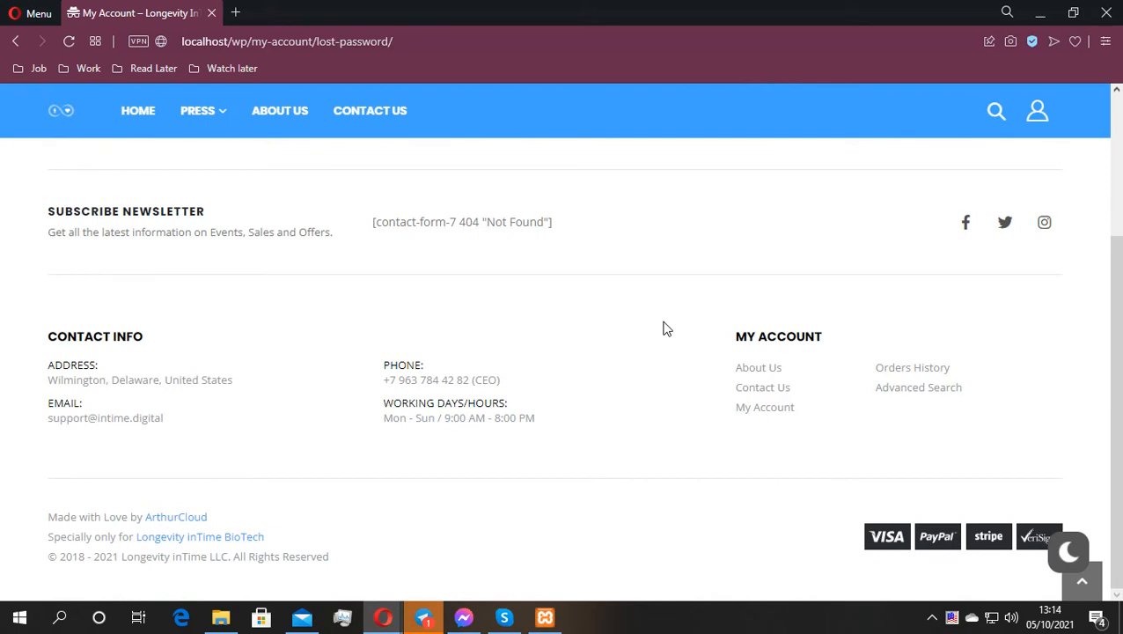
mouse_move(217, 541)
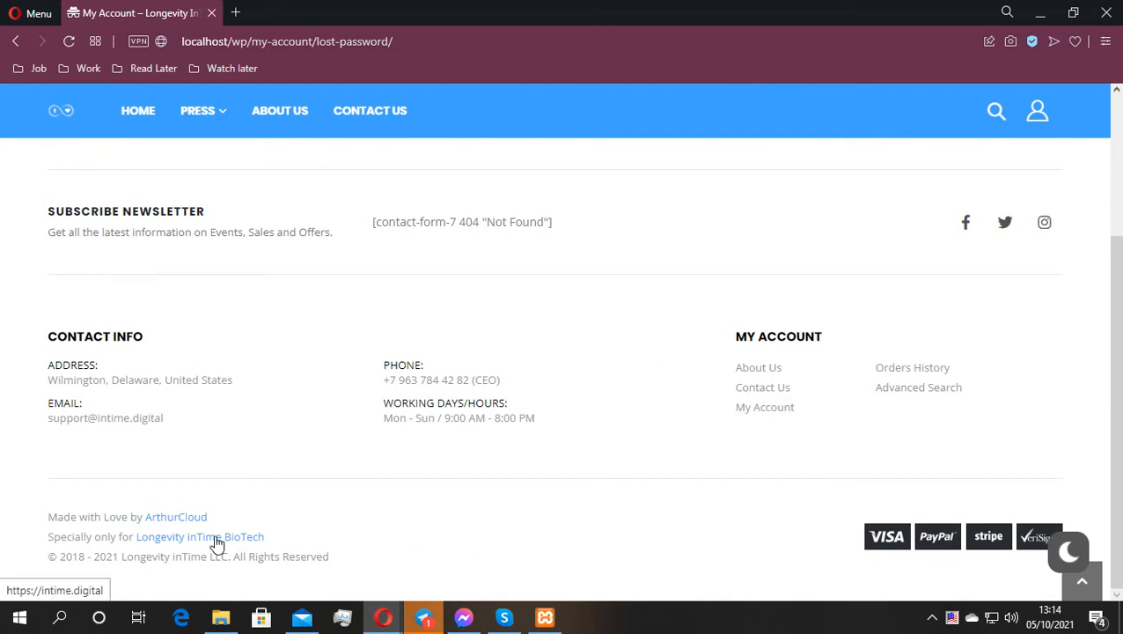
click(200, 536)
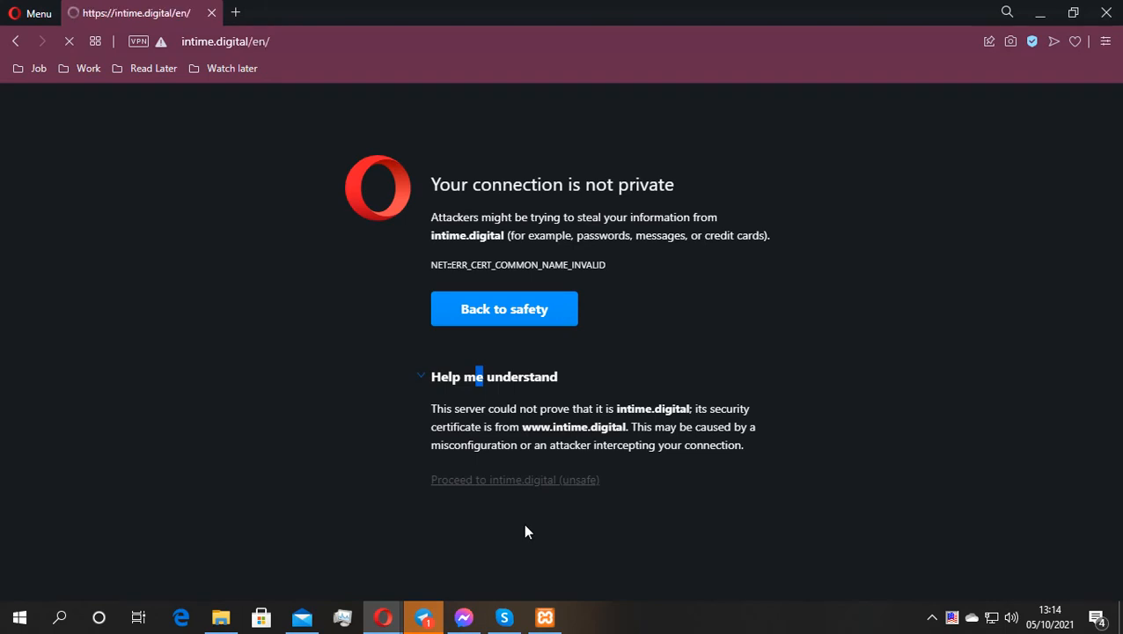
click(515, 479)
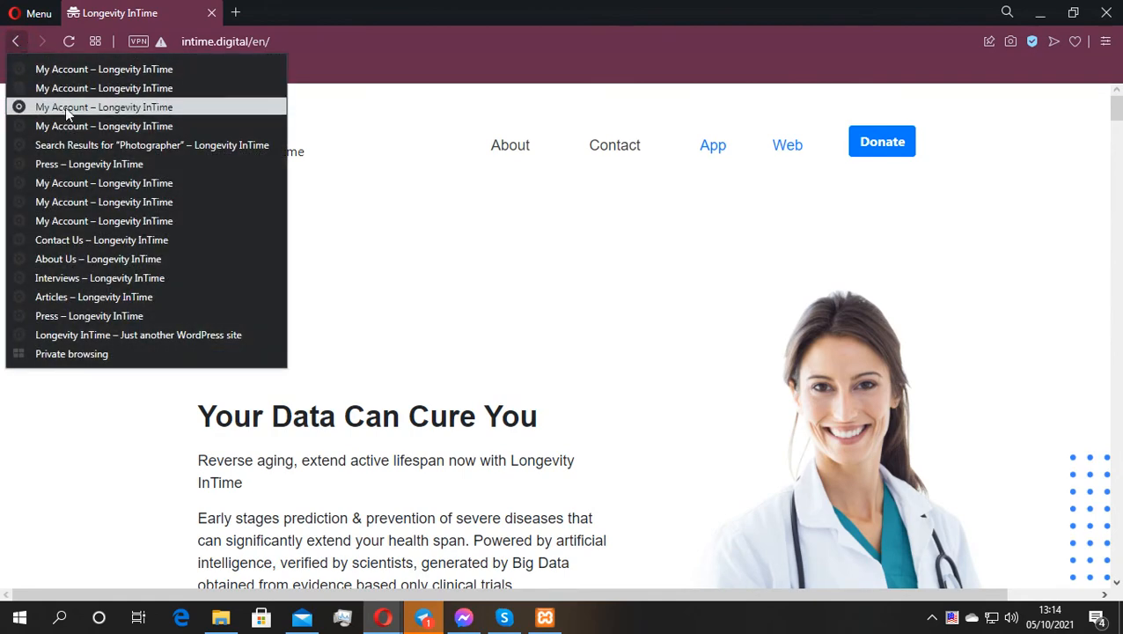
Return home via the site logo and scroll to the feature blurbs and back
click(104, 107)
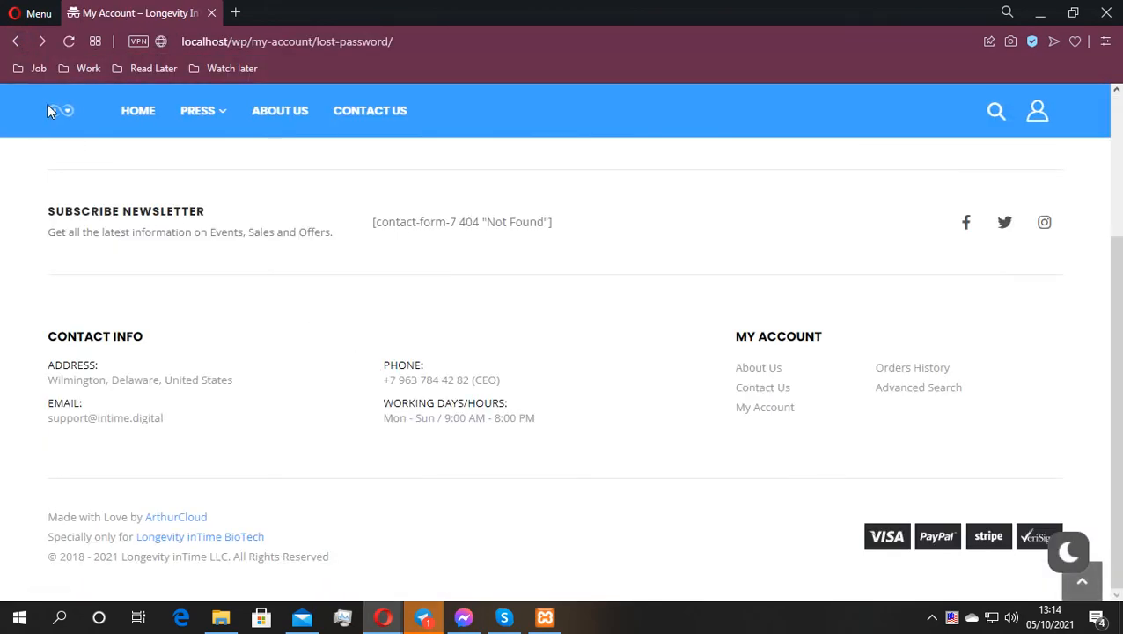
mouse_move(65, 107)
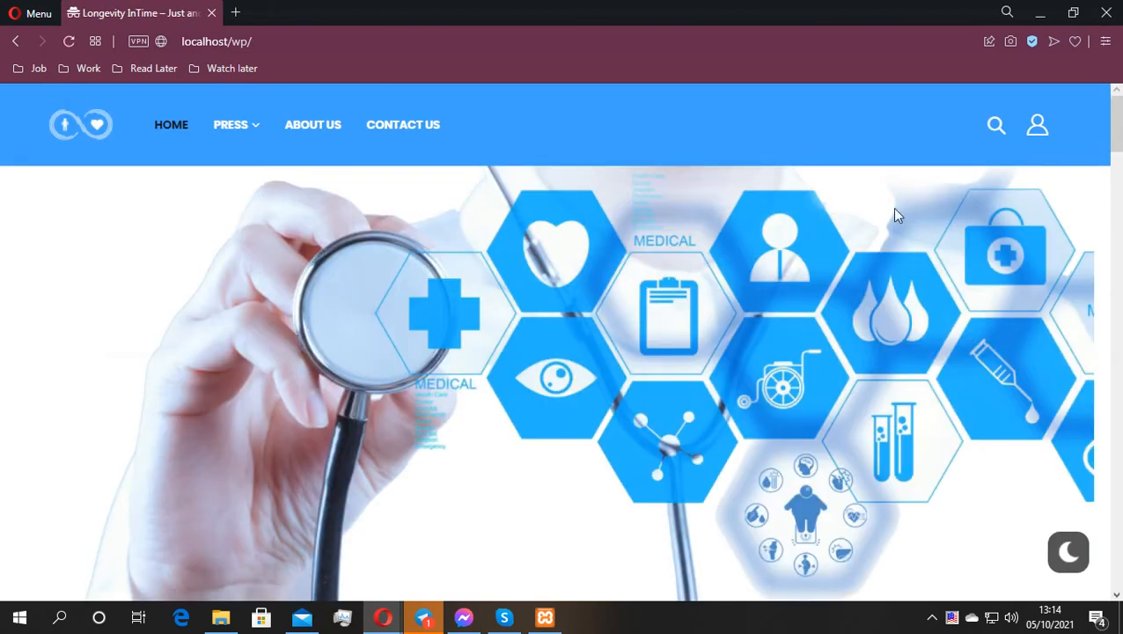
mouse_move(823, 347)
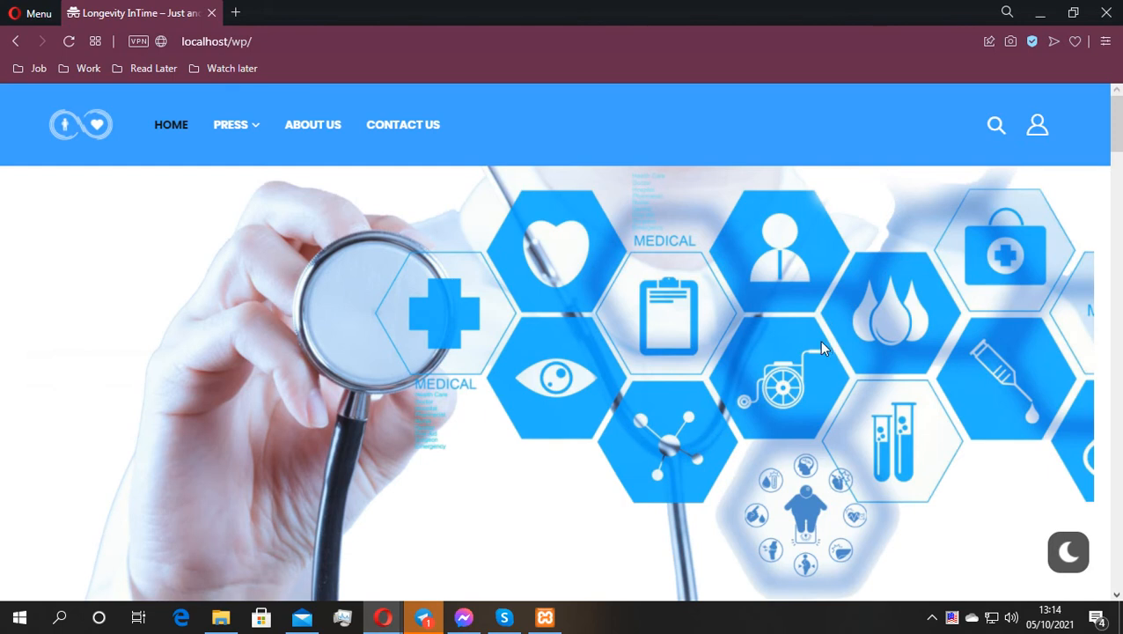
mouse_move(814, 344)
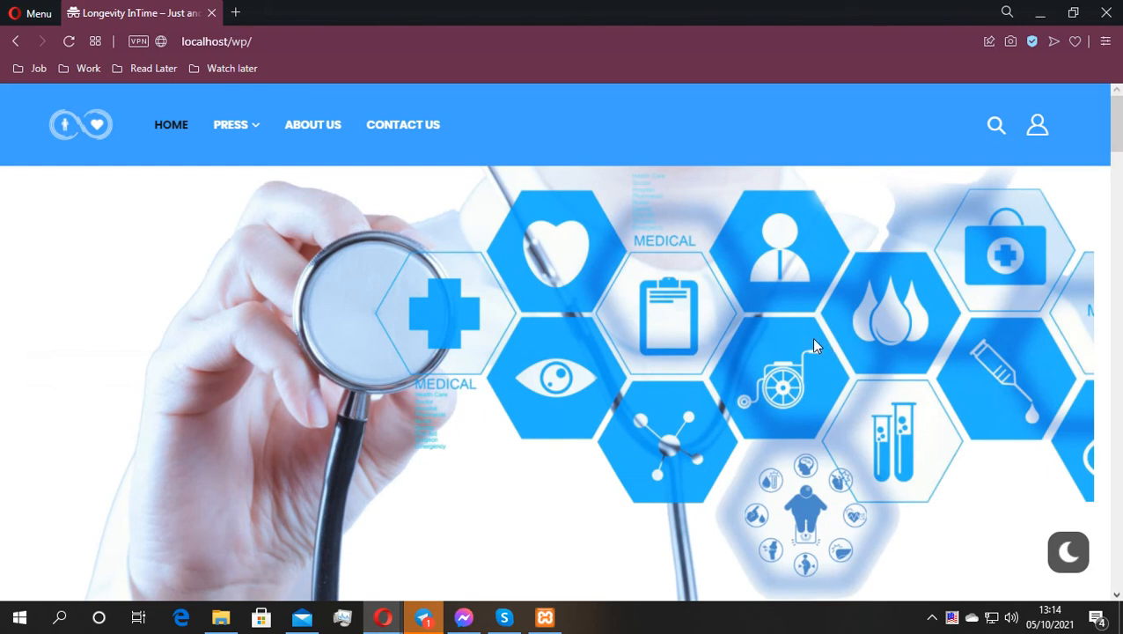
mouse_move(737, 311)
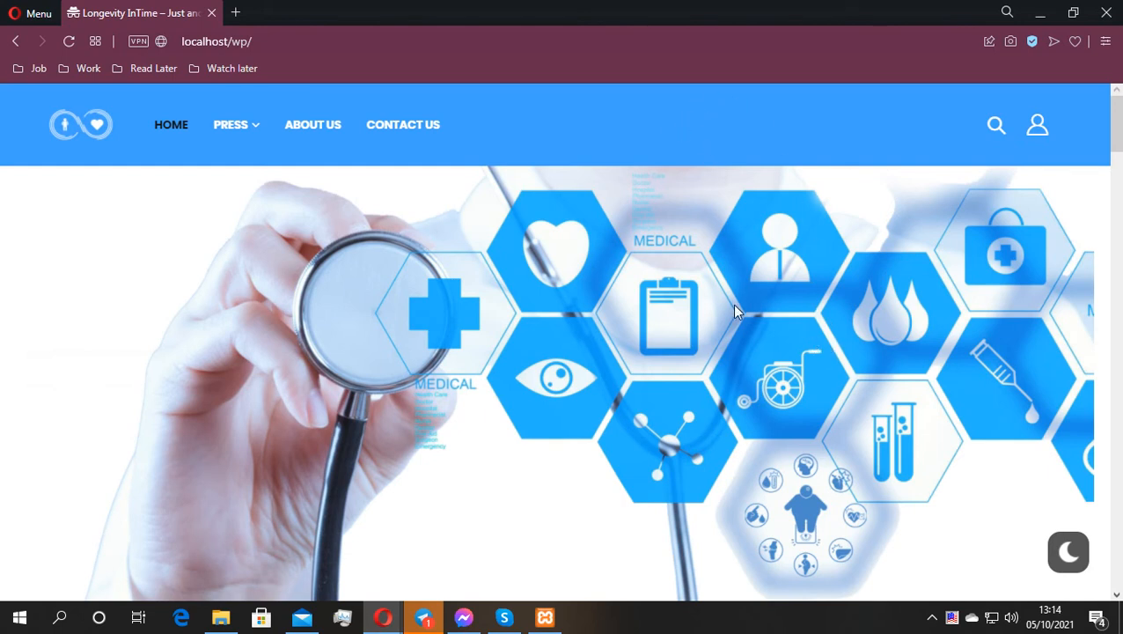
mouse_move(799, 304)
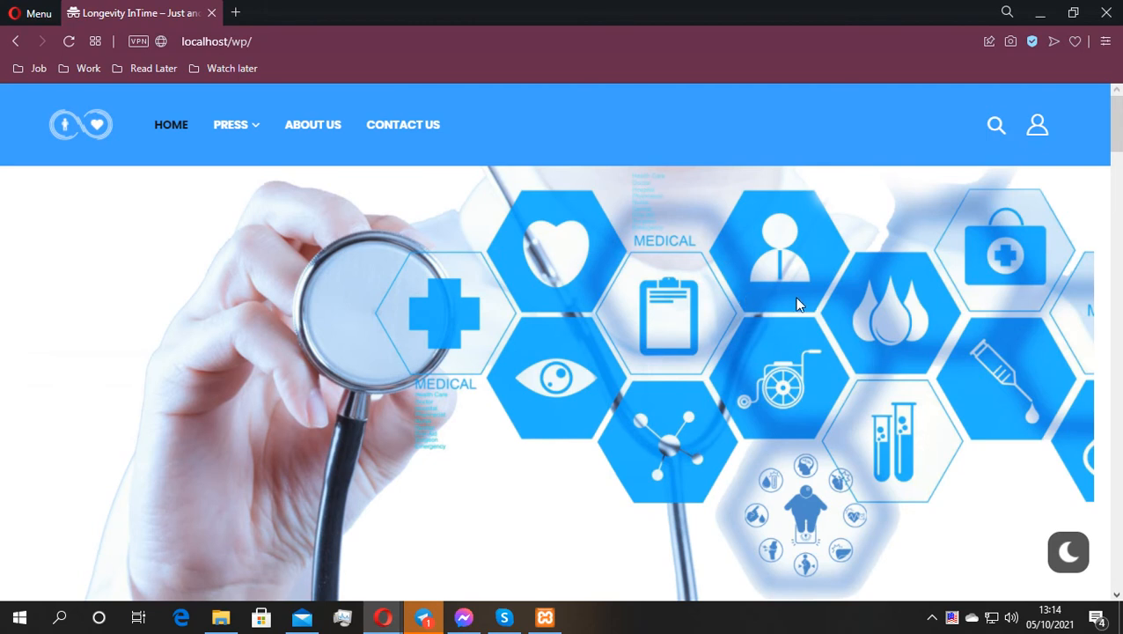
scroll(down, 3)
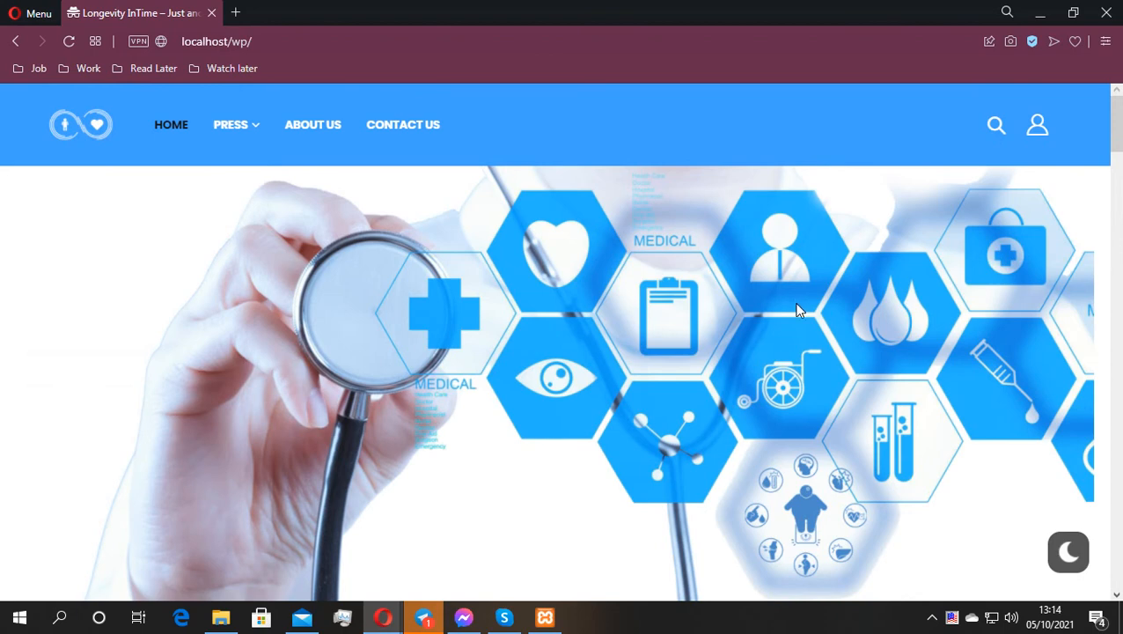
scroll(down, 3)
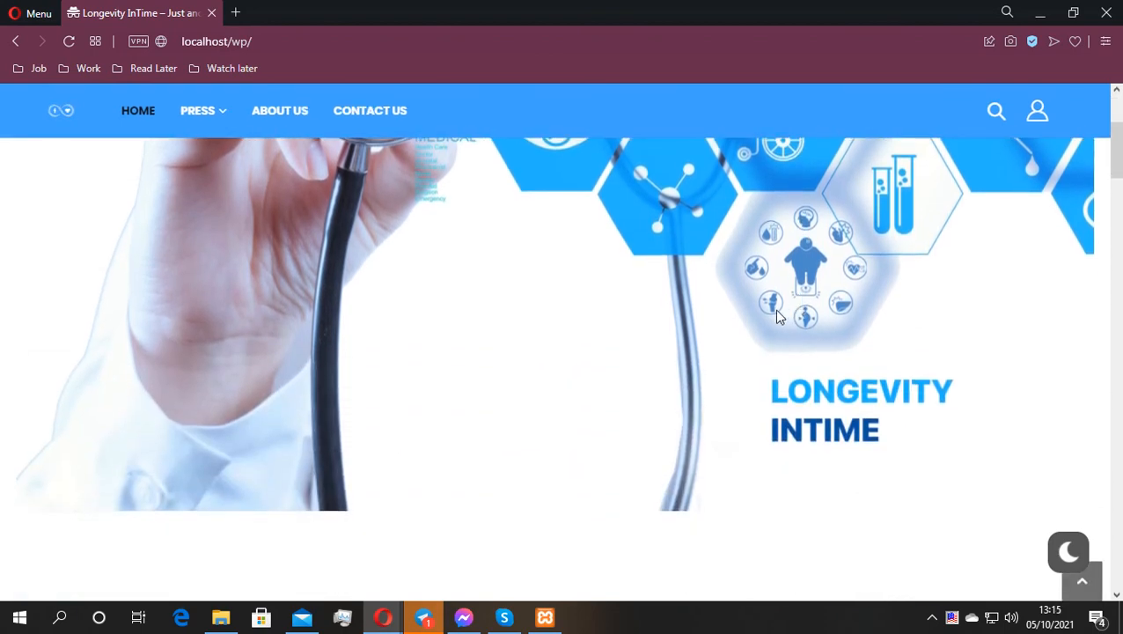
scroll(down, 3)
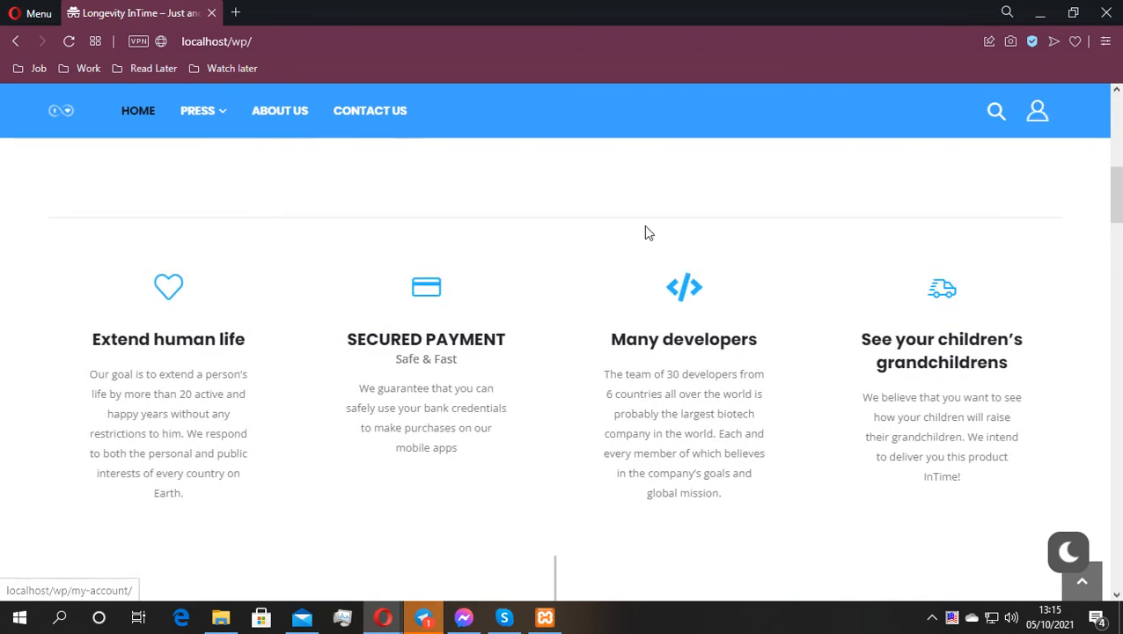
mouse_move(610, 370)
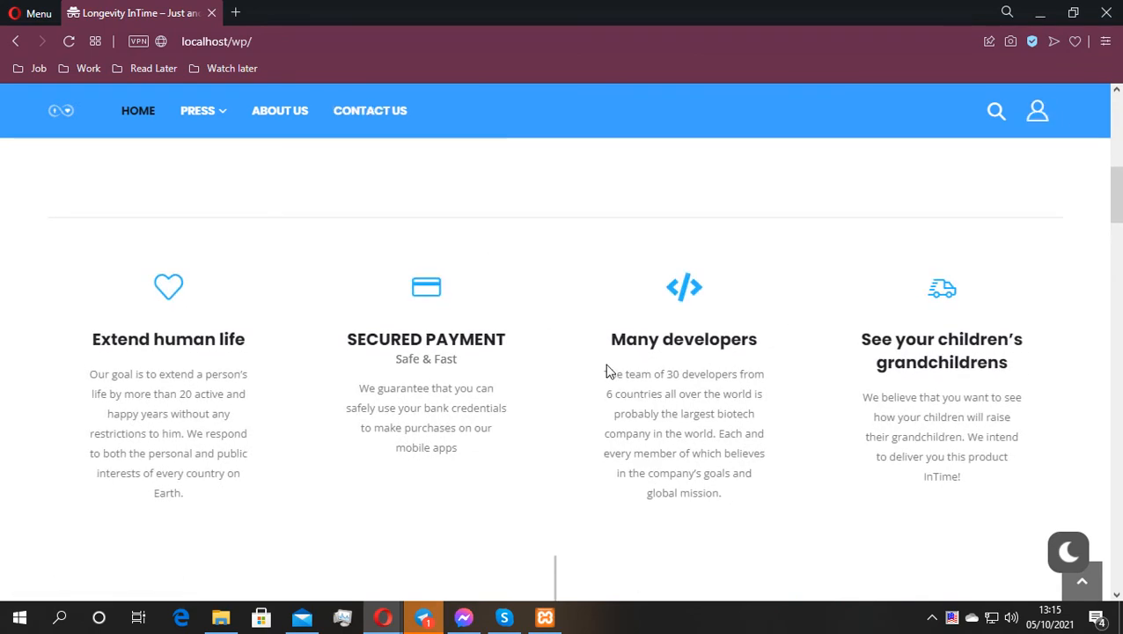
scroll(up, 3)
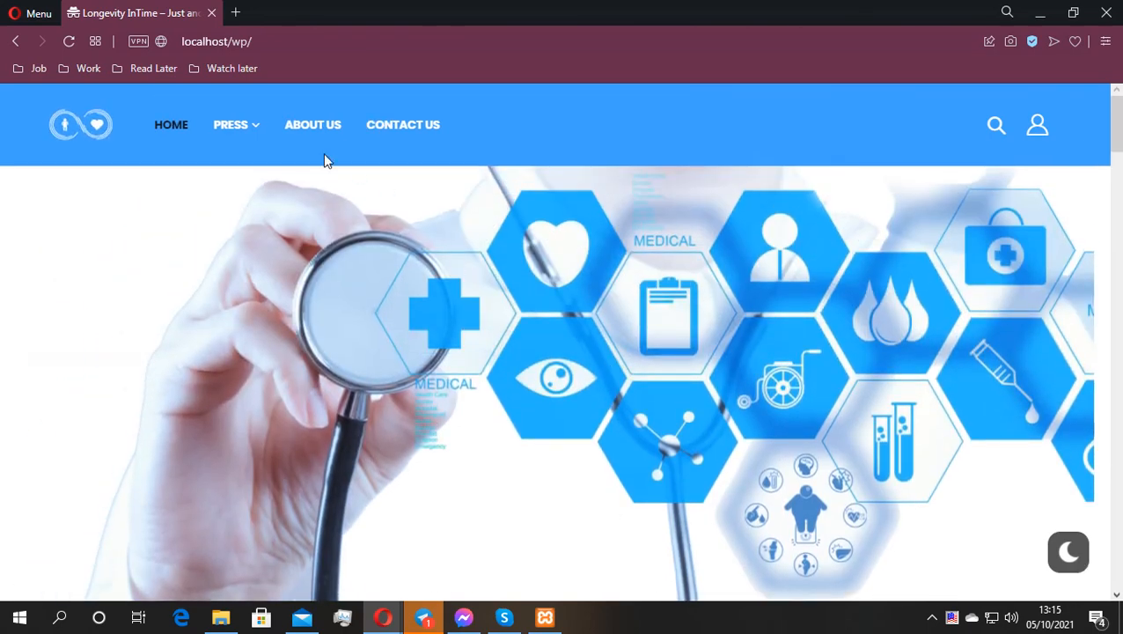
scroll(down, 3)
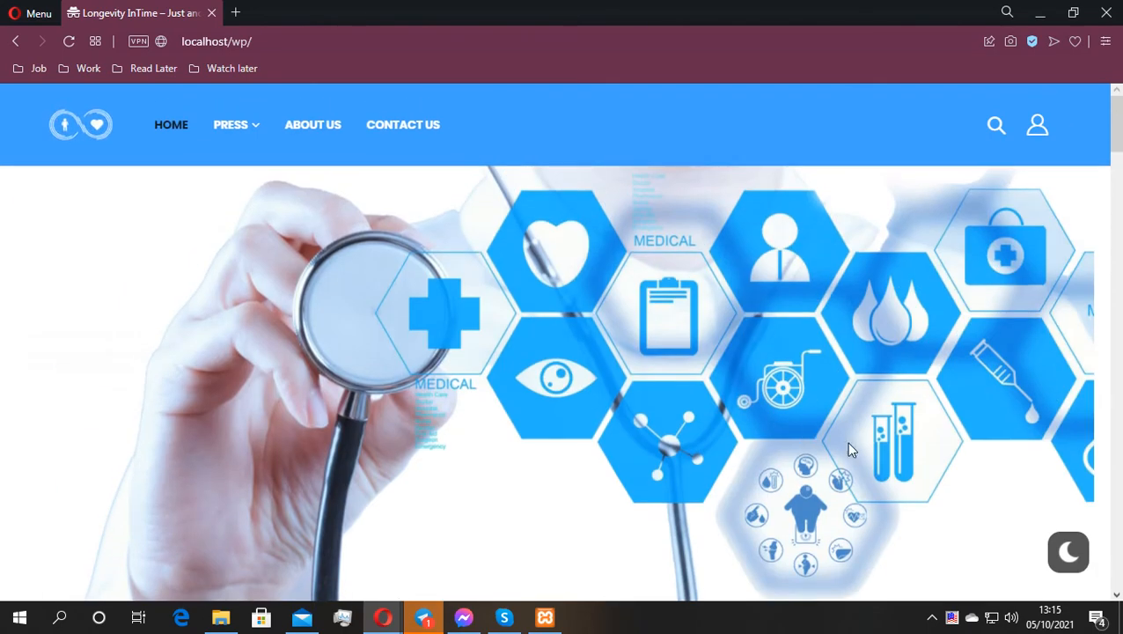
Switch the home page to night mode and scroll through the posts
click(1067, 552)
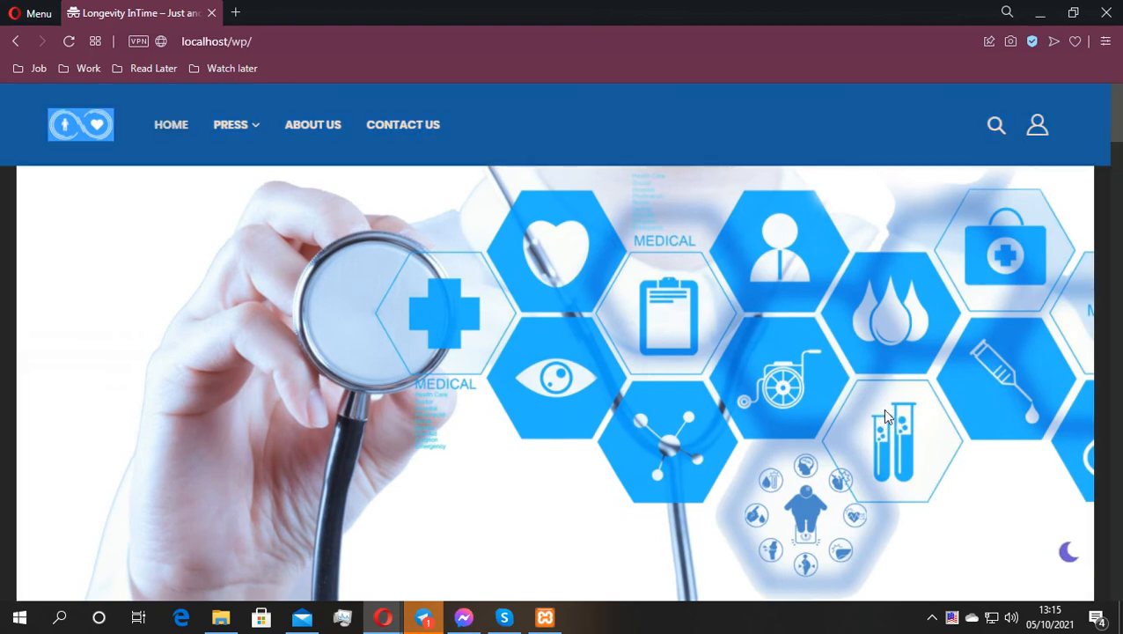
scroll(down, 3)
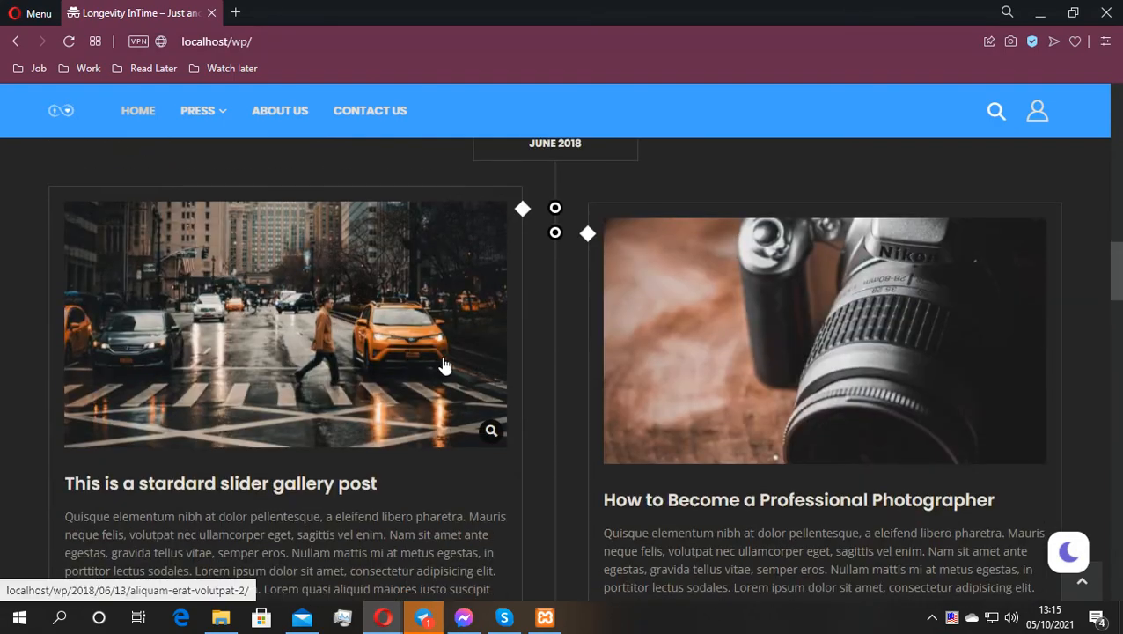
scroll(down, 3)
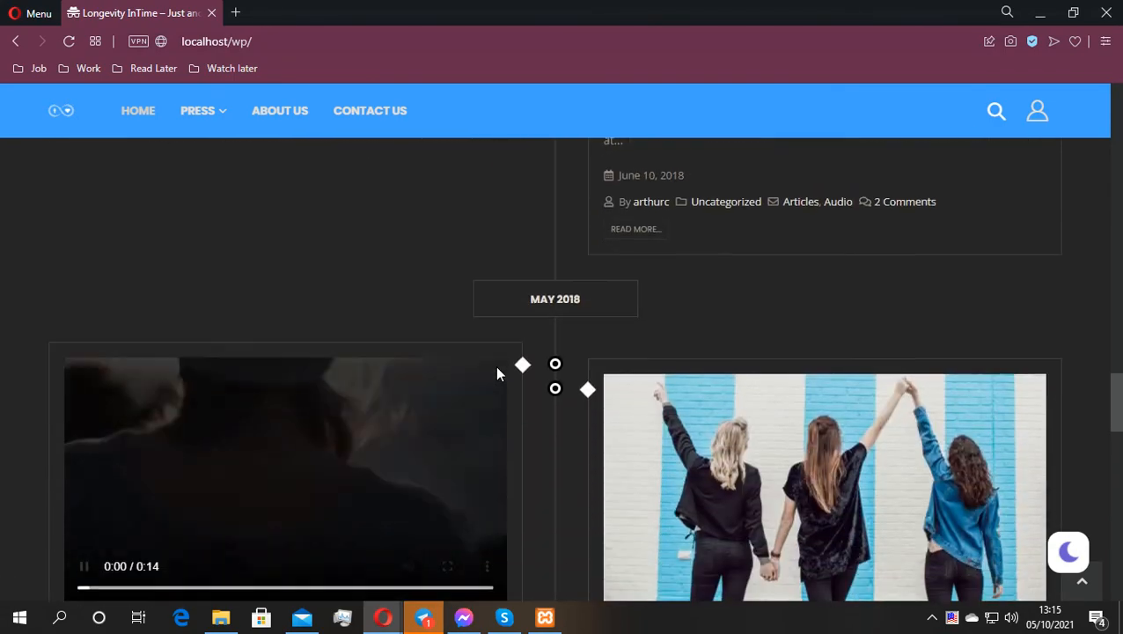
scroll(down, 3)
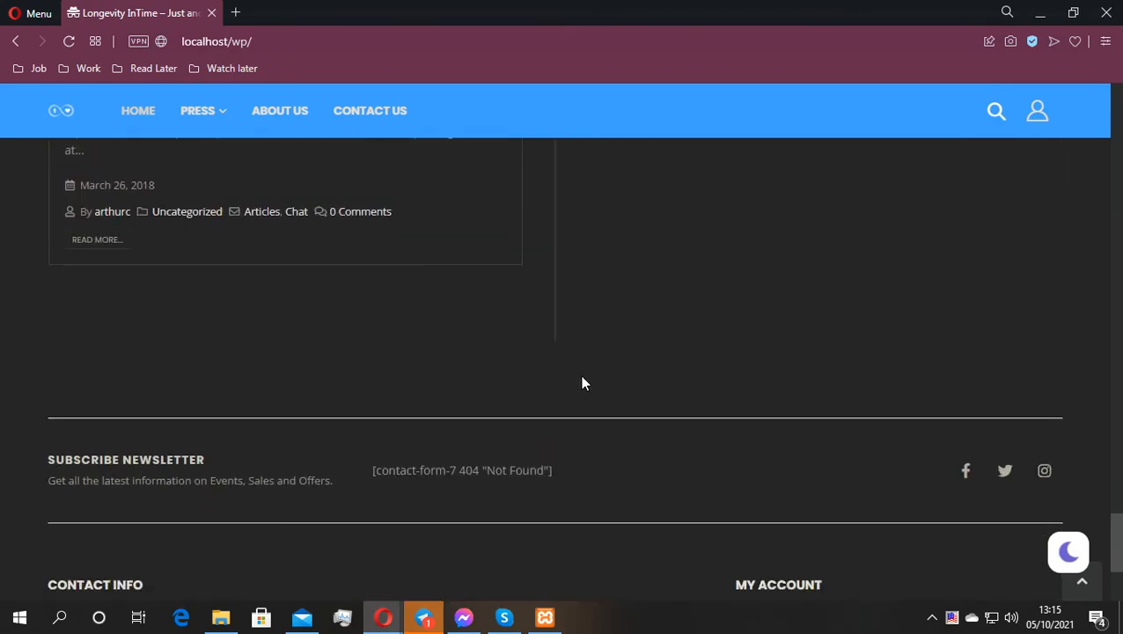
Go full screen with F11 and return to the top of the home page
key(F11)
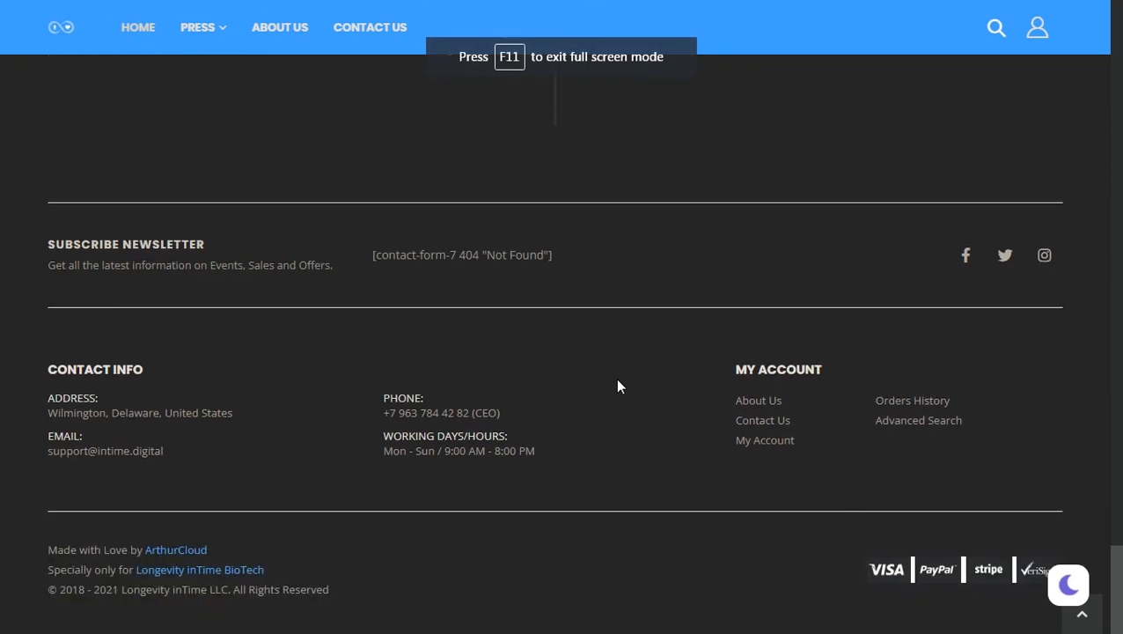
click(197, 27)
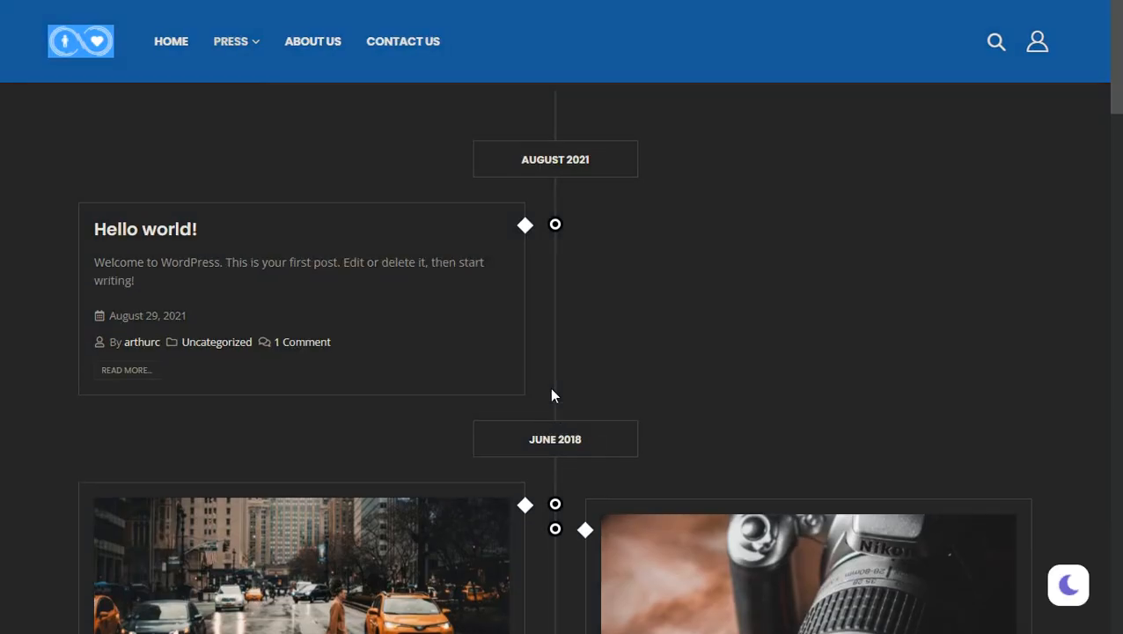
scroll(down, 3)
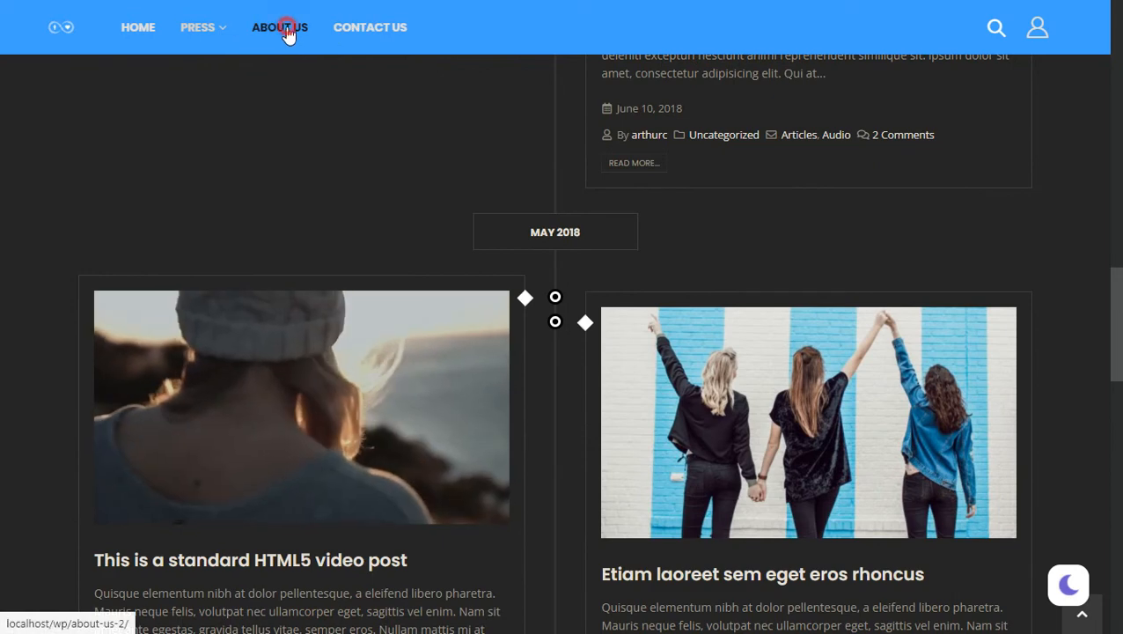
Open the About Us page and scroll down through its content
click(279, 26)
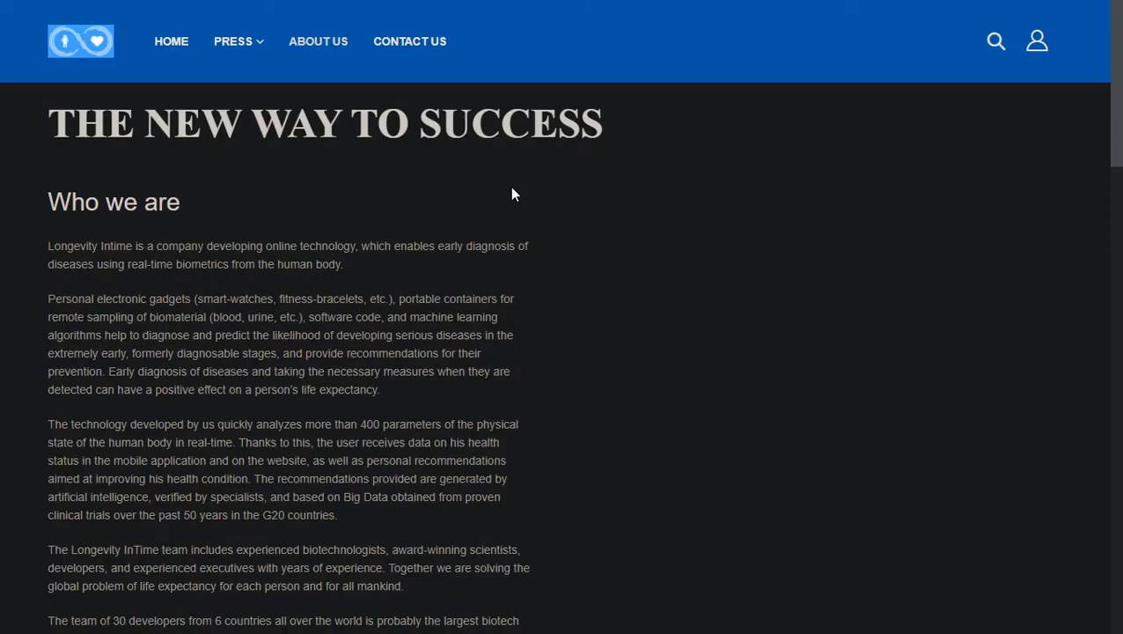
scroll(down, 3)
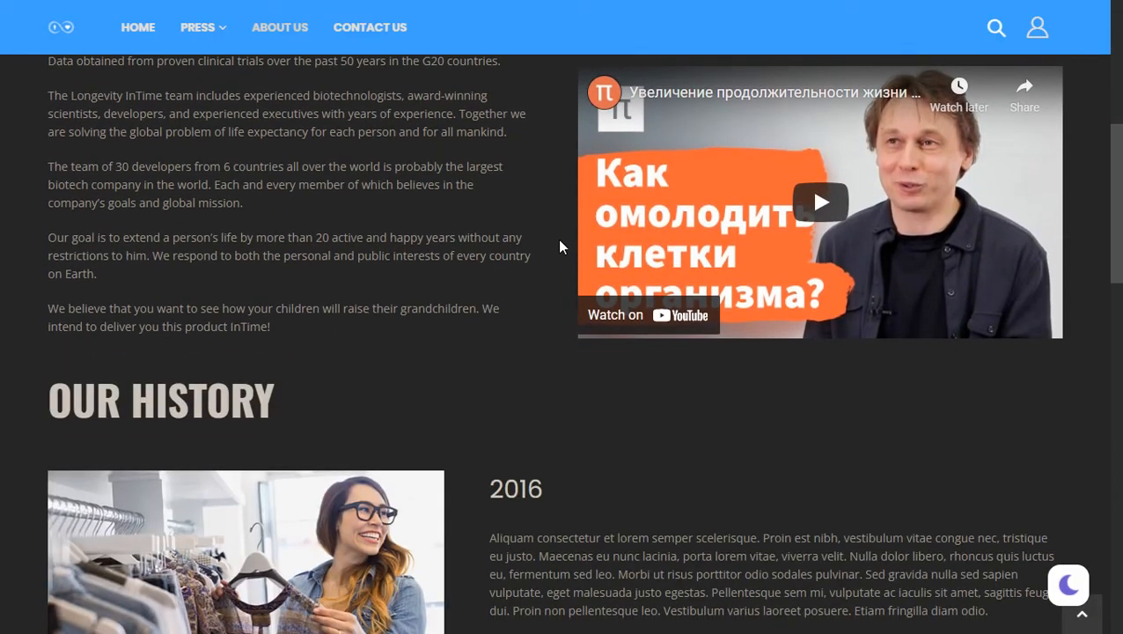
scroll(down, 3)
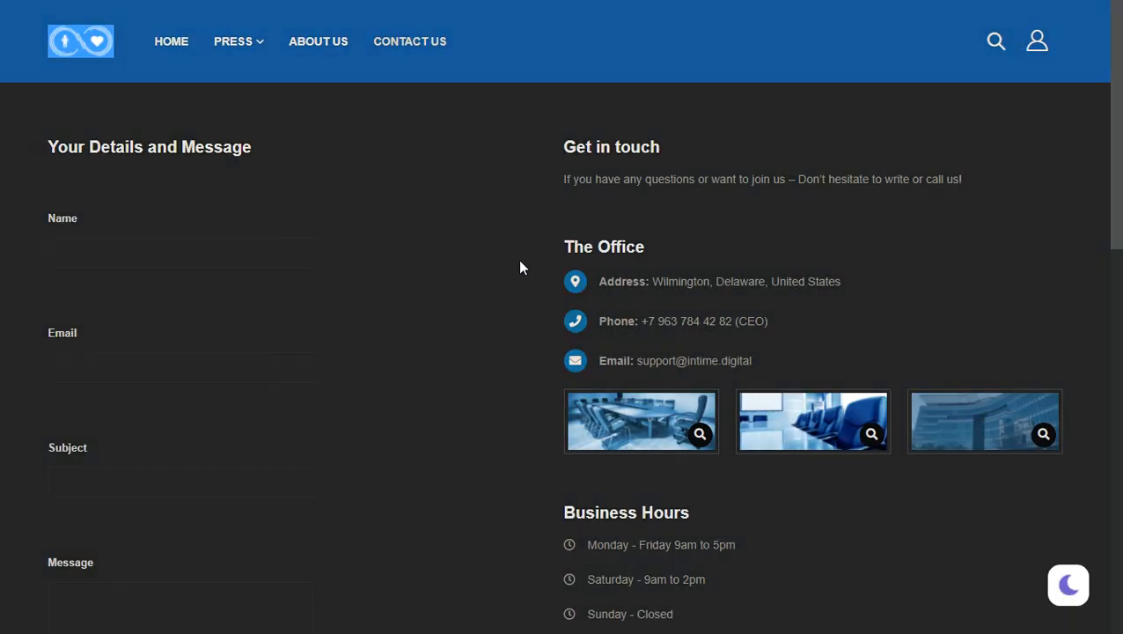
scroll(down, 3)
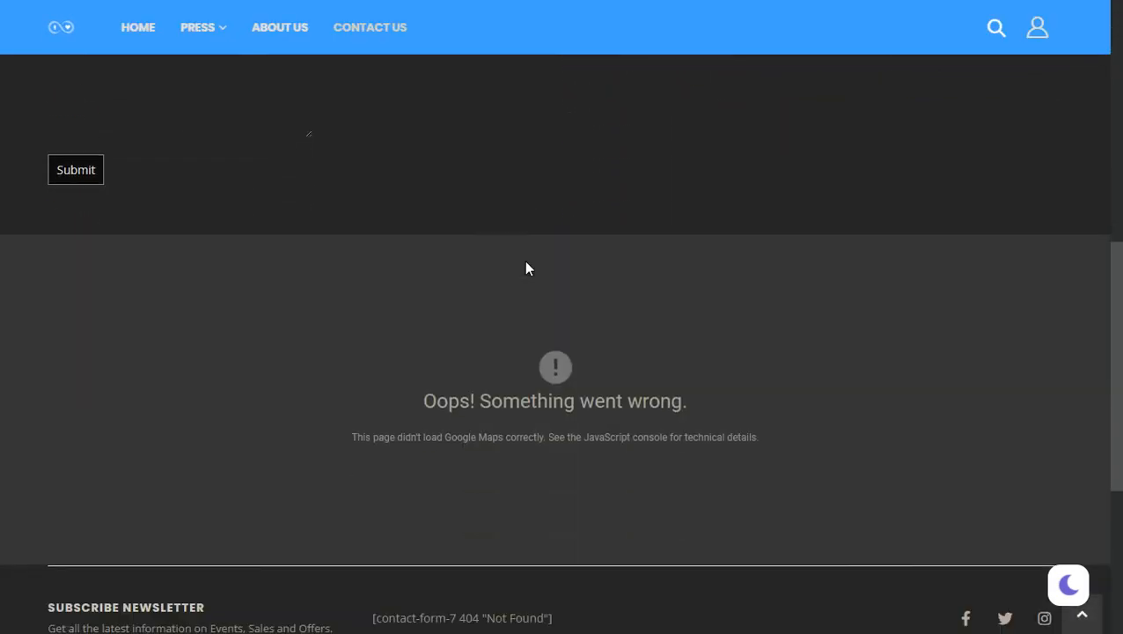
scroll(down, 3)
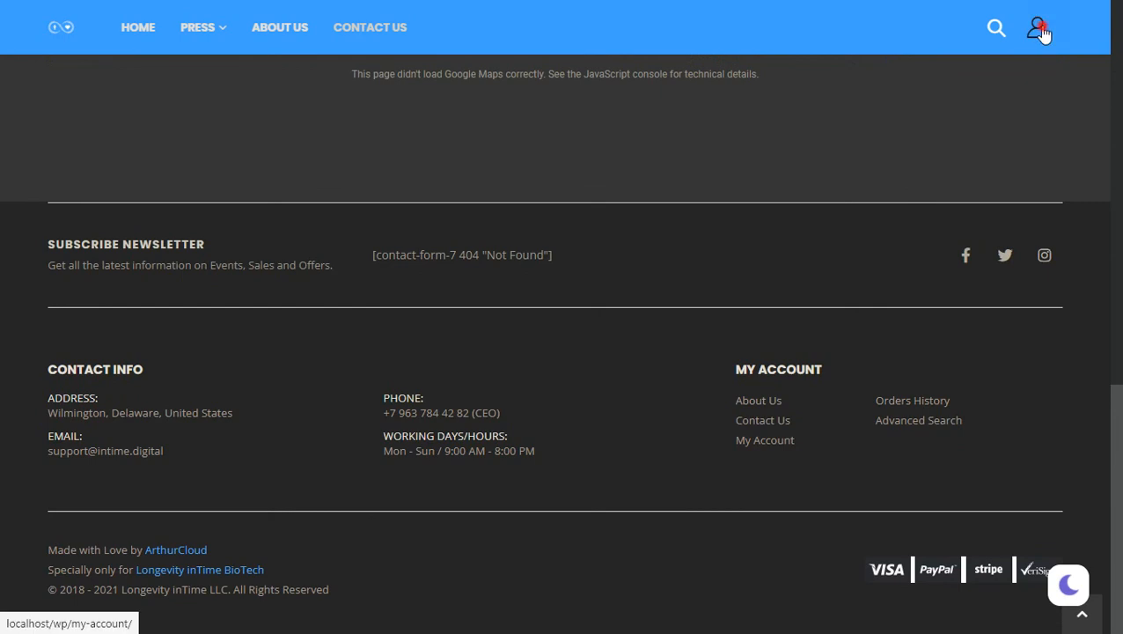
mouse_move(702, 317)
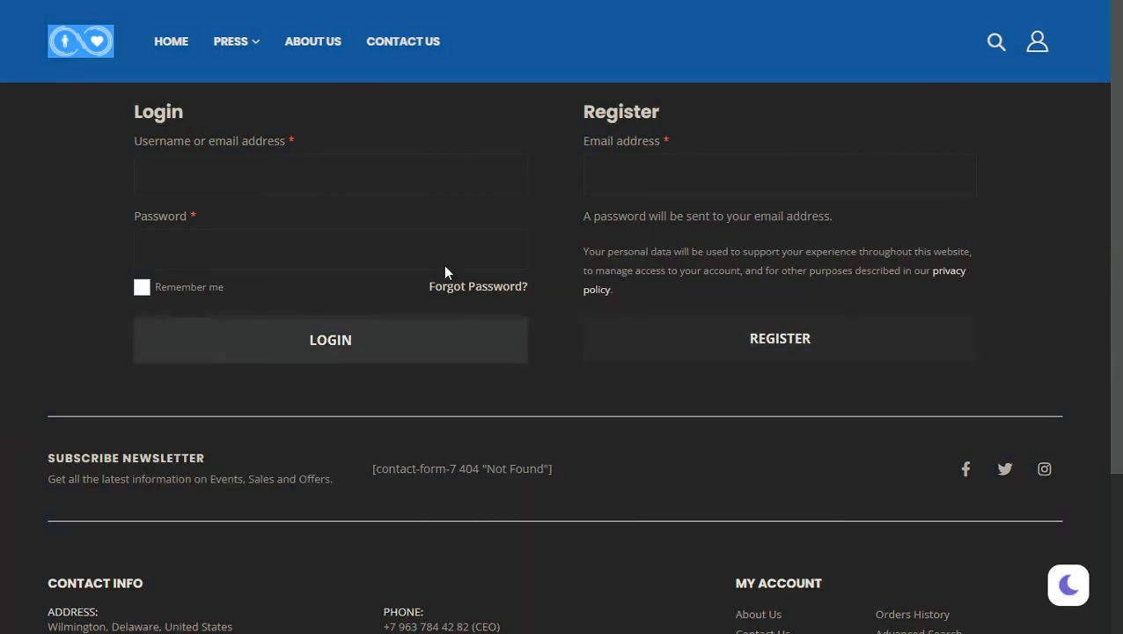
Enter the username 'arthur' into the login page's Username field
click(330, 174)
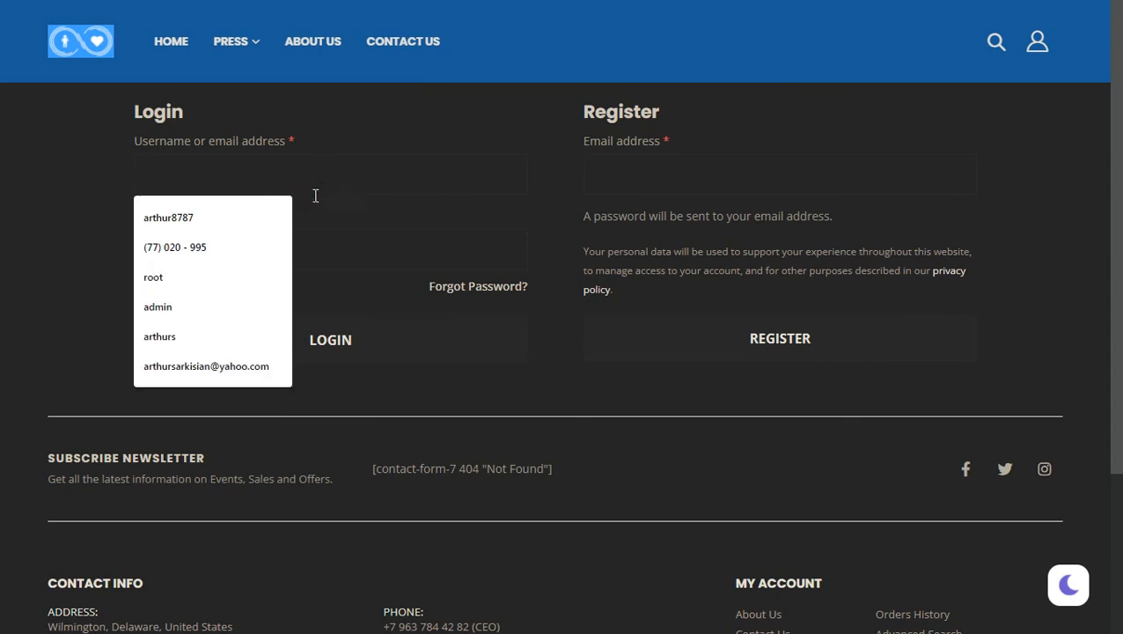
text(a)
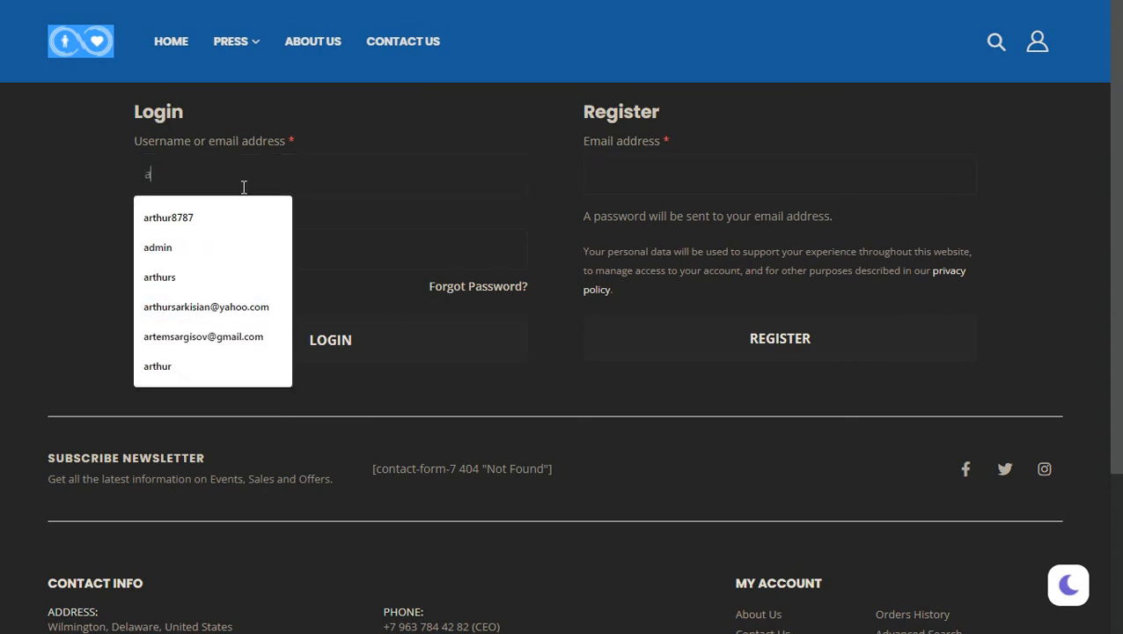
text(rthurcloud)
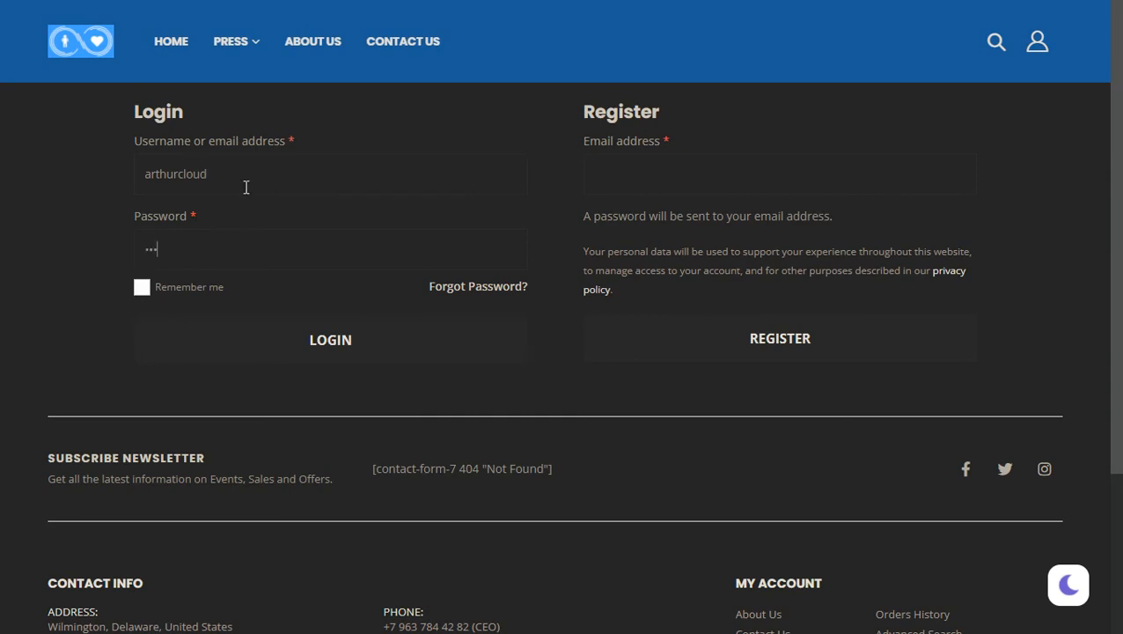
click(330, 339)
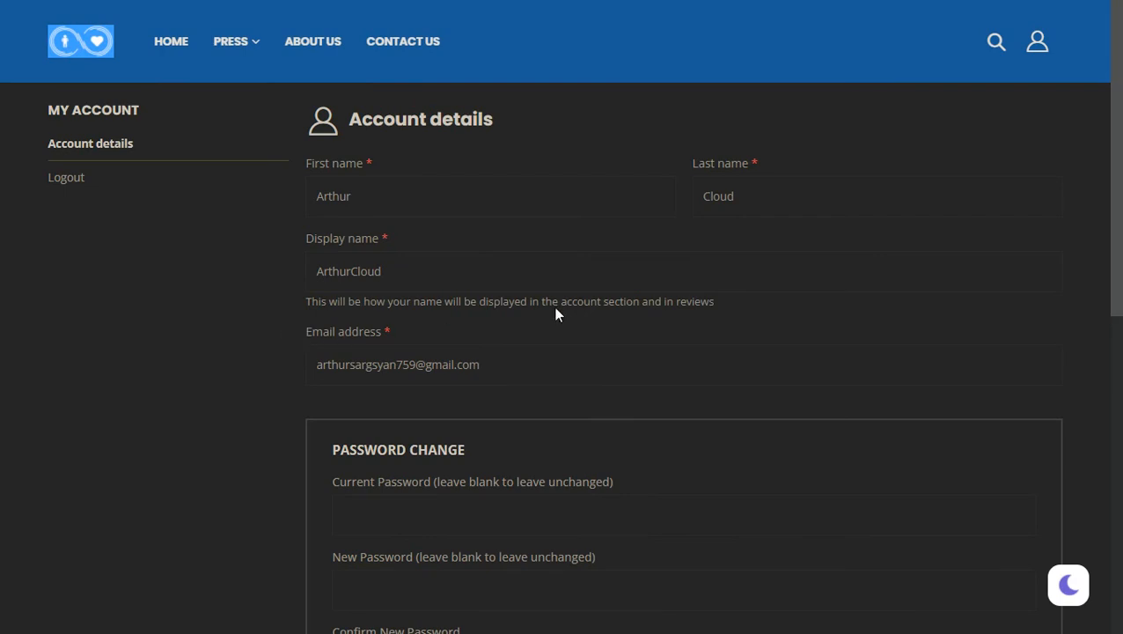
scroll(down, 3)
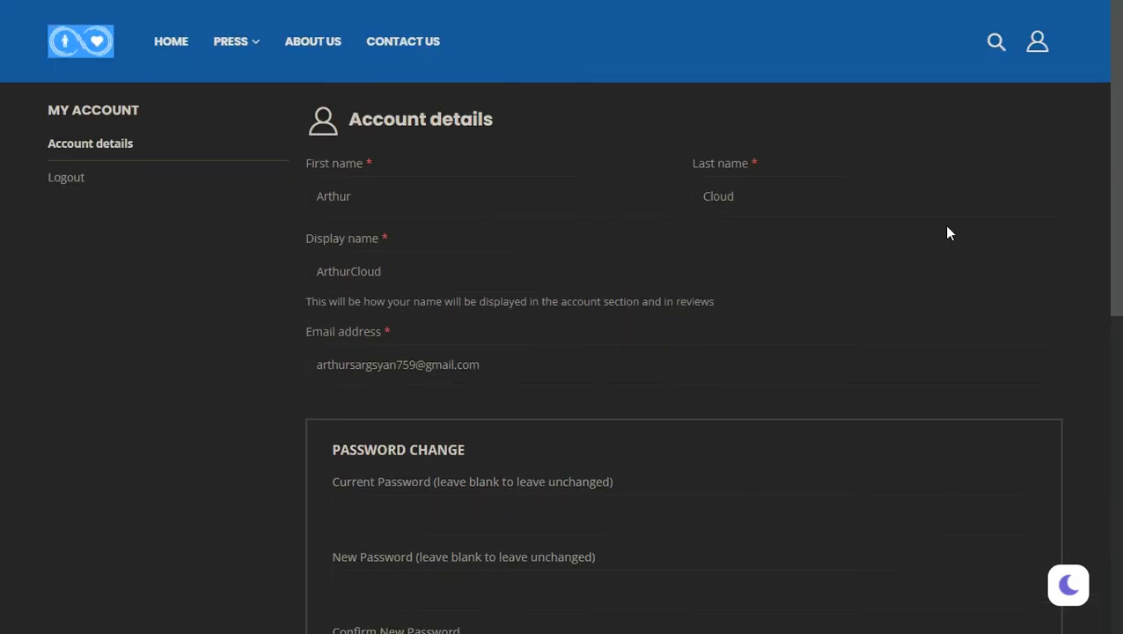
scroll(down, 3)
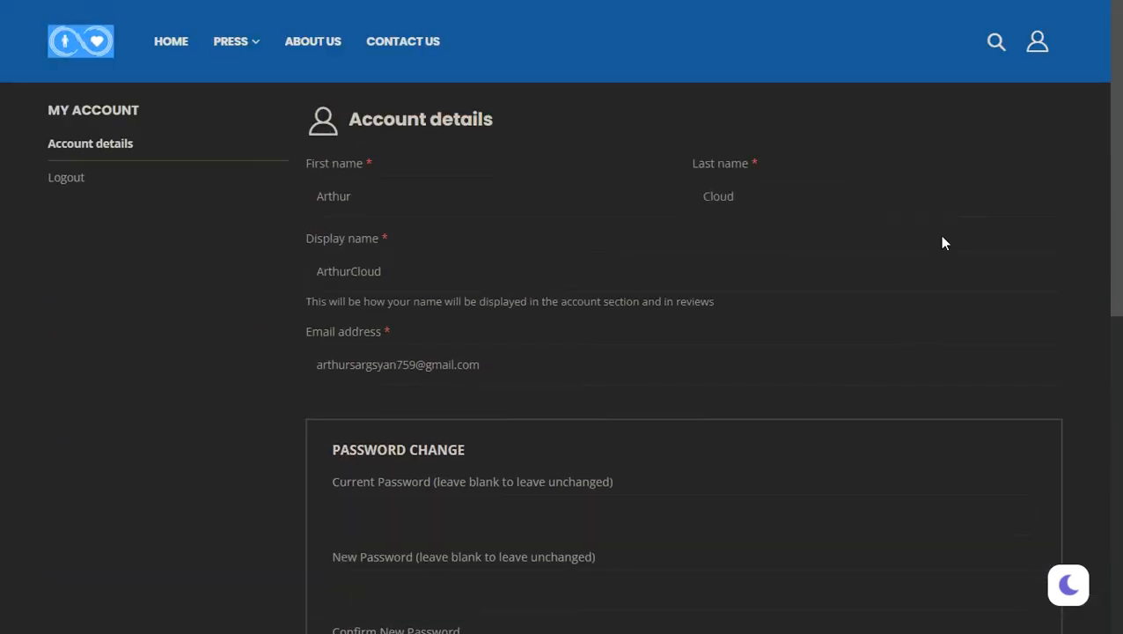
mouse_move(89, 142)
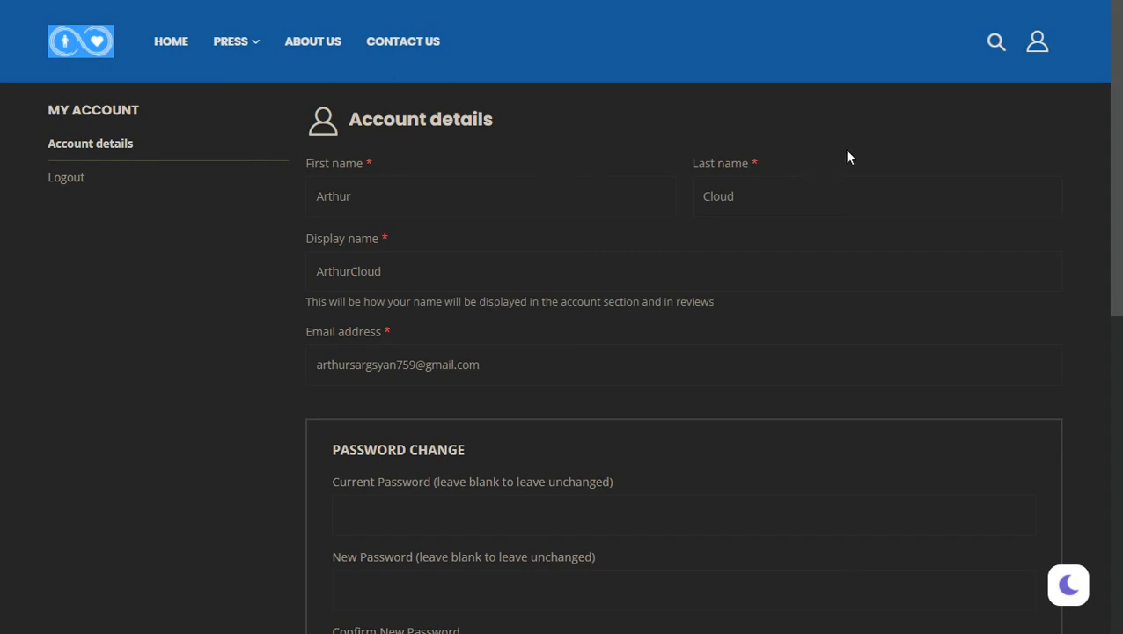
Search shop products for 'h' with the category dropdown and browse the results
click(995, 42)
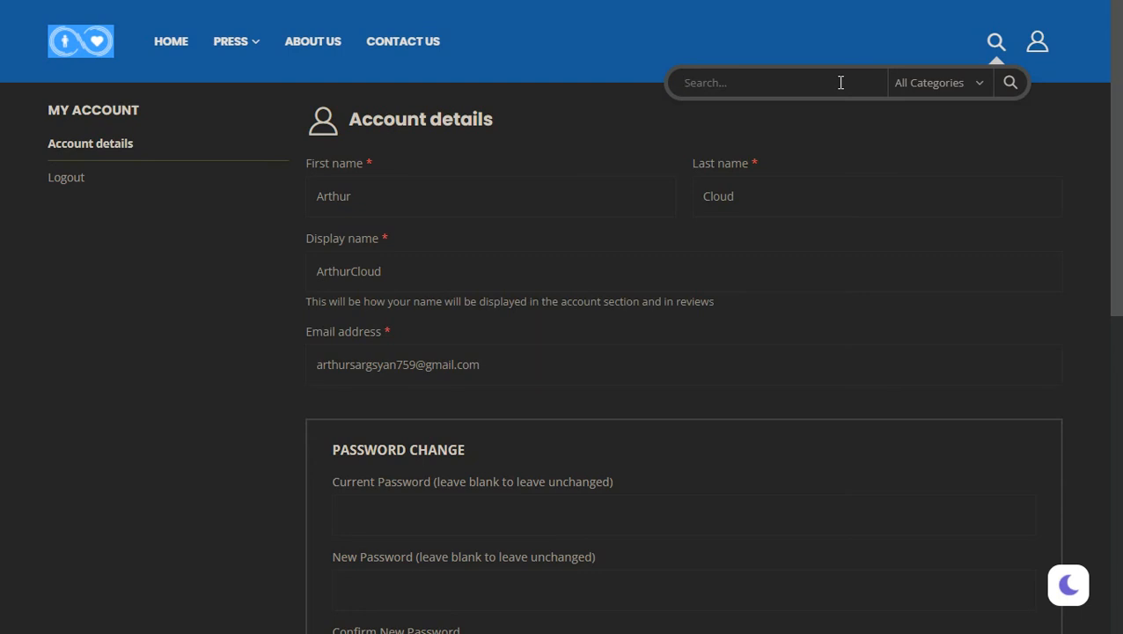
text(h)
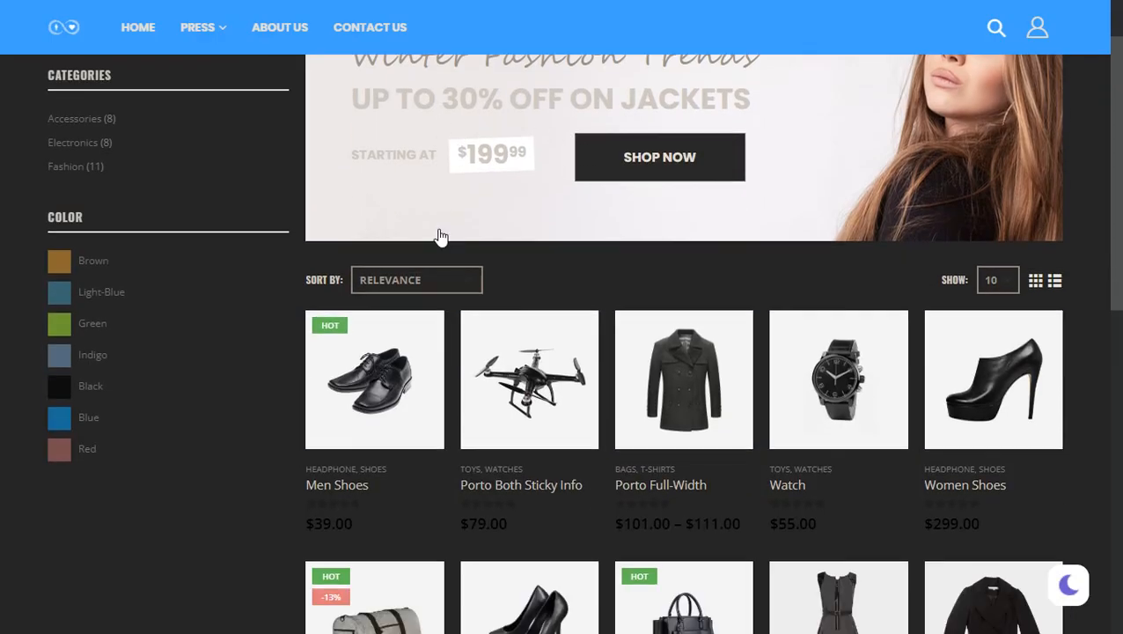
scroll(down, 3)
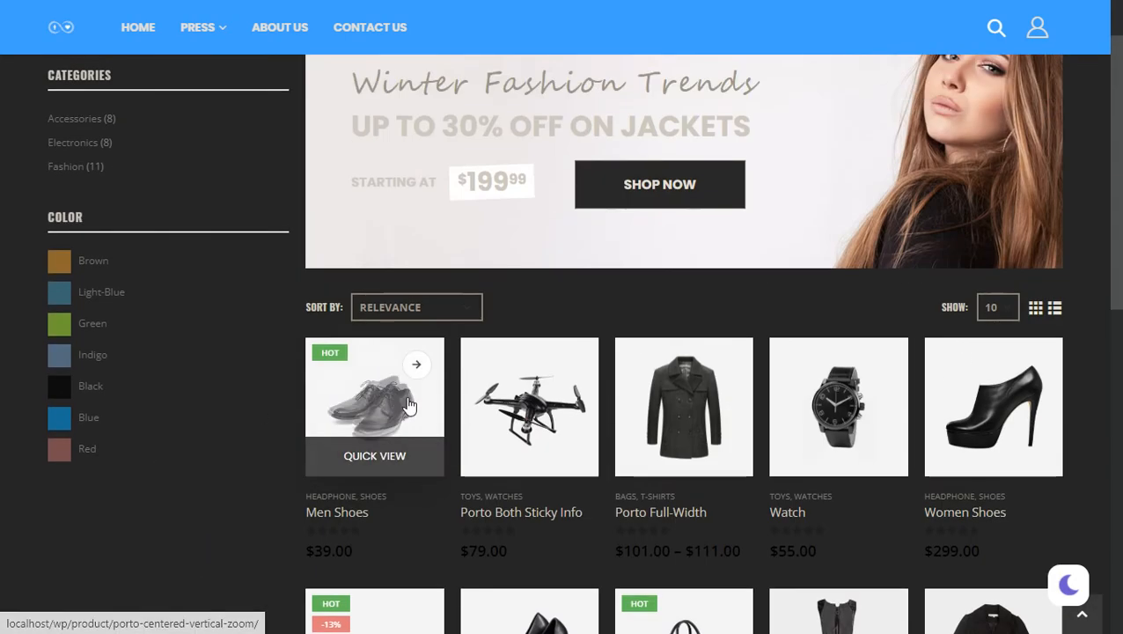
scroll(down, 3)
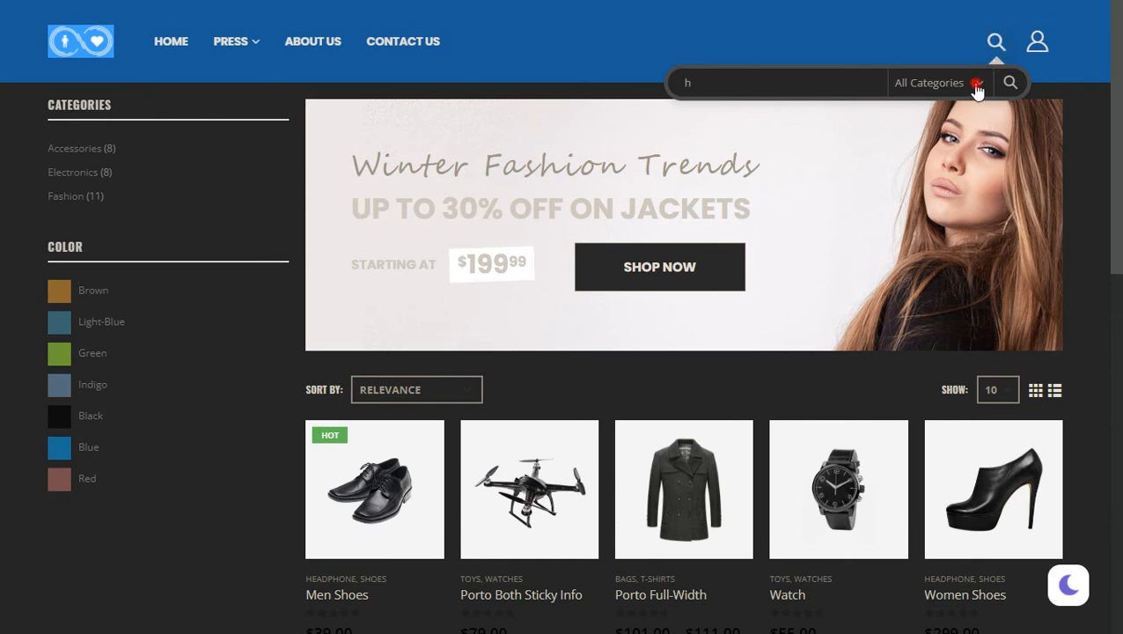
click(939, 82)
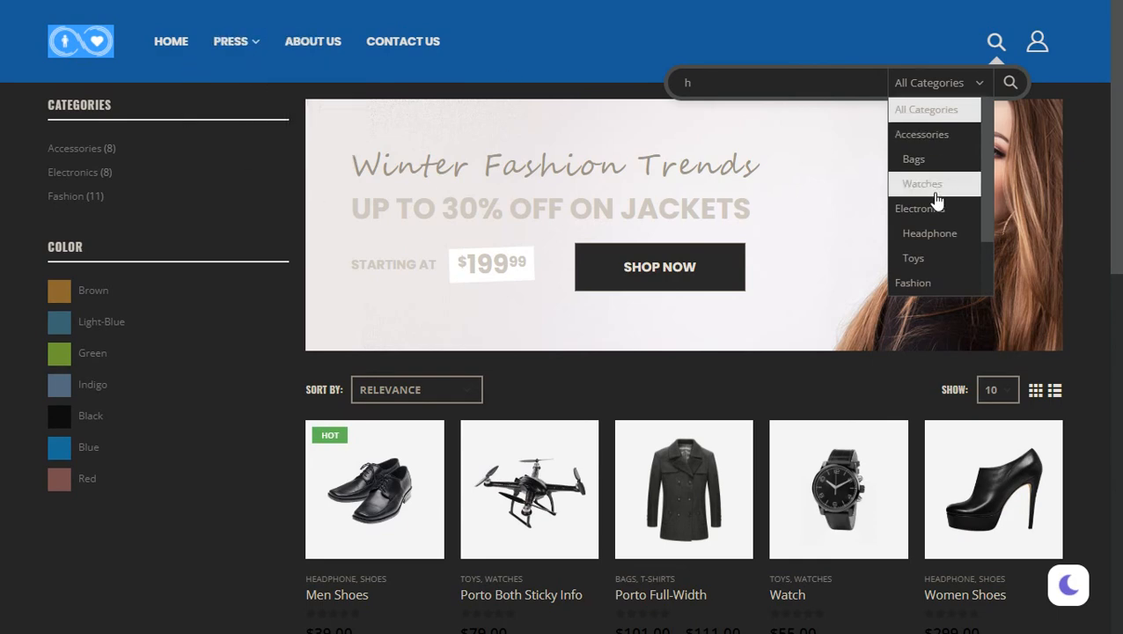
scroll(down, 3)
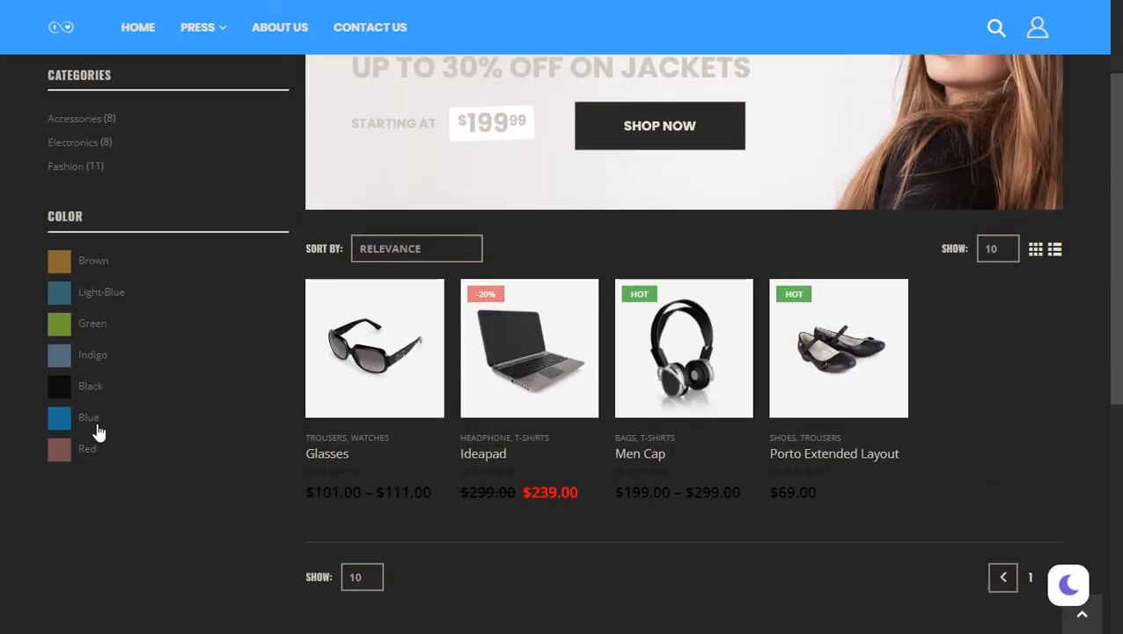
scroll(up, 3)
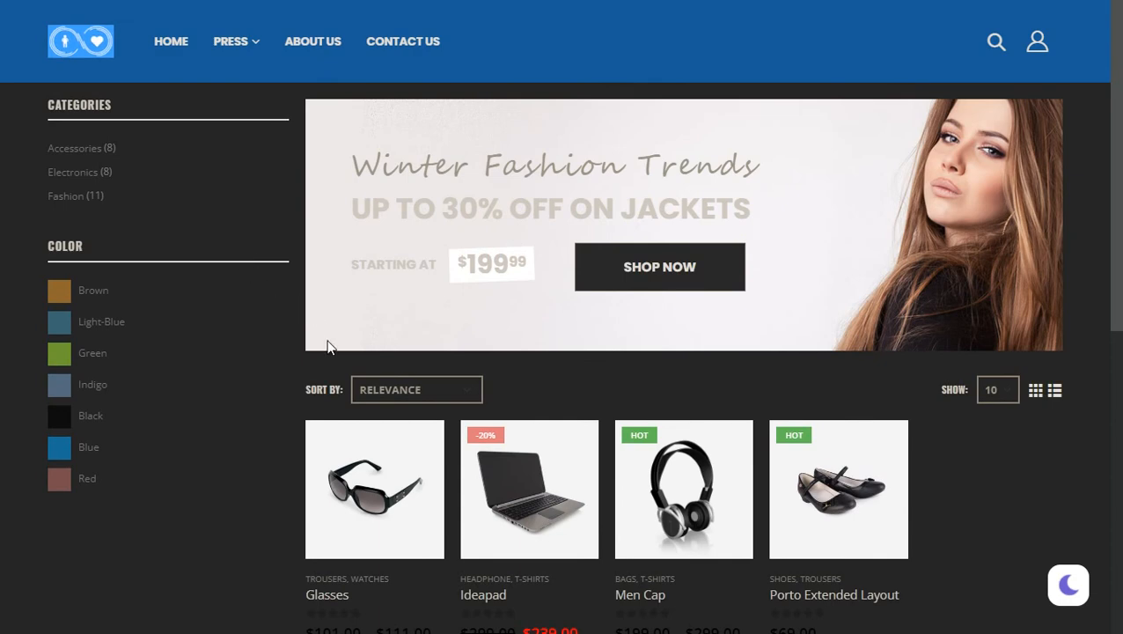
scroll(down, 3)
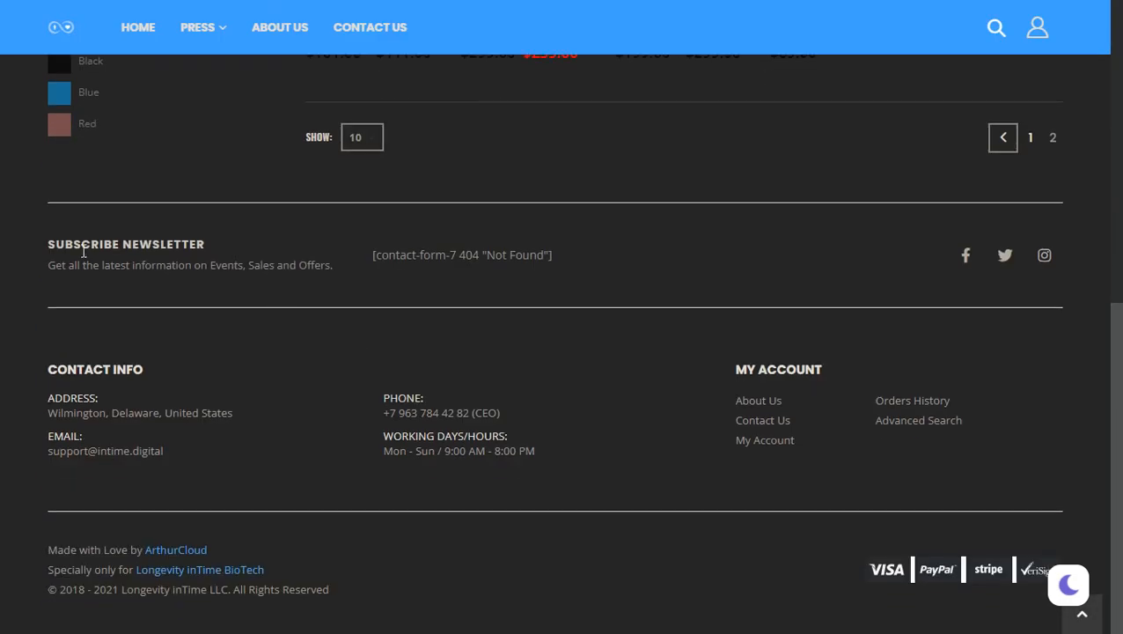
mouse_move(358, 261)
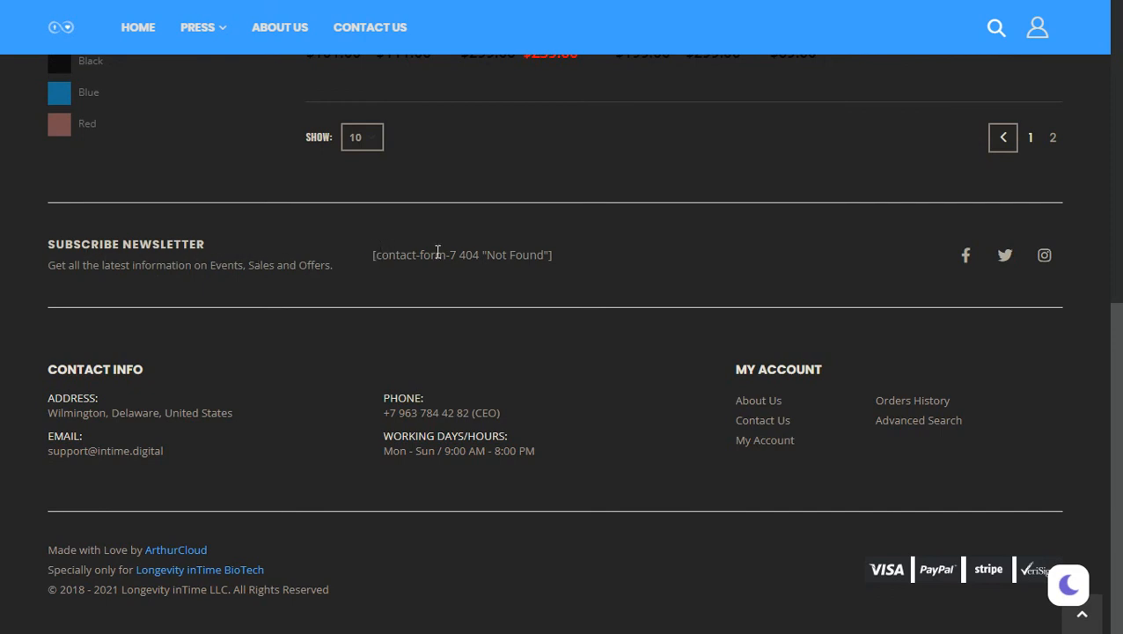
mouse_move(965, 255)
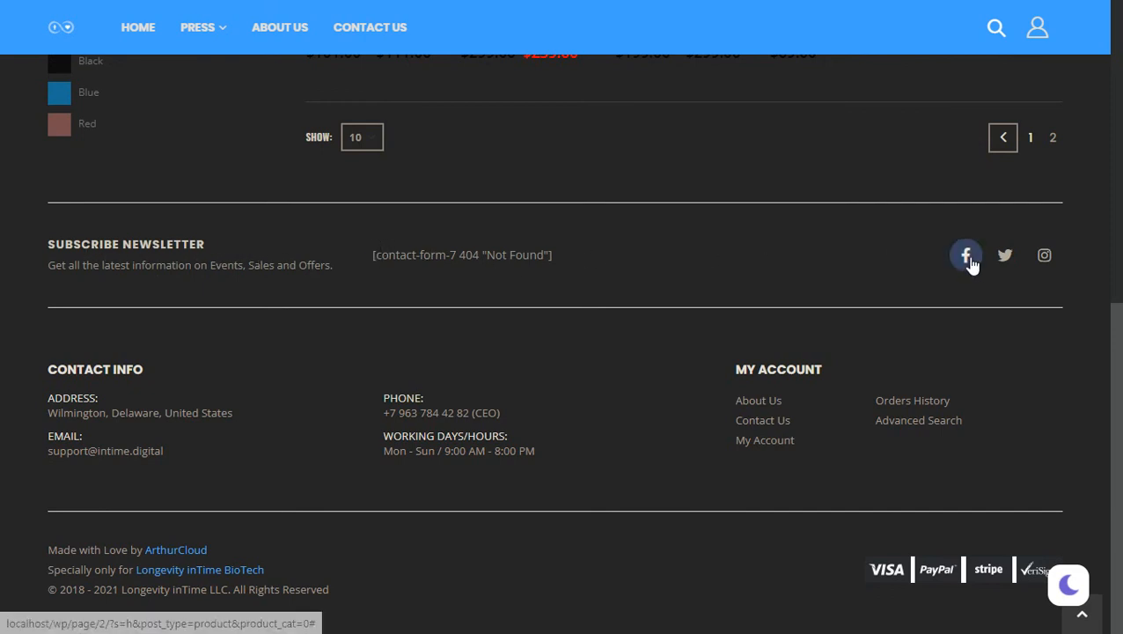
mouse_move(1044, 255)
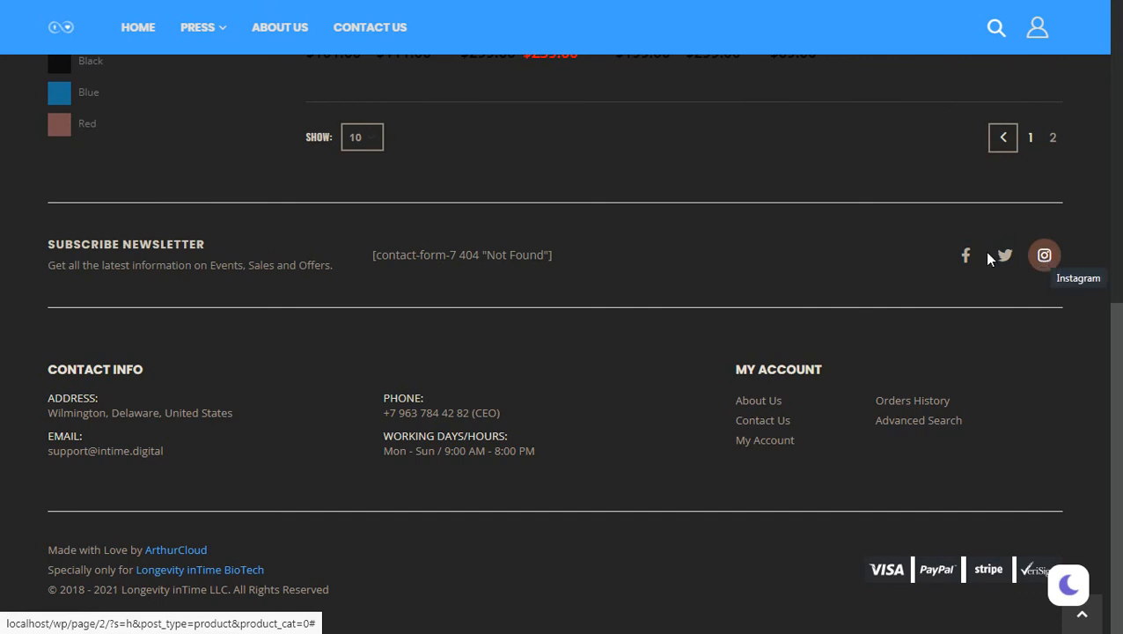
mouse_move(912, 282)
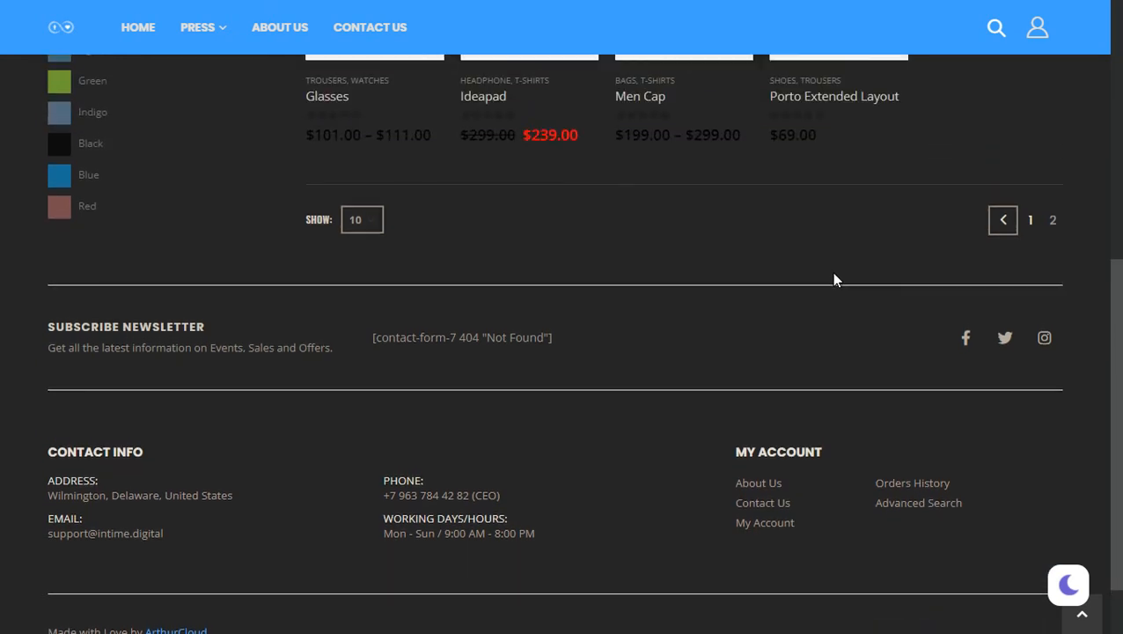
mouse_move(834, 280)
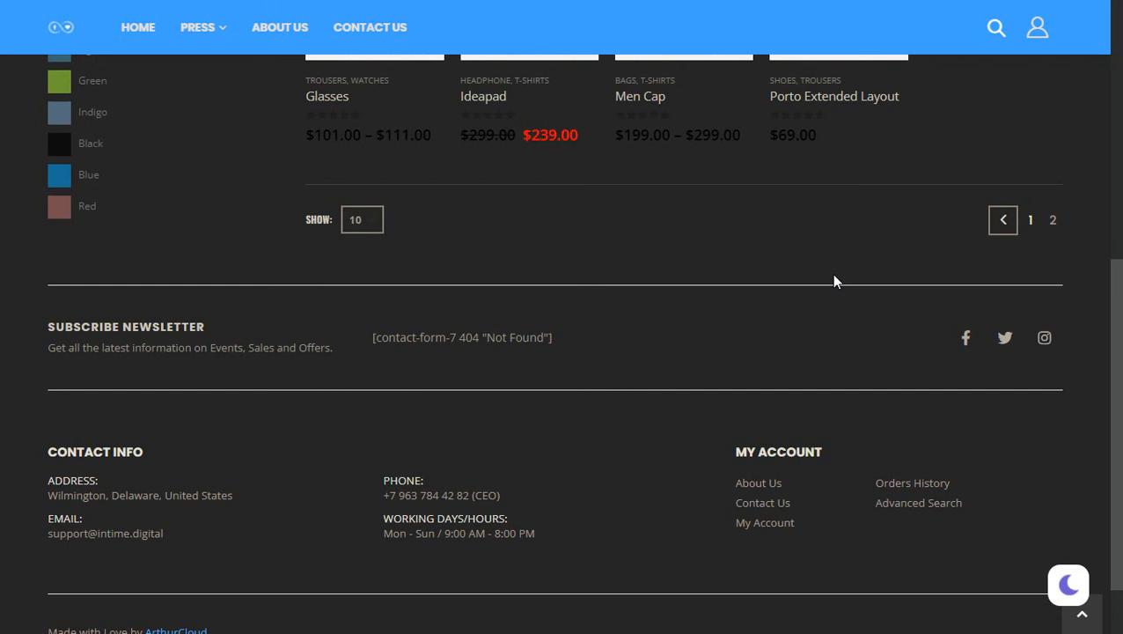
mouse_move(643, 315)
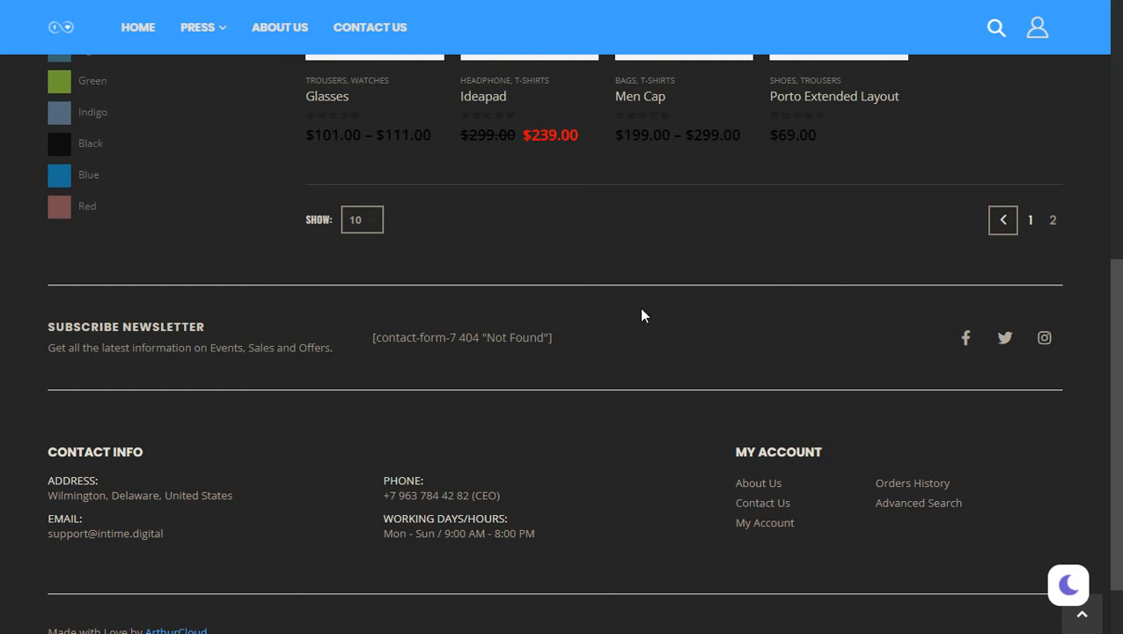
mouse_move(645, 322)
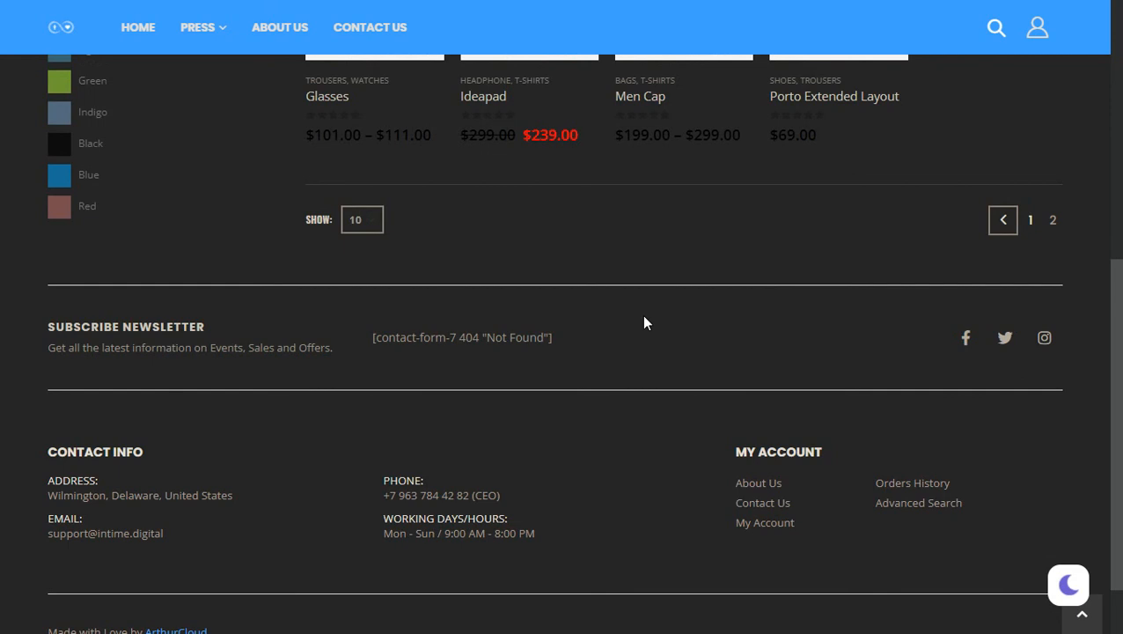
Scroll through the footer and back to the home page's medical hero banner
scroll(down, 3)
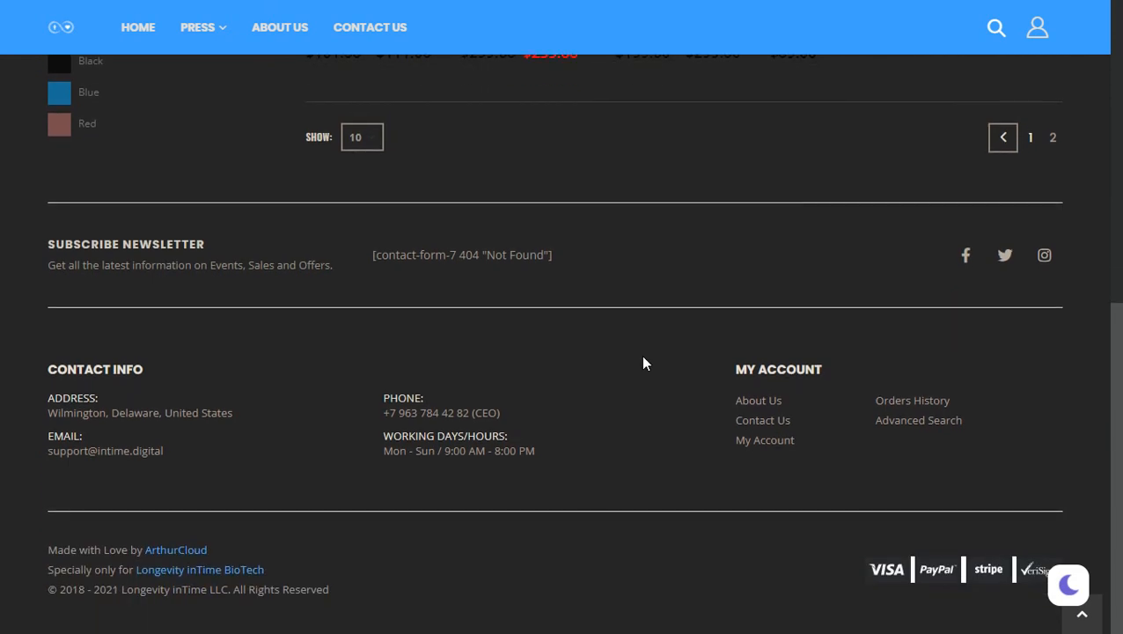
mouse_move(664, 361)
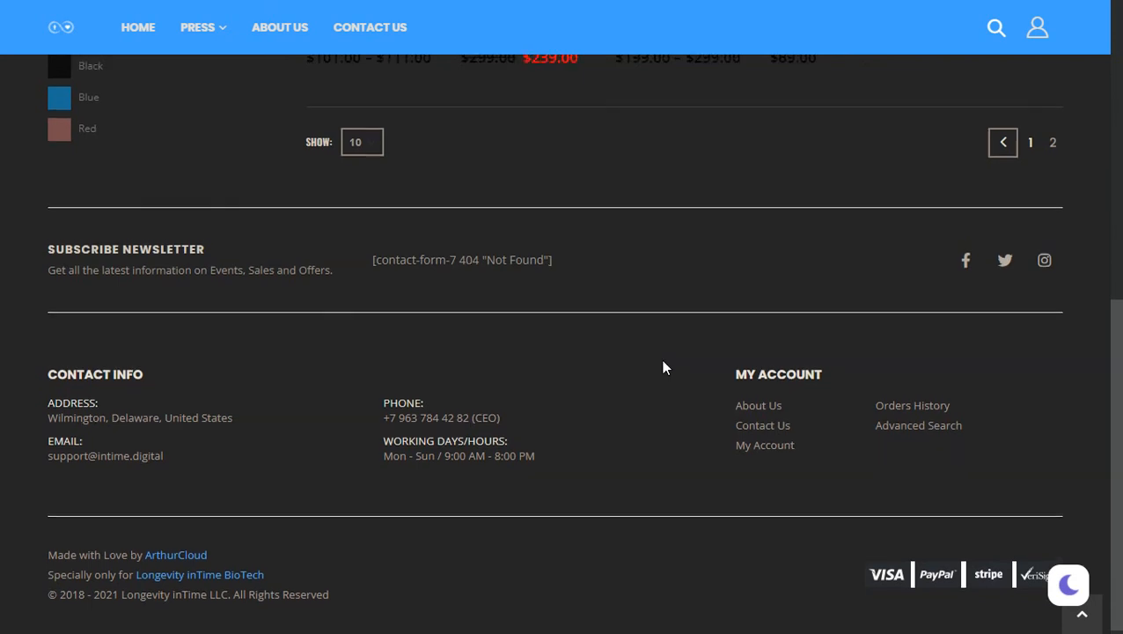
scroll(up, 3)
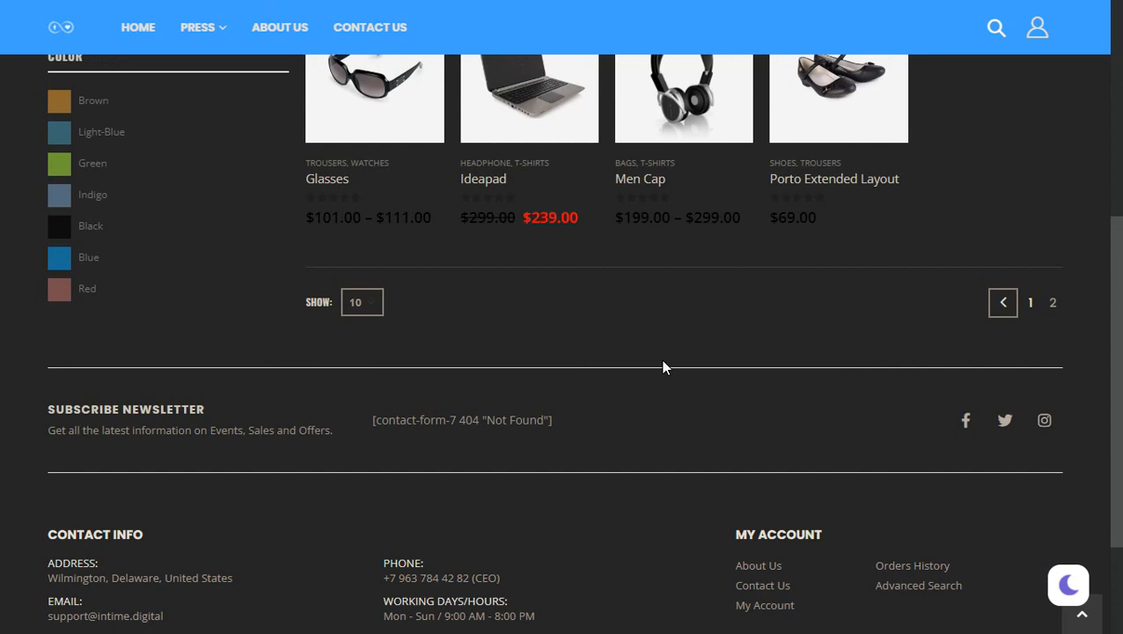
mouse_move(665, 368)
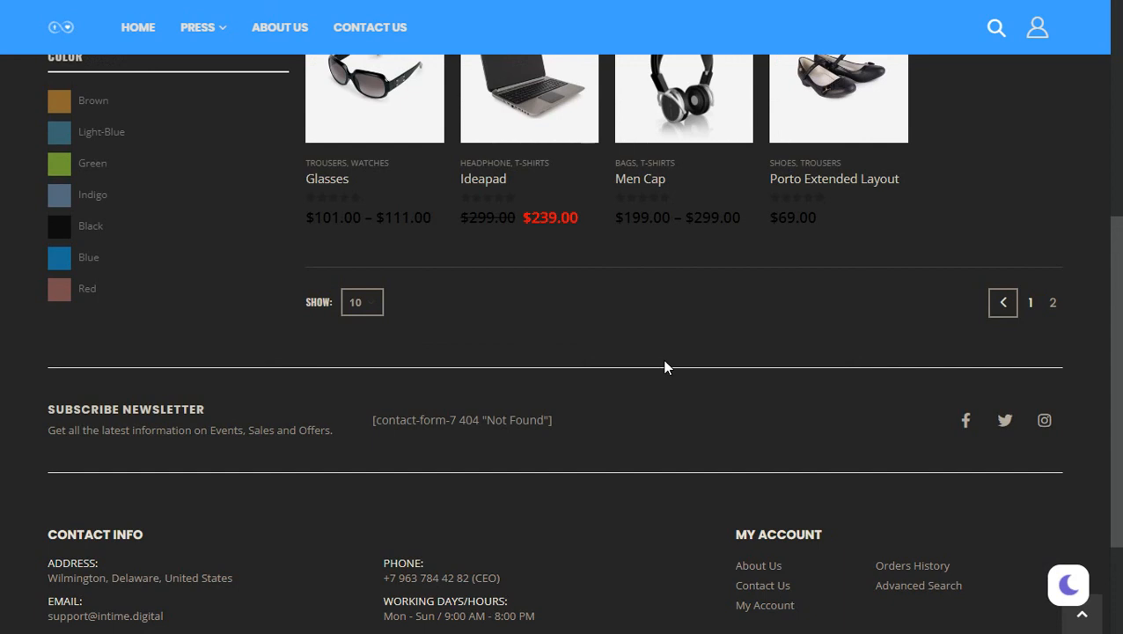
scroll(down, 3)
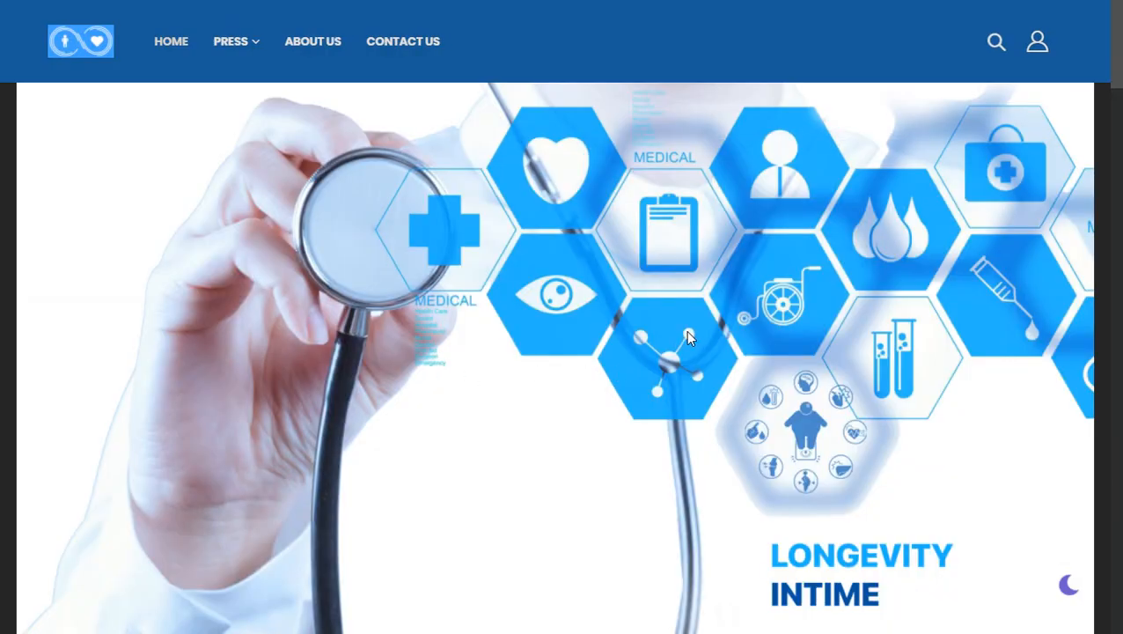
scroll(down, 3)
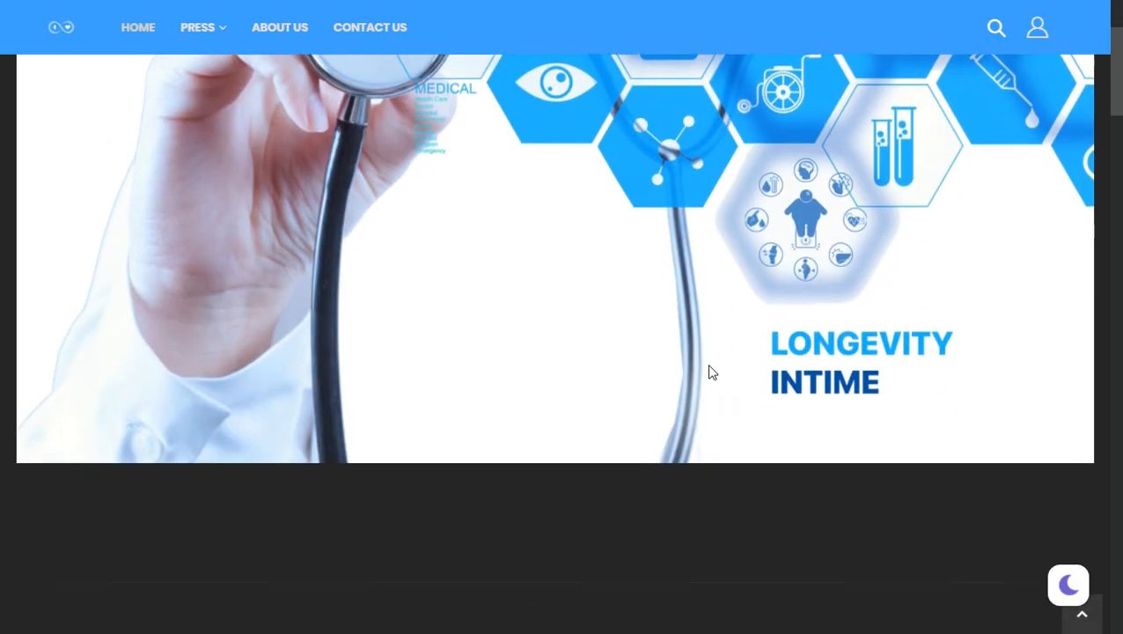